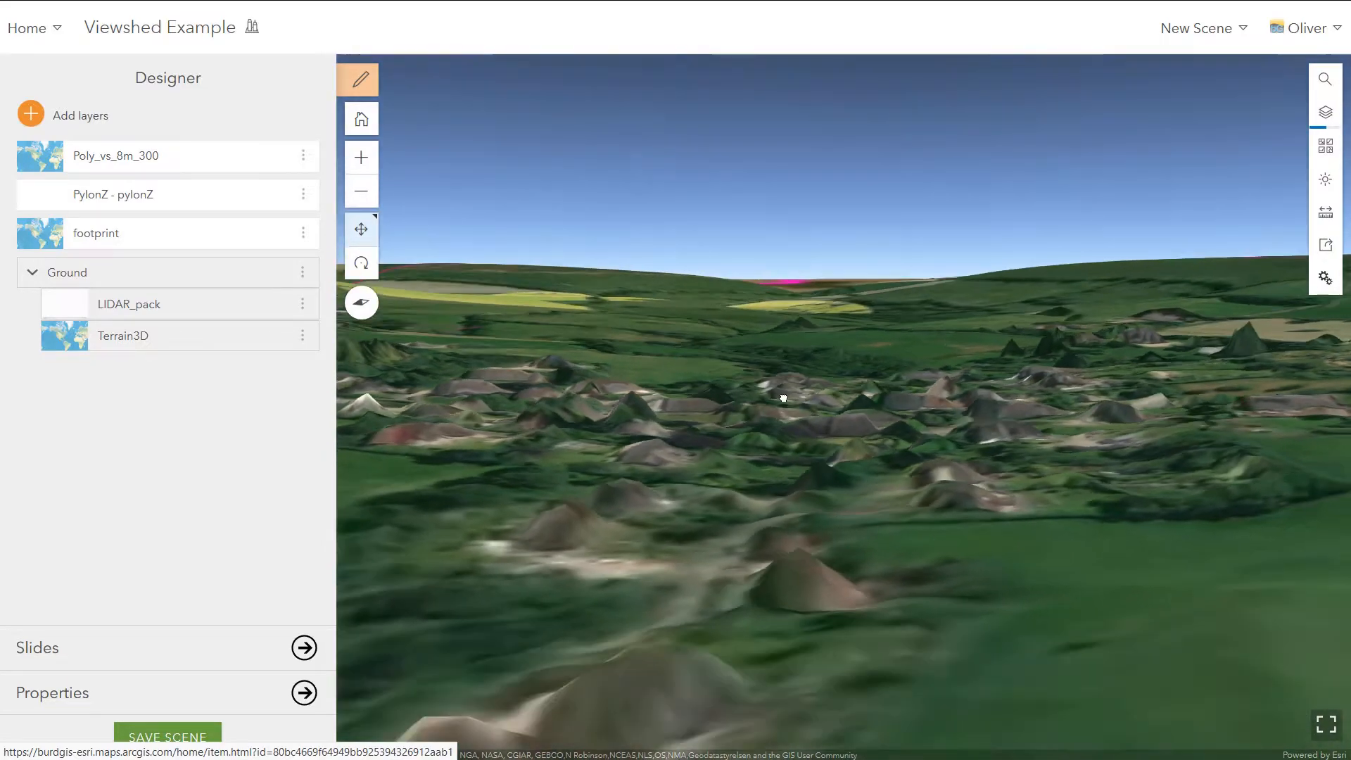
Create a new WMS server connection to the environment.data.gov.uk LiDAR composite DSM URL.
drag(782, 398, 796, 408)
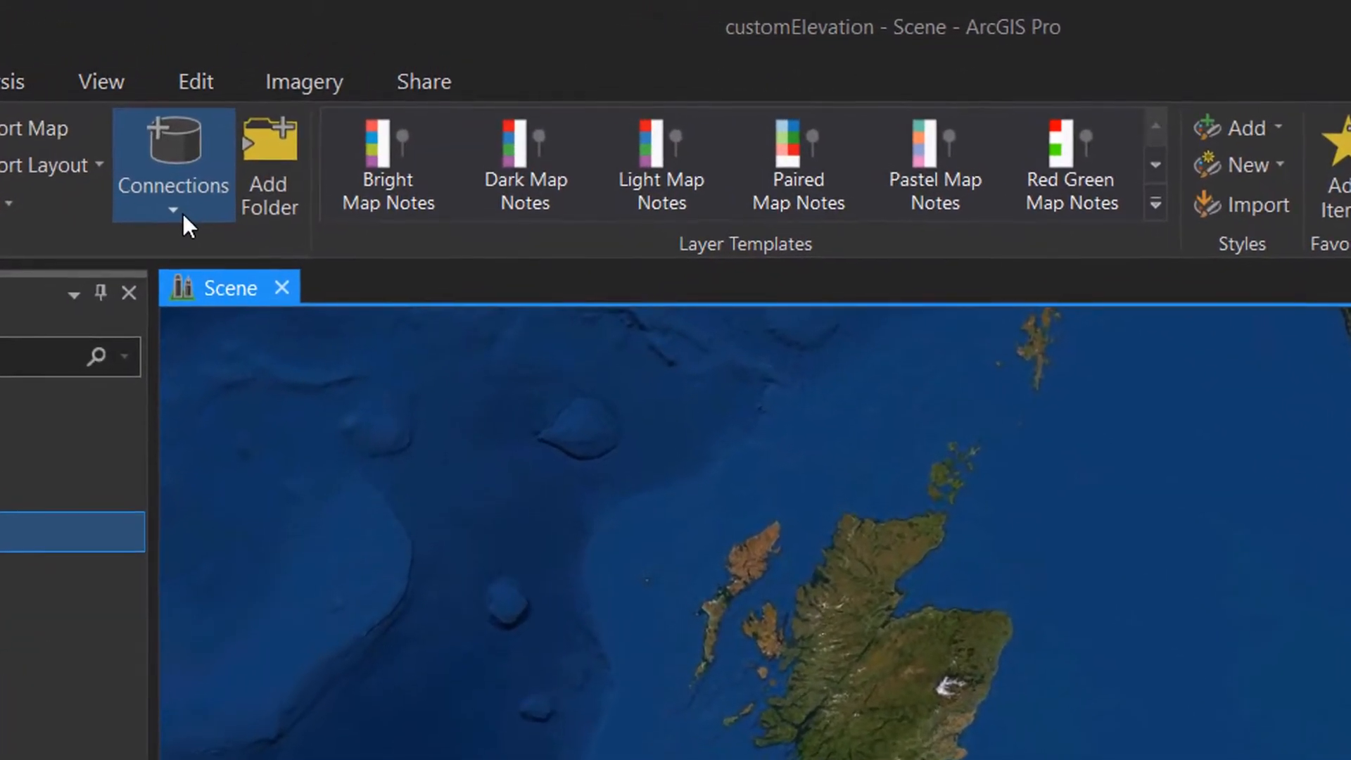
mouse_move(170, 189)
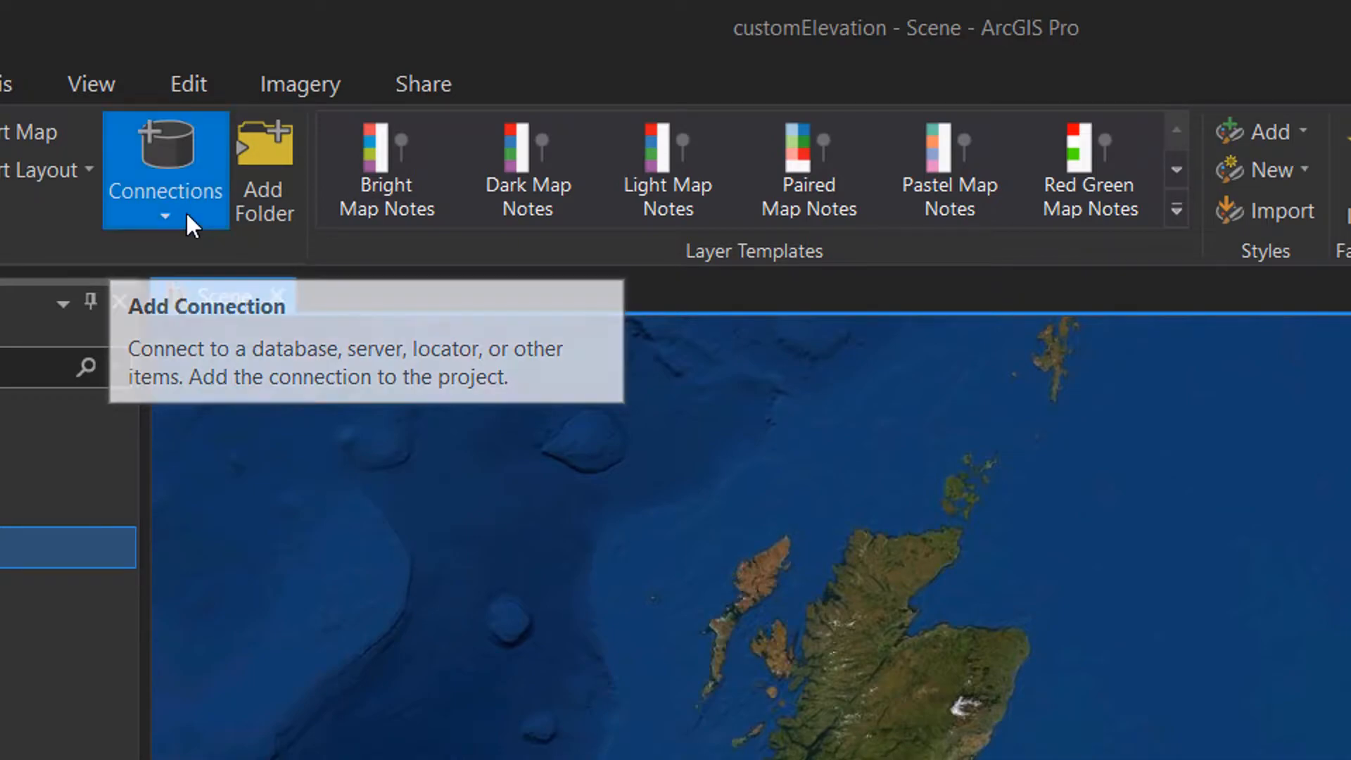
click(166, 216)
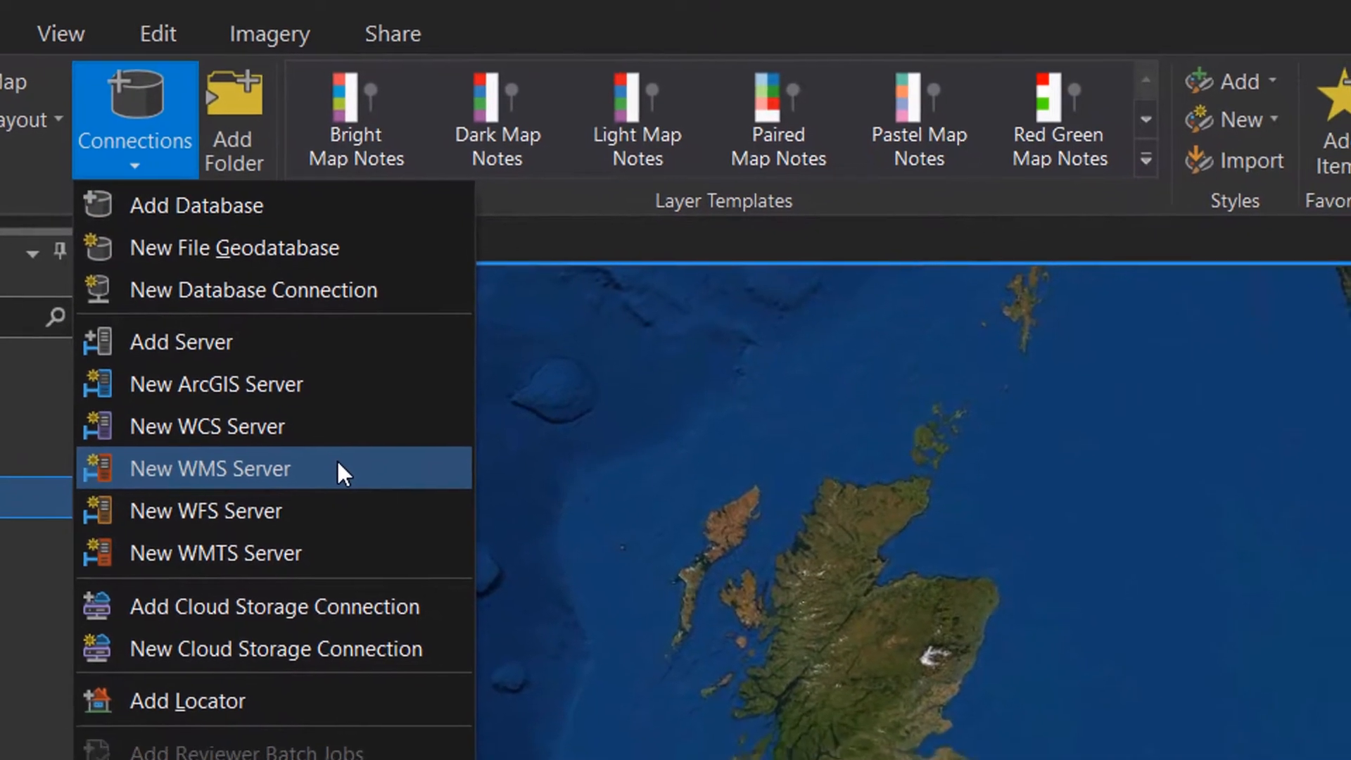
click(208, 468)
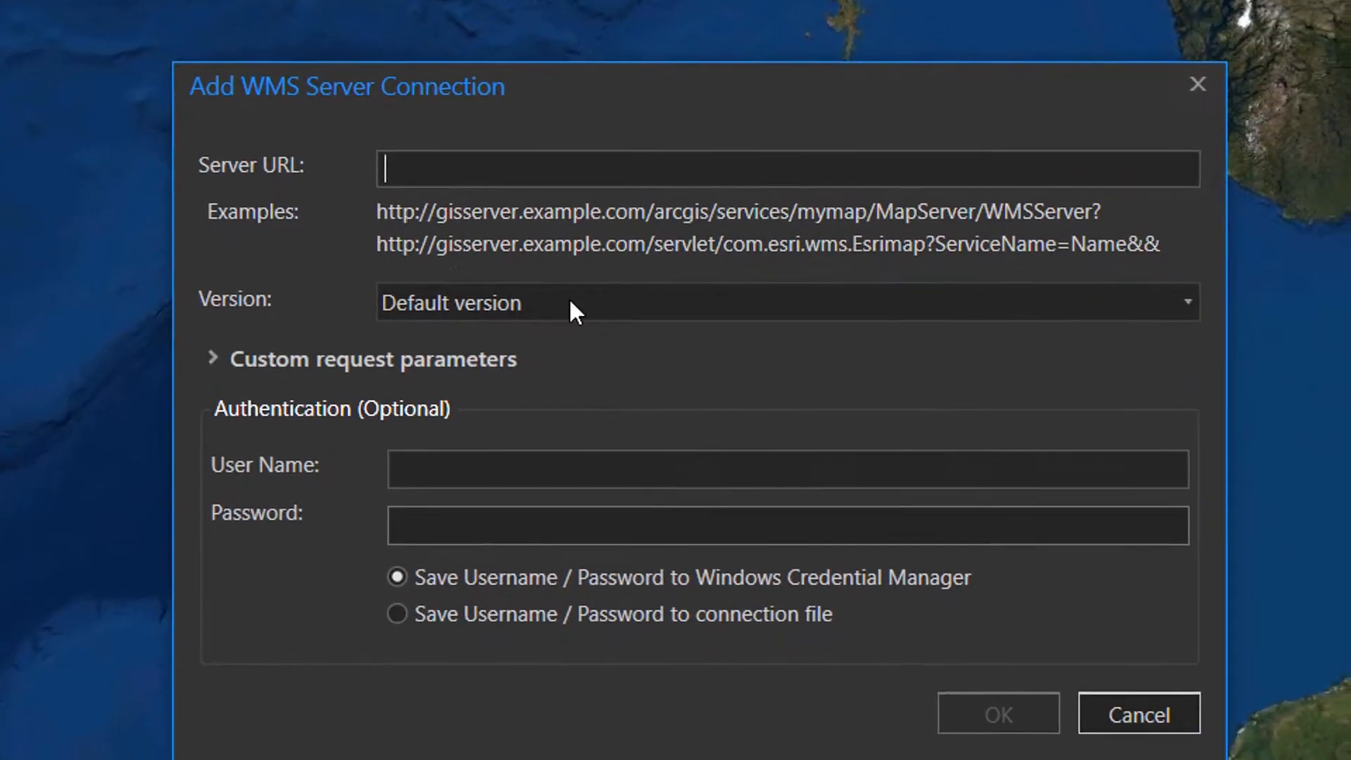
text(https://environment.data.gov.uk/spatialdata/lidar-composite-digital-surface-model-dsm-2m/wms)
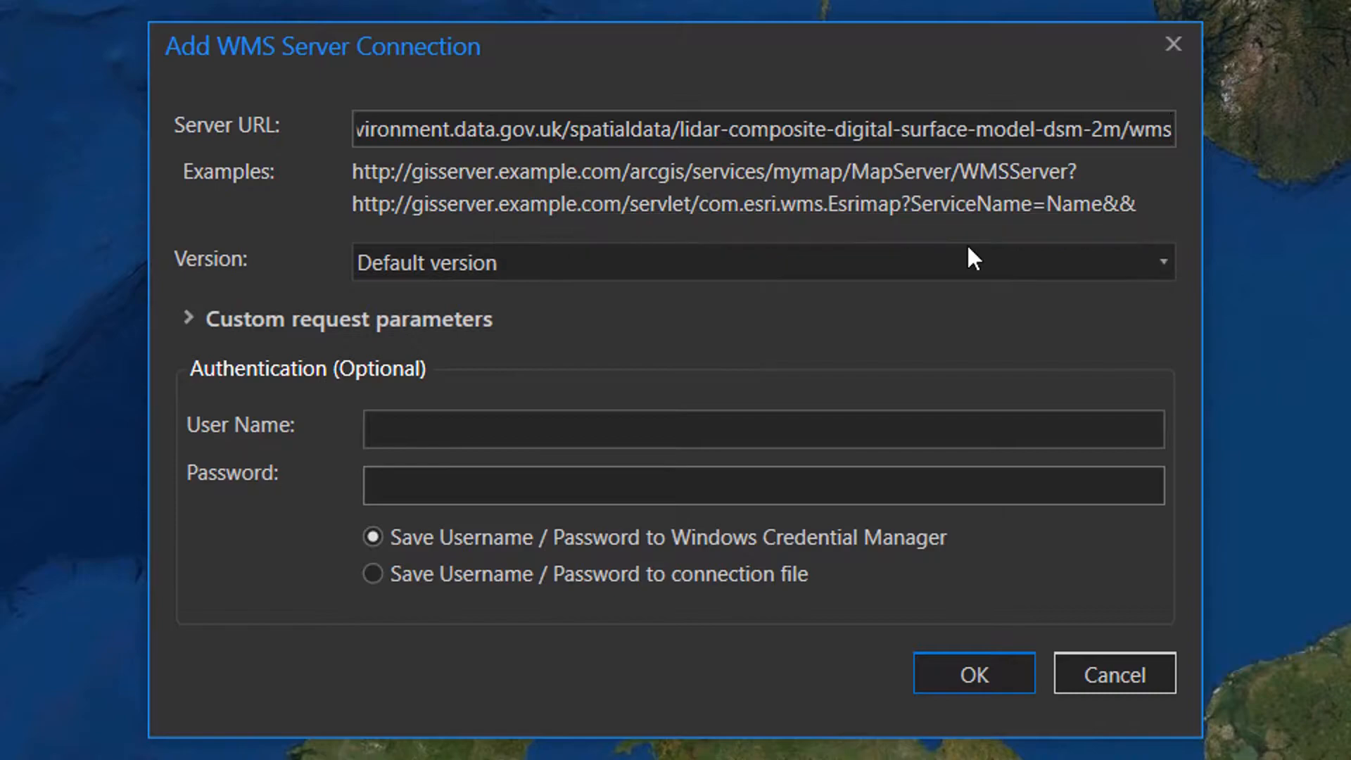
mouse_move(948, 460)
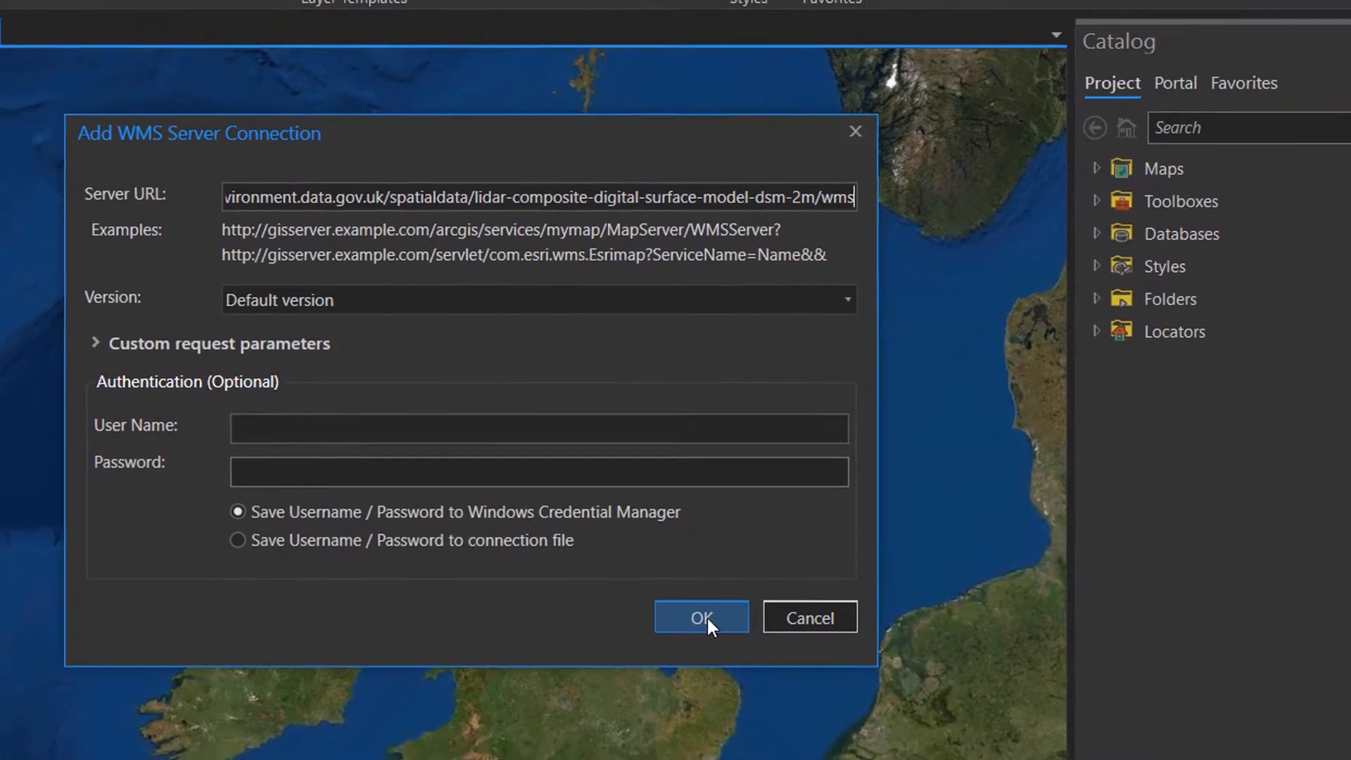
click(701, 617)
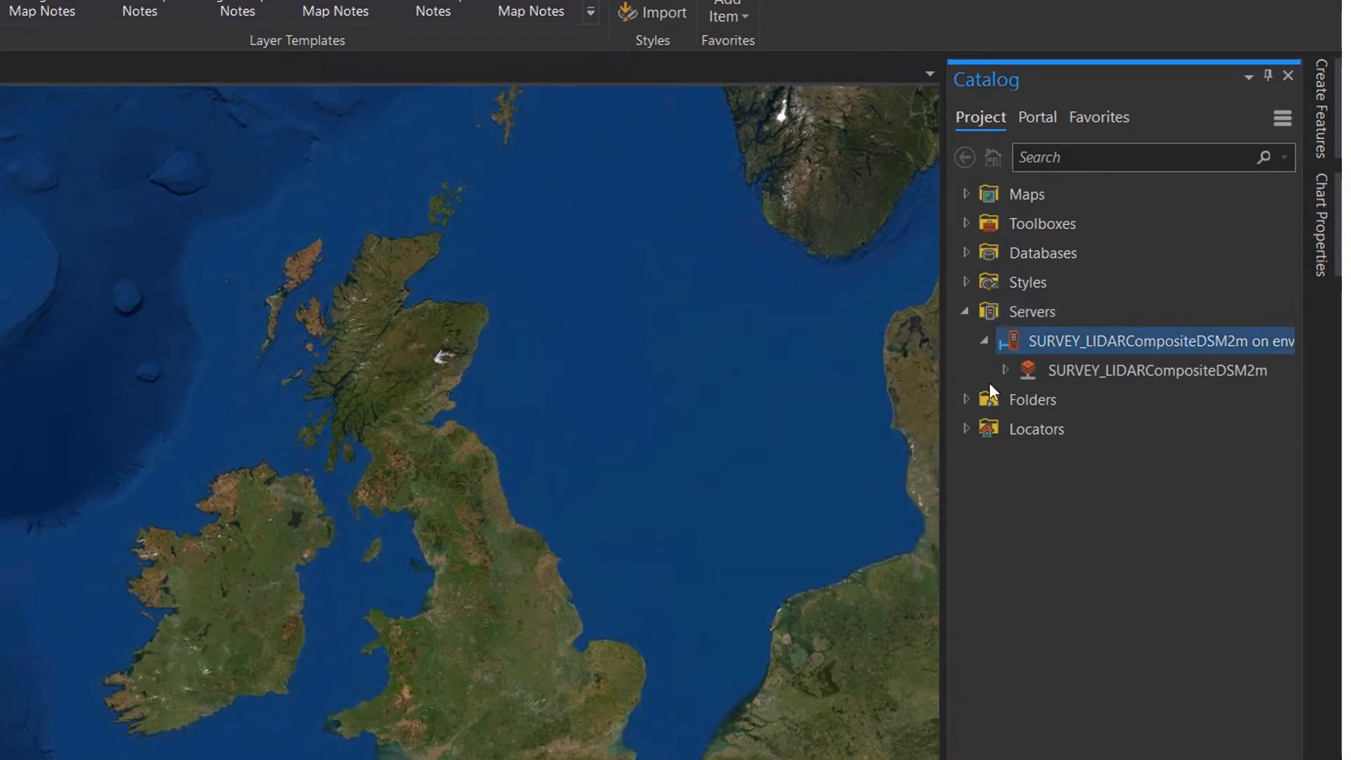
Expand the LiDAR service in the Catalog down to its LIDAR_Composite_DSM_2m layer.
click(1006, 369)
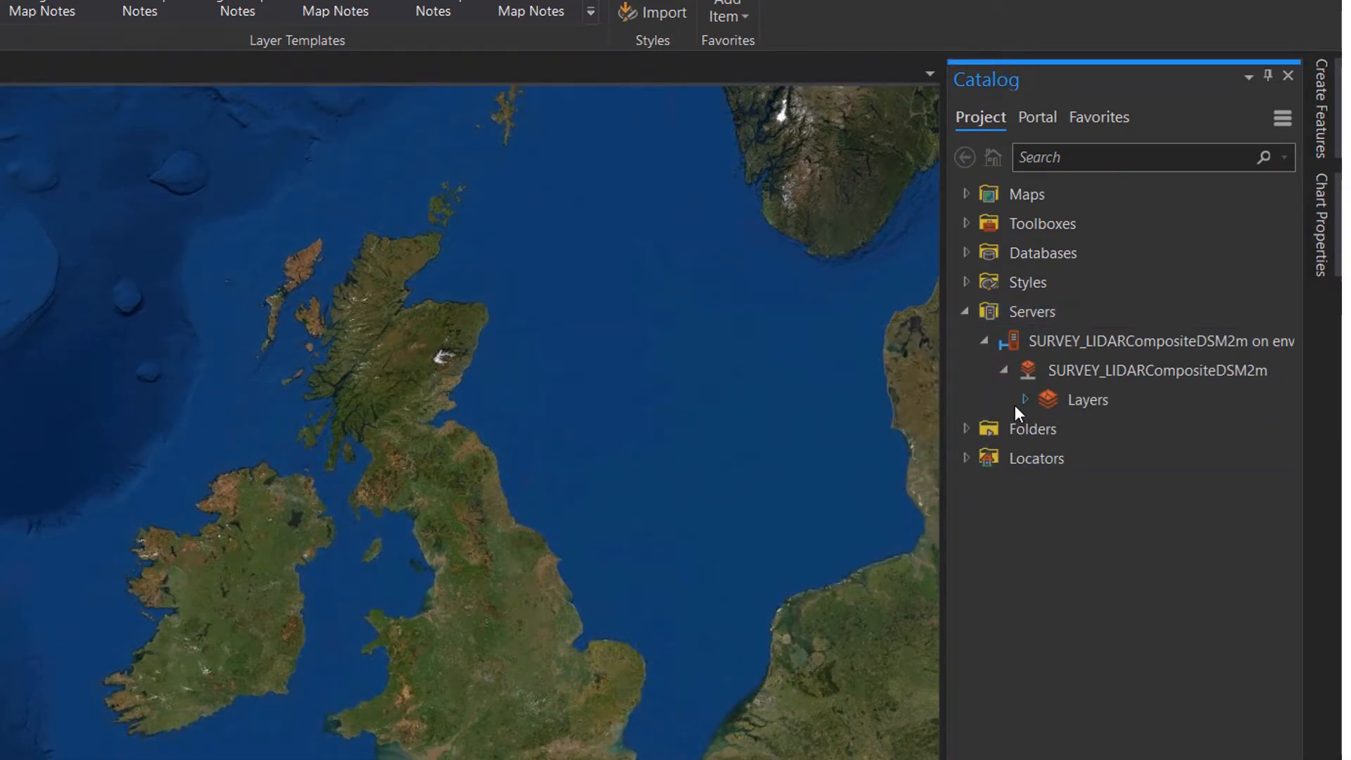
click(1025, 399)
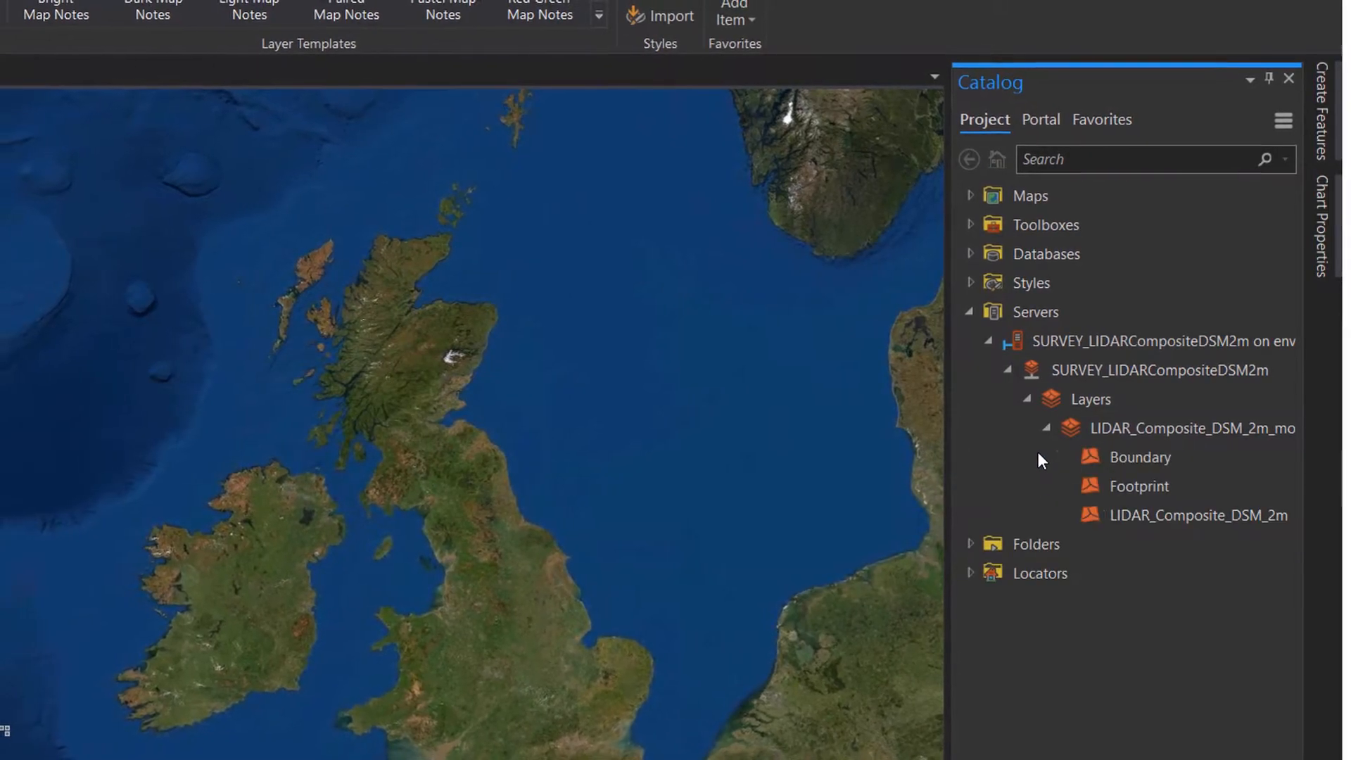
click(1197, 514)
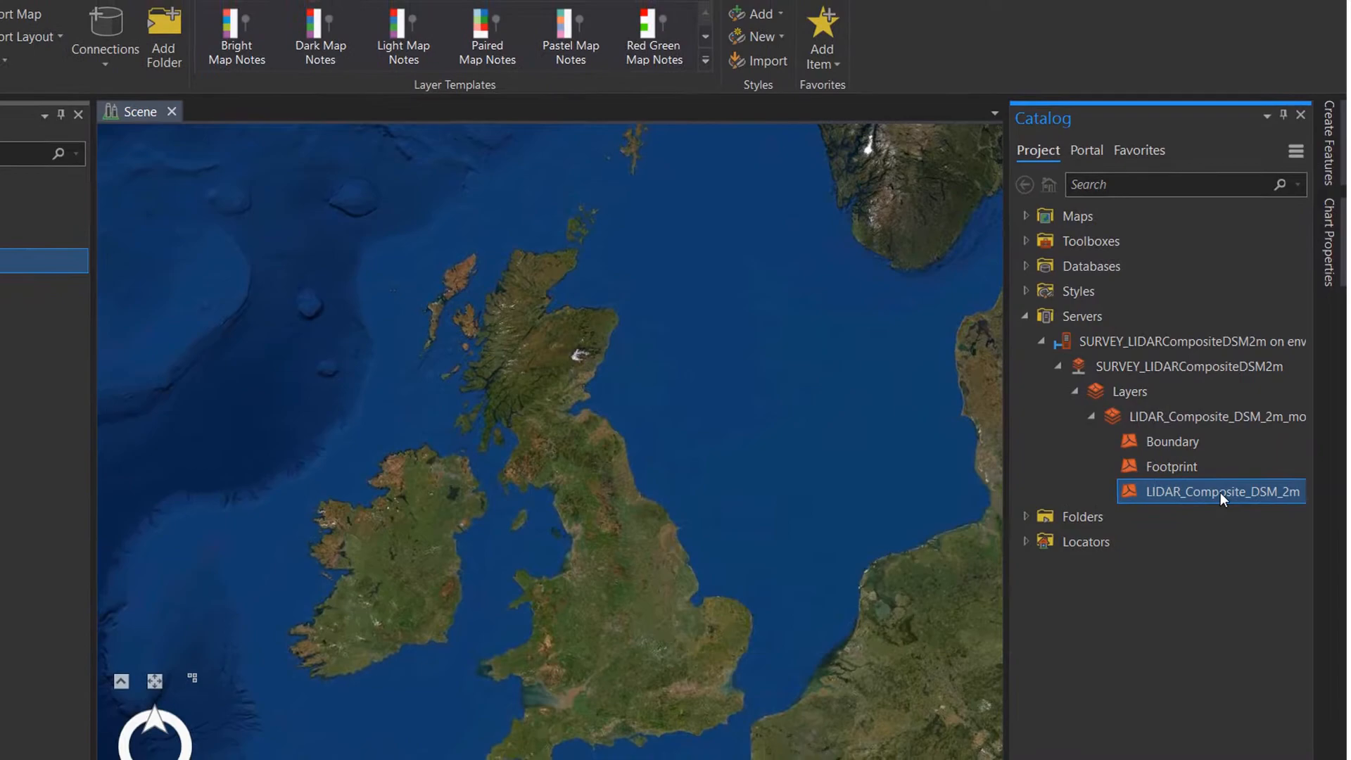
Add the LIDAR_Composite_DSM_2m service layer to the scene.
double_click(1220, 491)
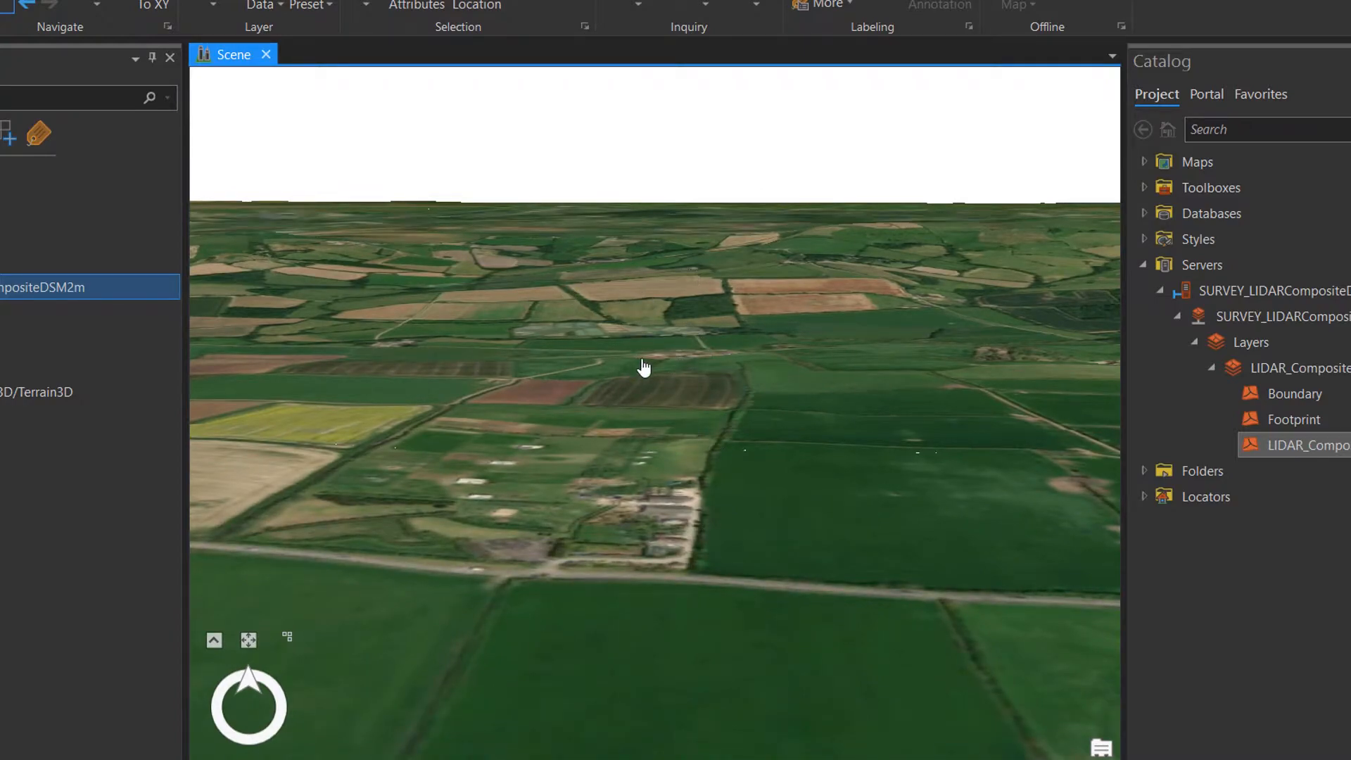
Tilt and orbit the scene over the farm buildings and fields, then return overhead.
drag(644, 366, 617, 571)
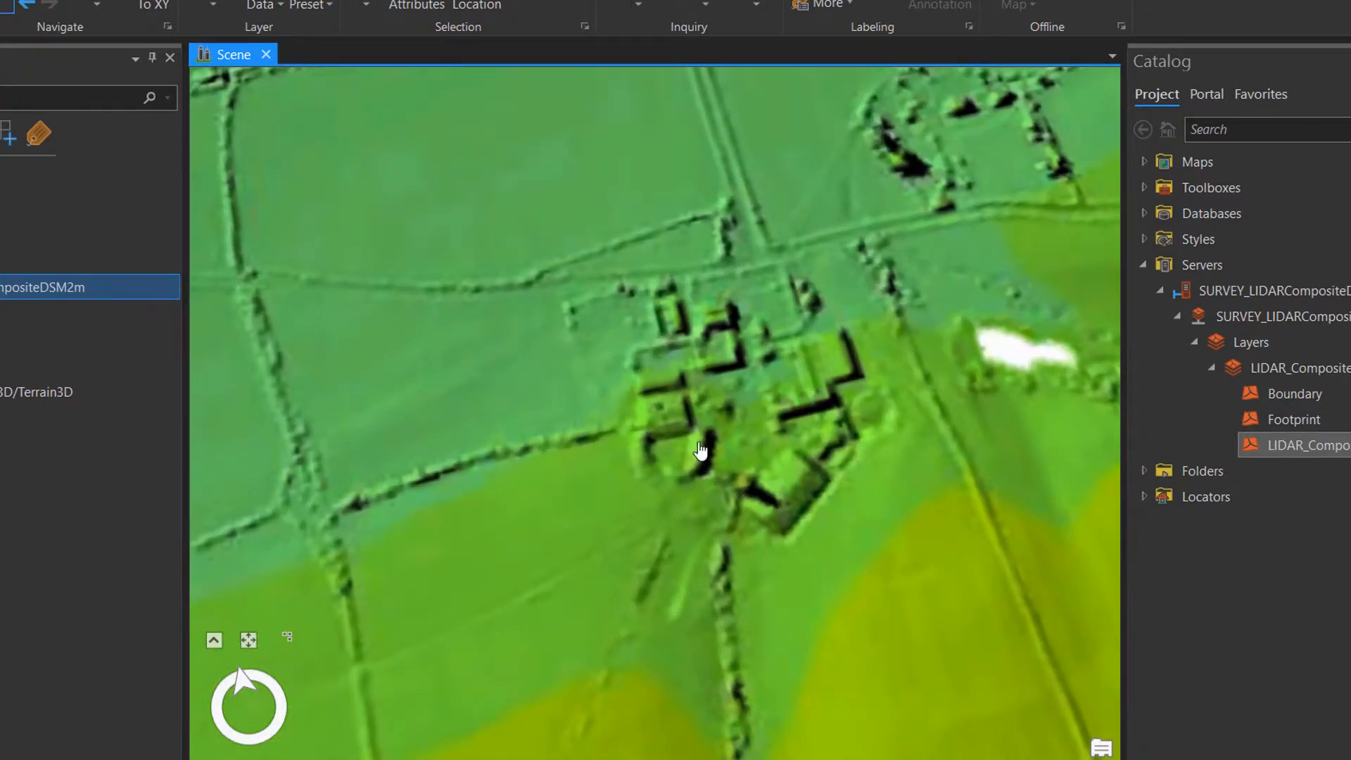
drag(702, 448, 710, 461)
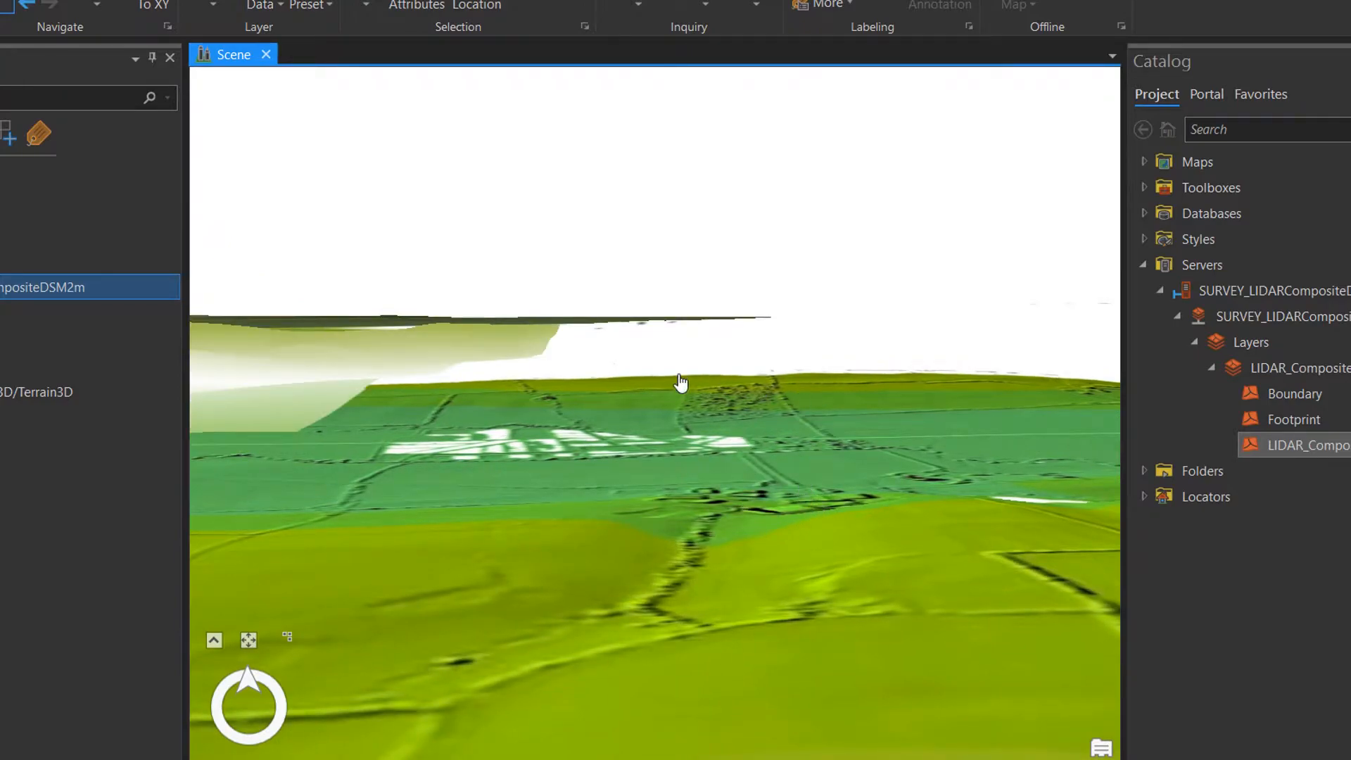
mouse_move(284, 457)
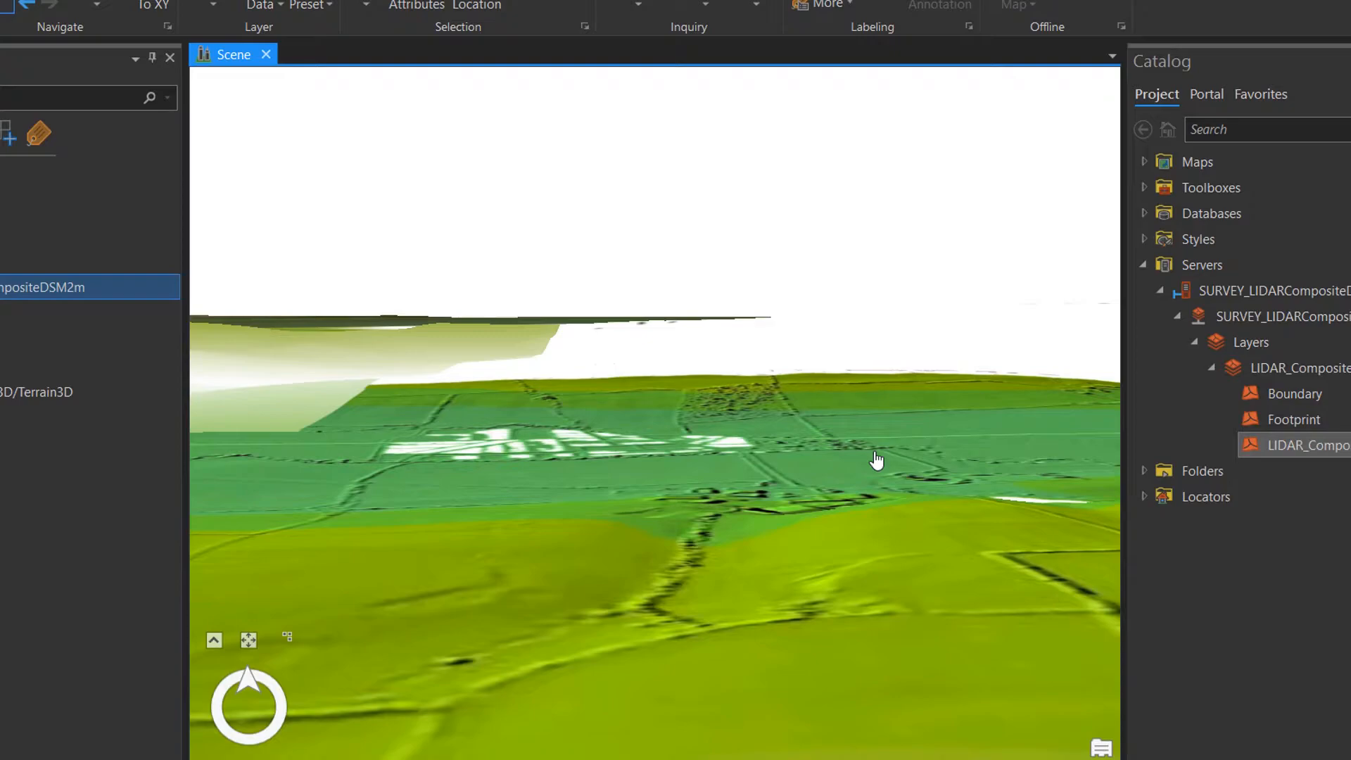
drag(876, 457, 667, 383)
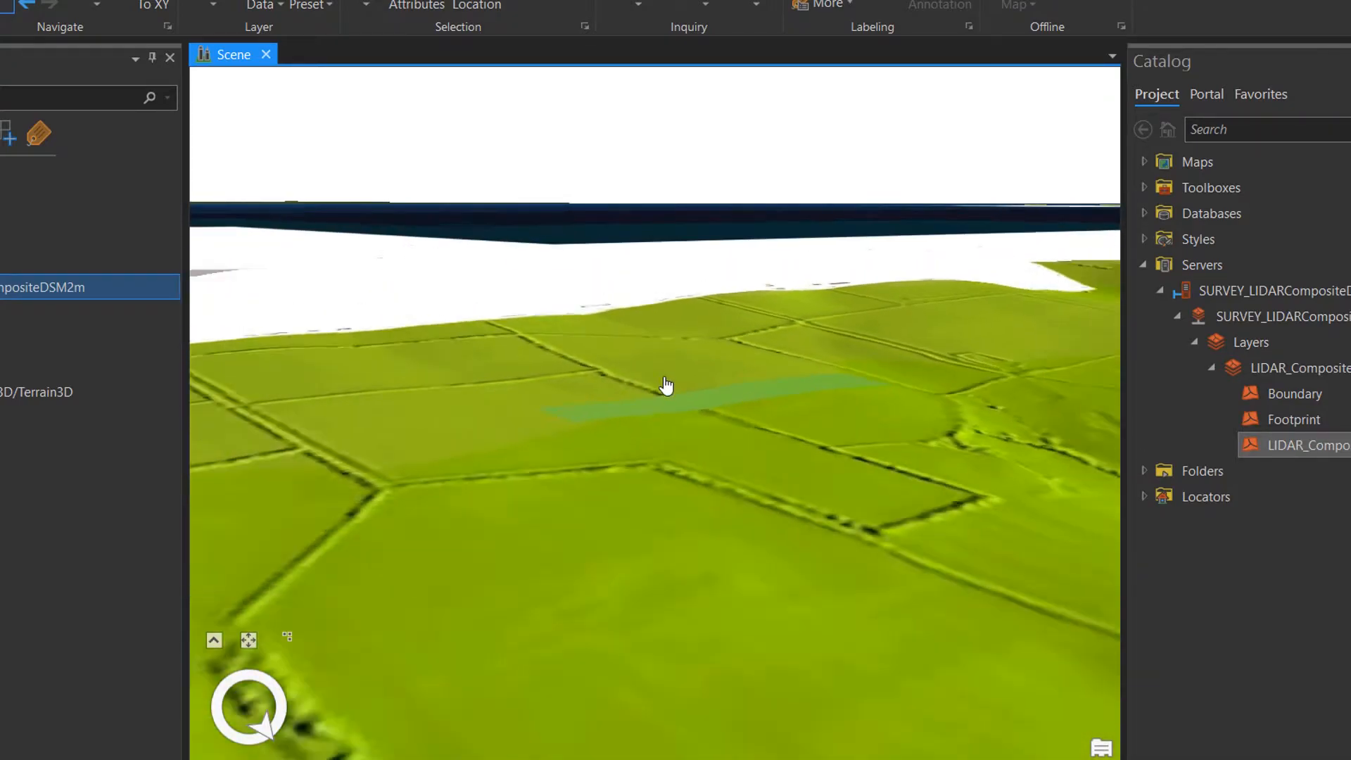
drag(668, 384, 675, 423)
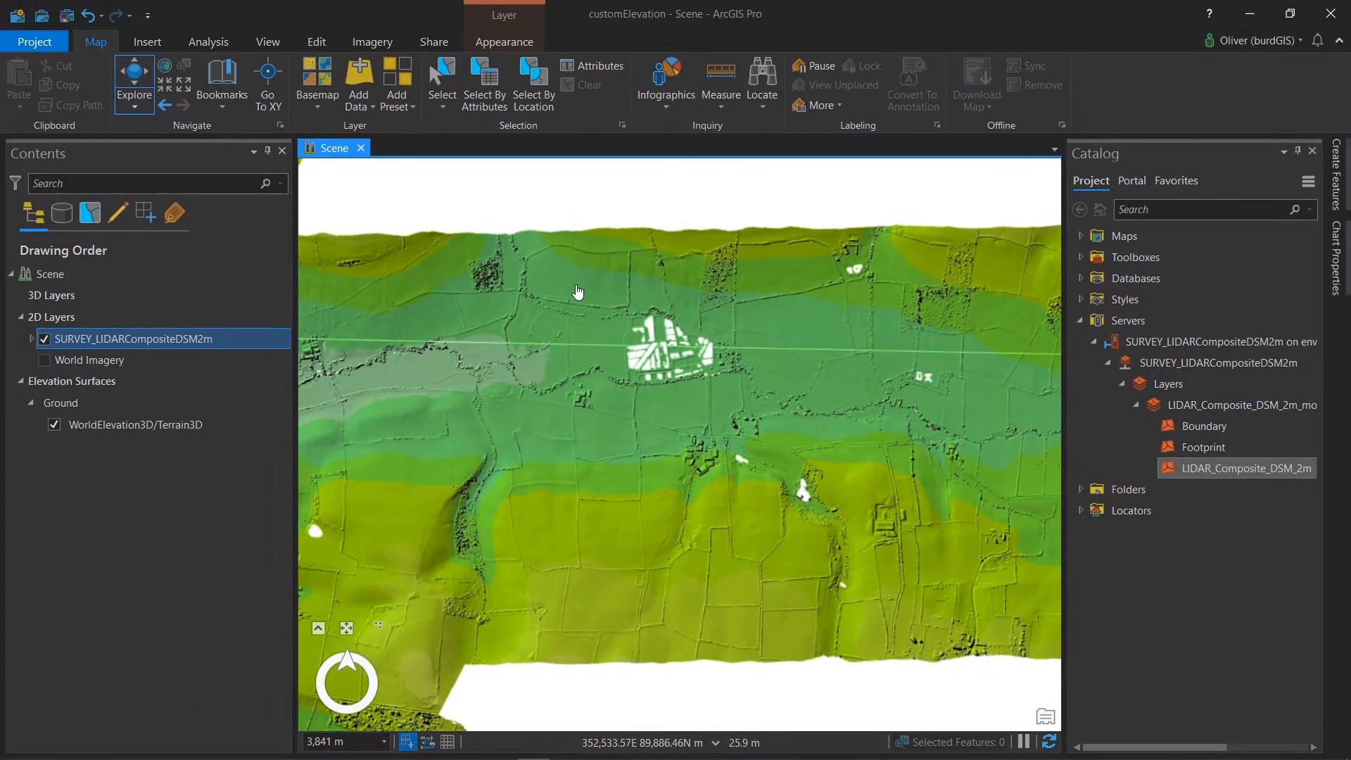
Add the LIDAR_DSM_2M_web raster from customElevation.gdb via Add Data.
click(356, 84)
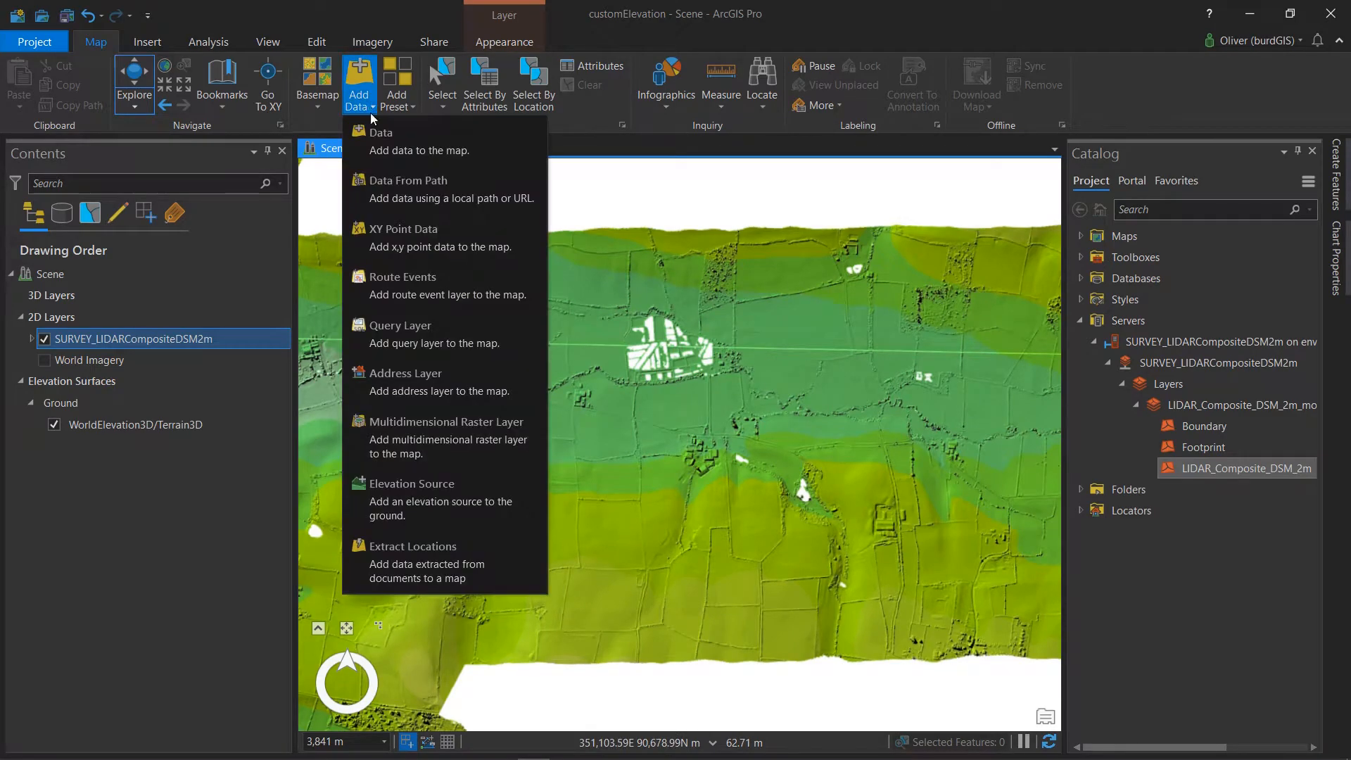
click(381, 133)
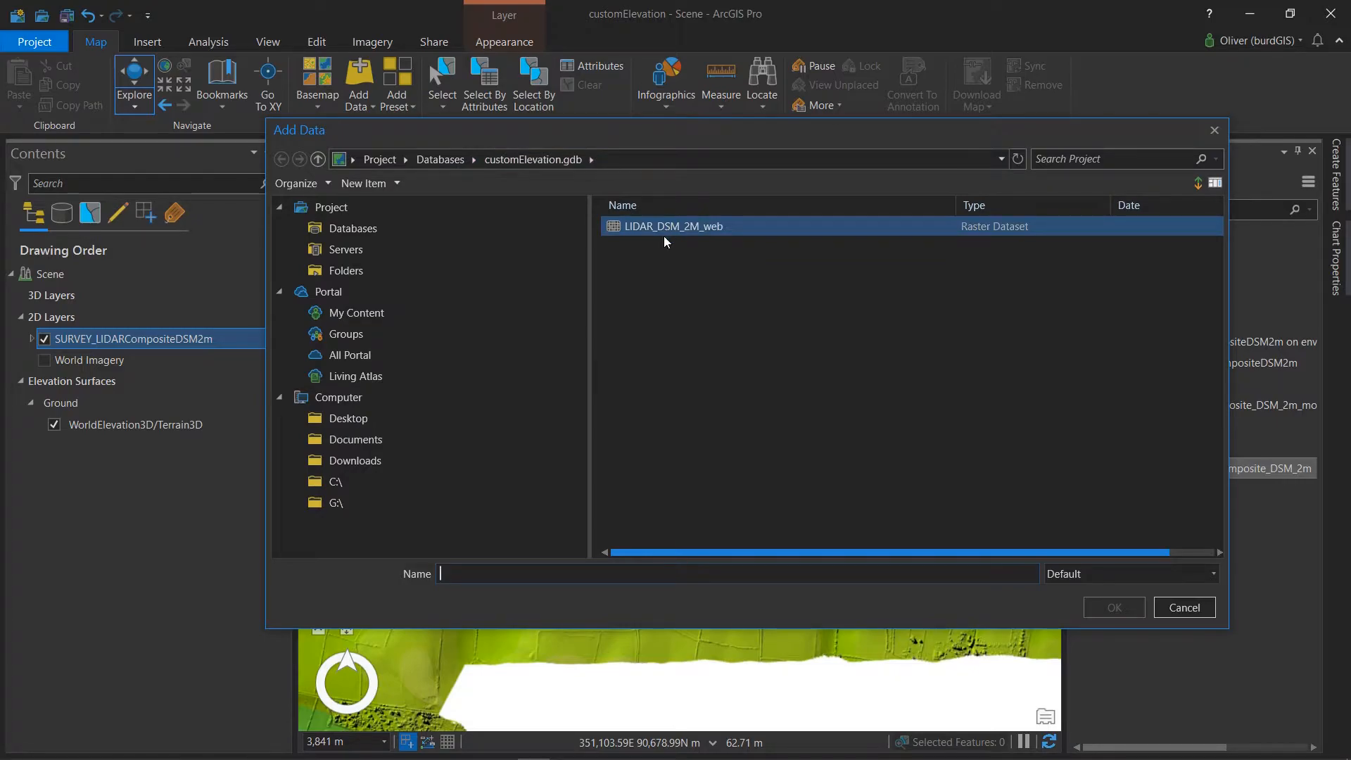
click(674, 226)
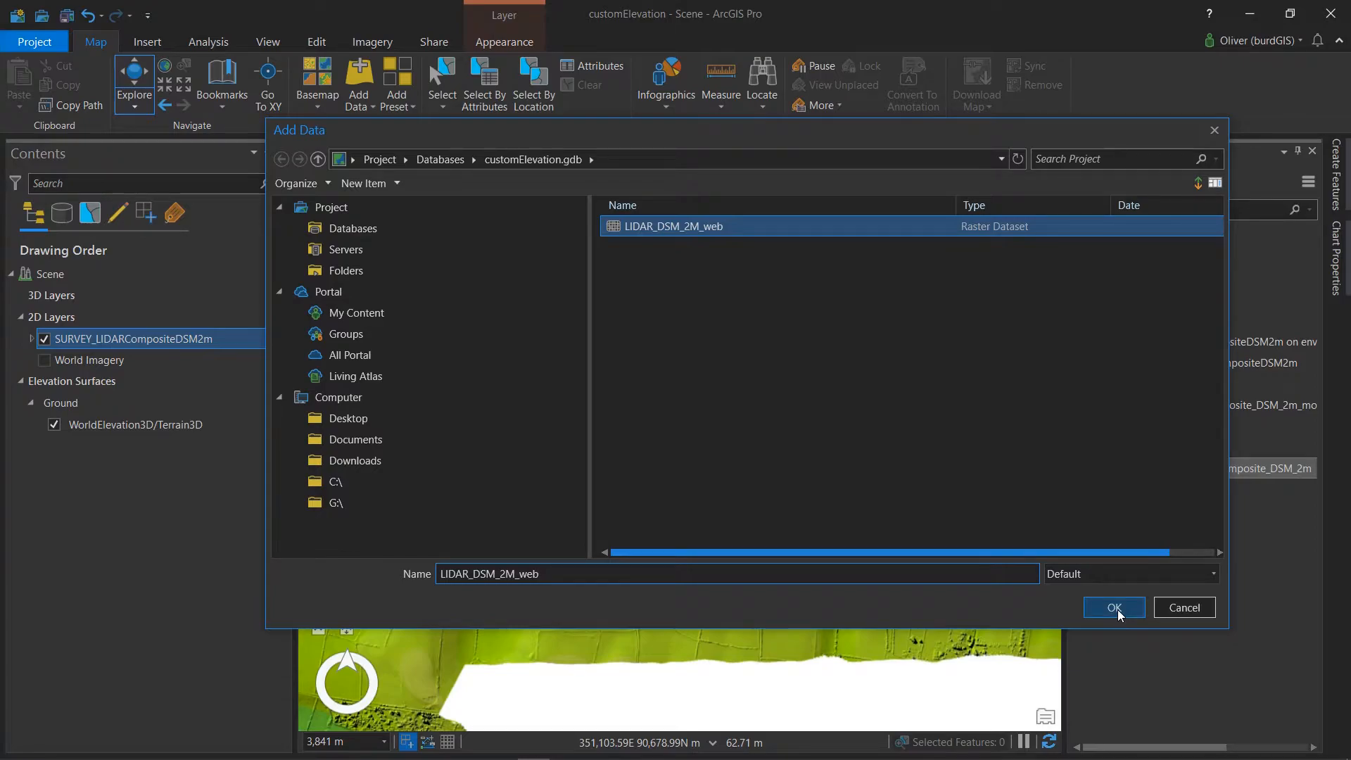
click(1114, 608)
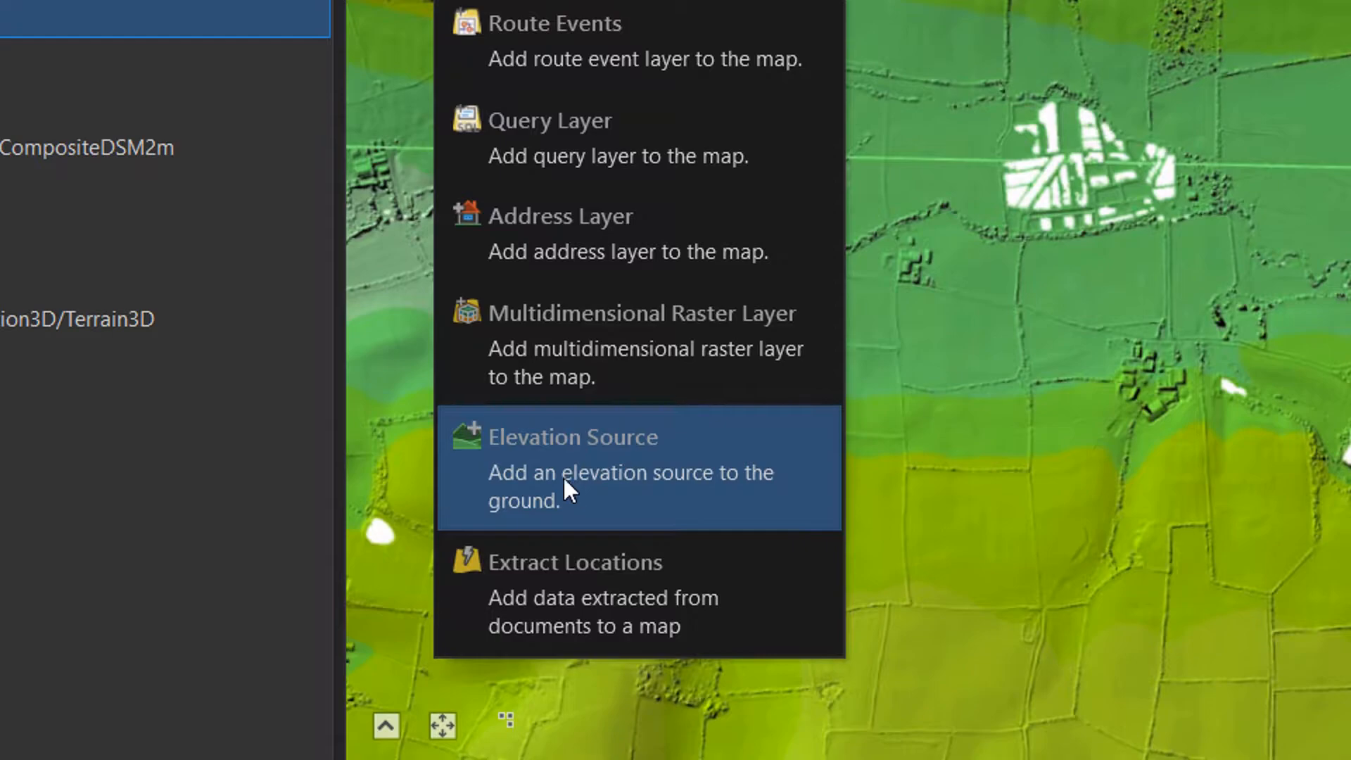
Add LIDAR_DSM_2M_web from customElevation.gdb as a ground elevation source.
click(572, 437)
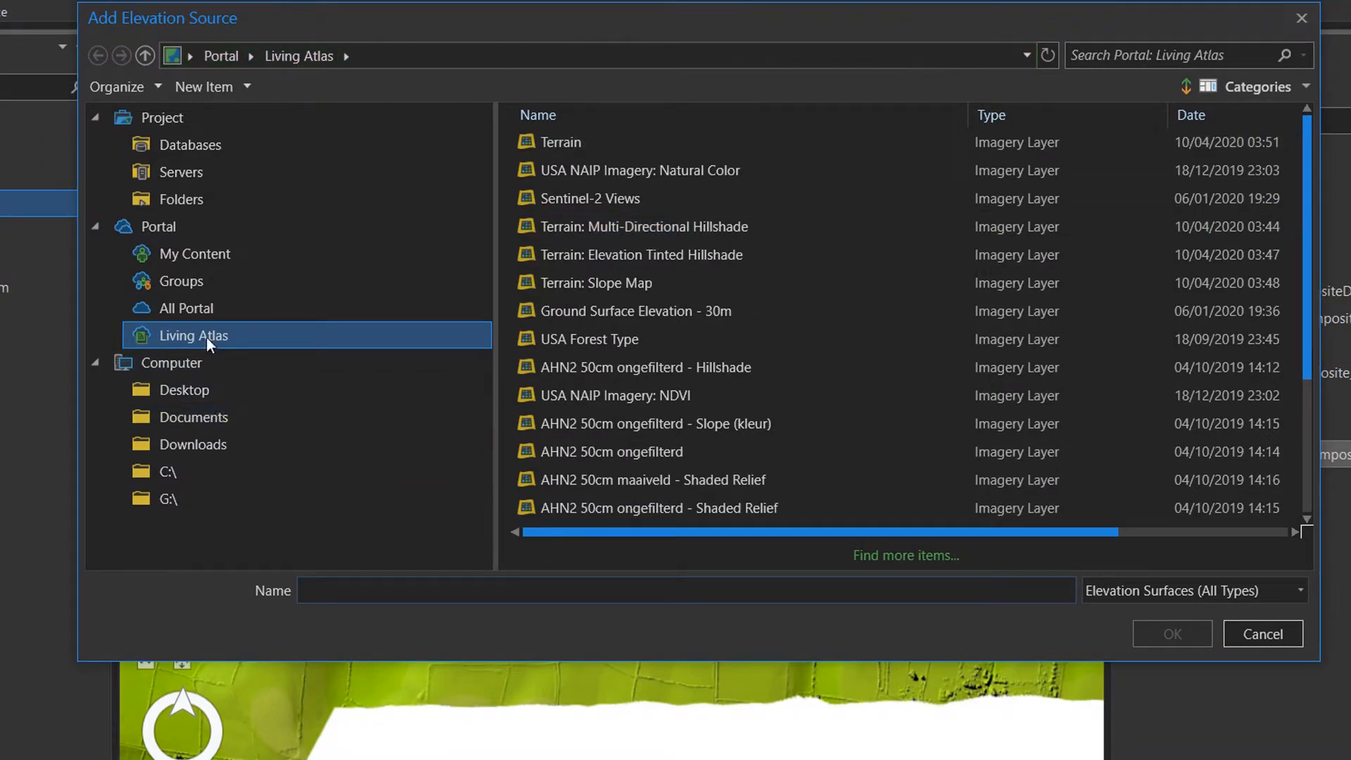
click(180, 199)
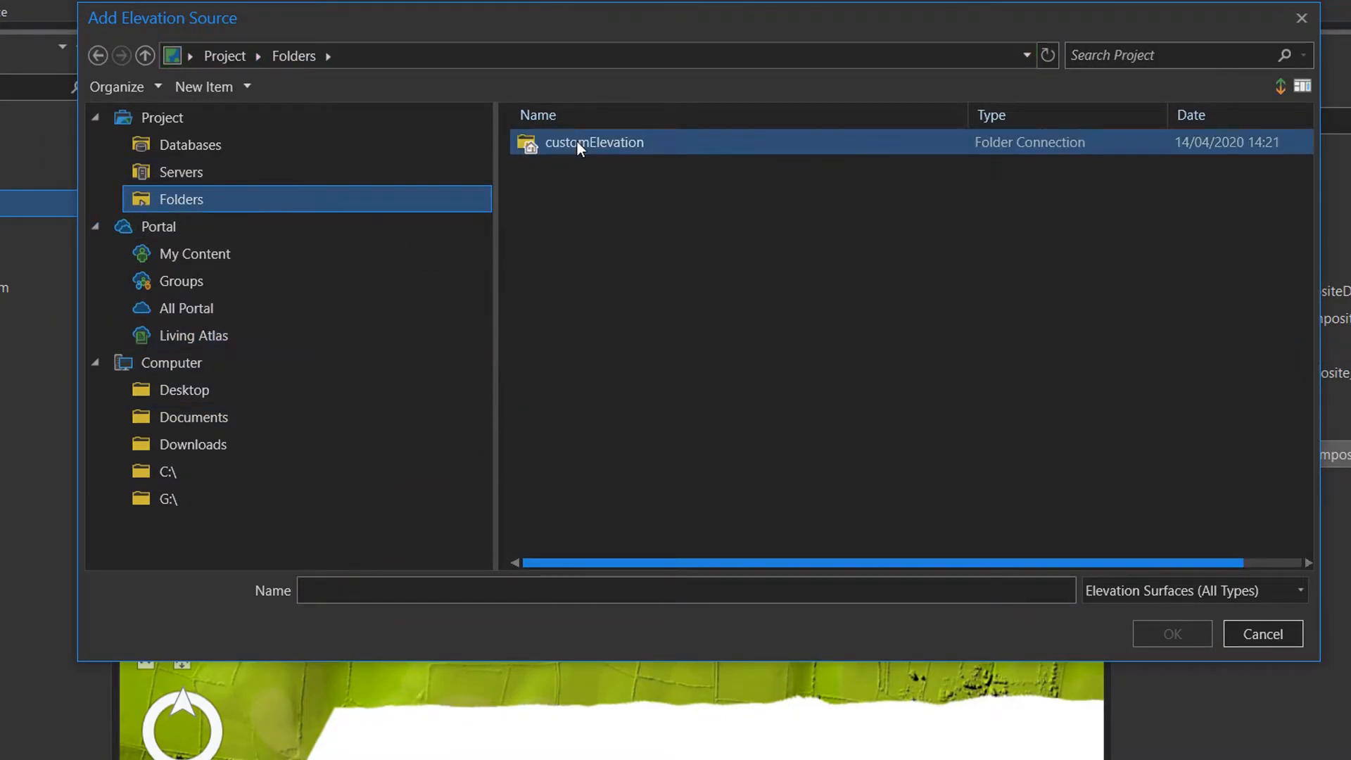
double_click(592, 142)
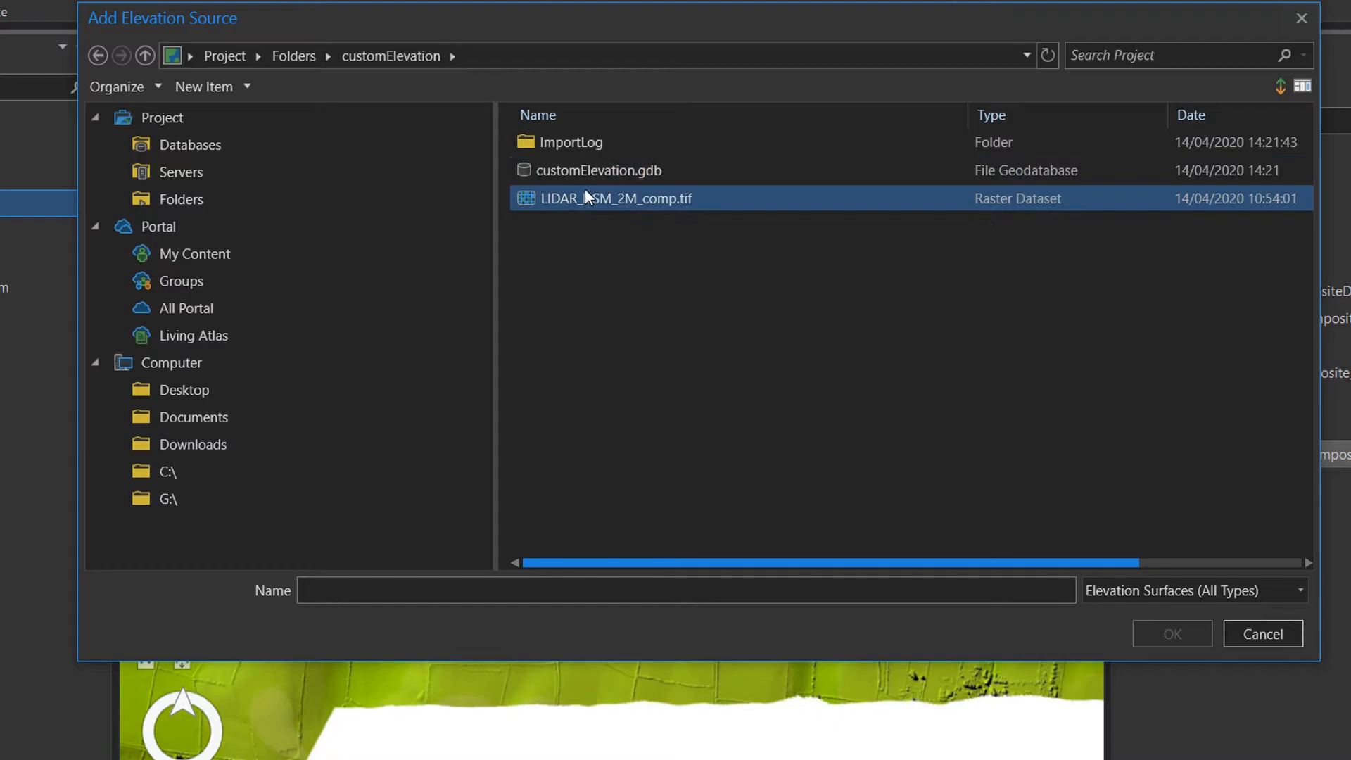
double_click(600, 170)
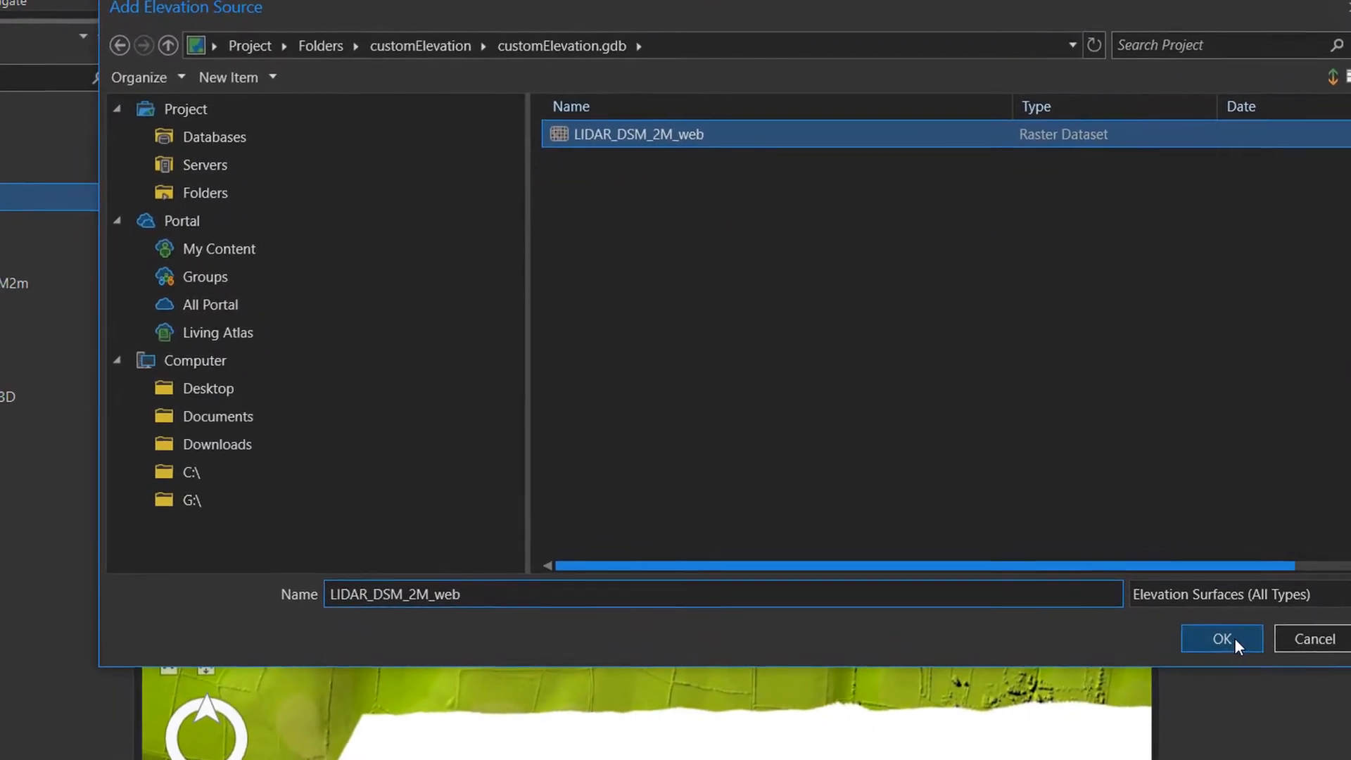
click(1220, 638)
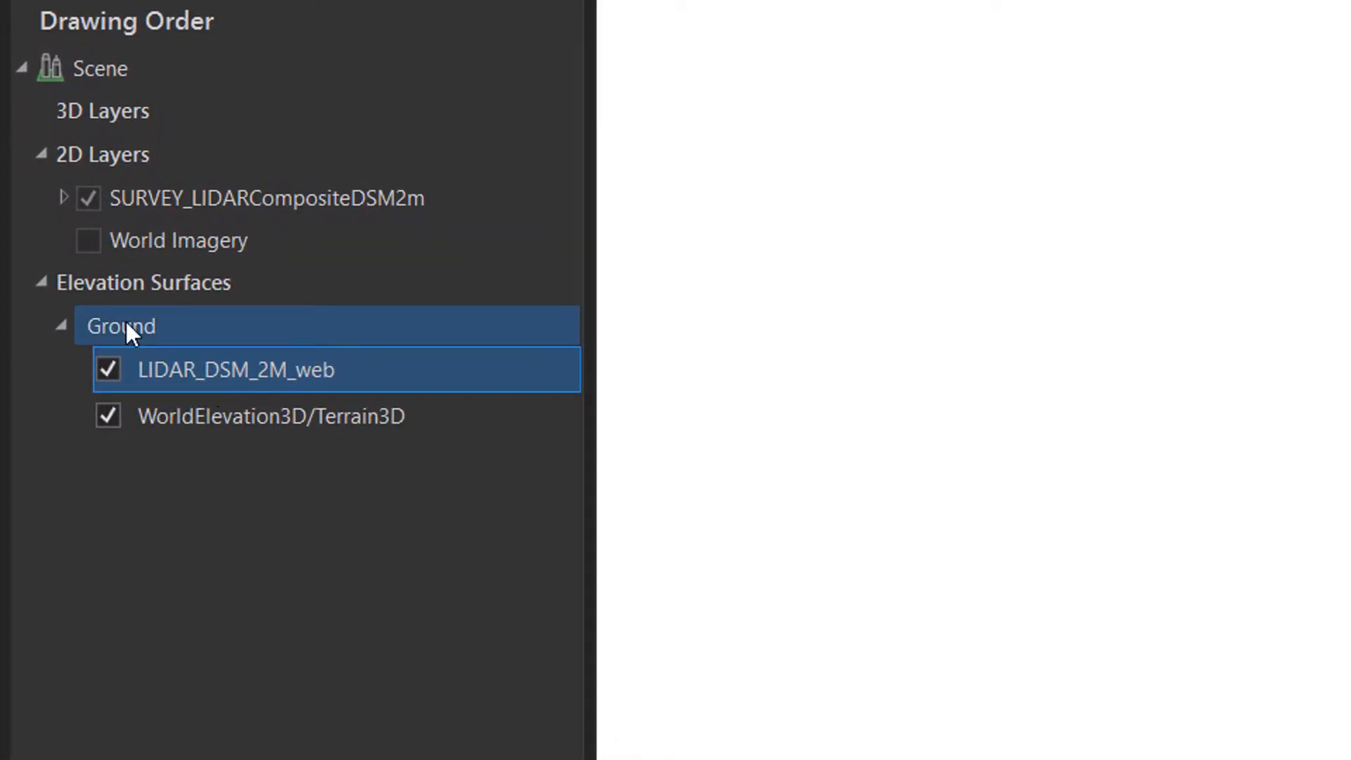
Remove WorldElevation3D/Terrain3D from the Ground, leaving only LIDAR_DSM_2M_web.
click(233, 368)
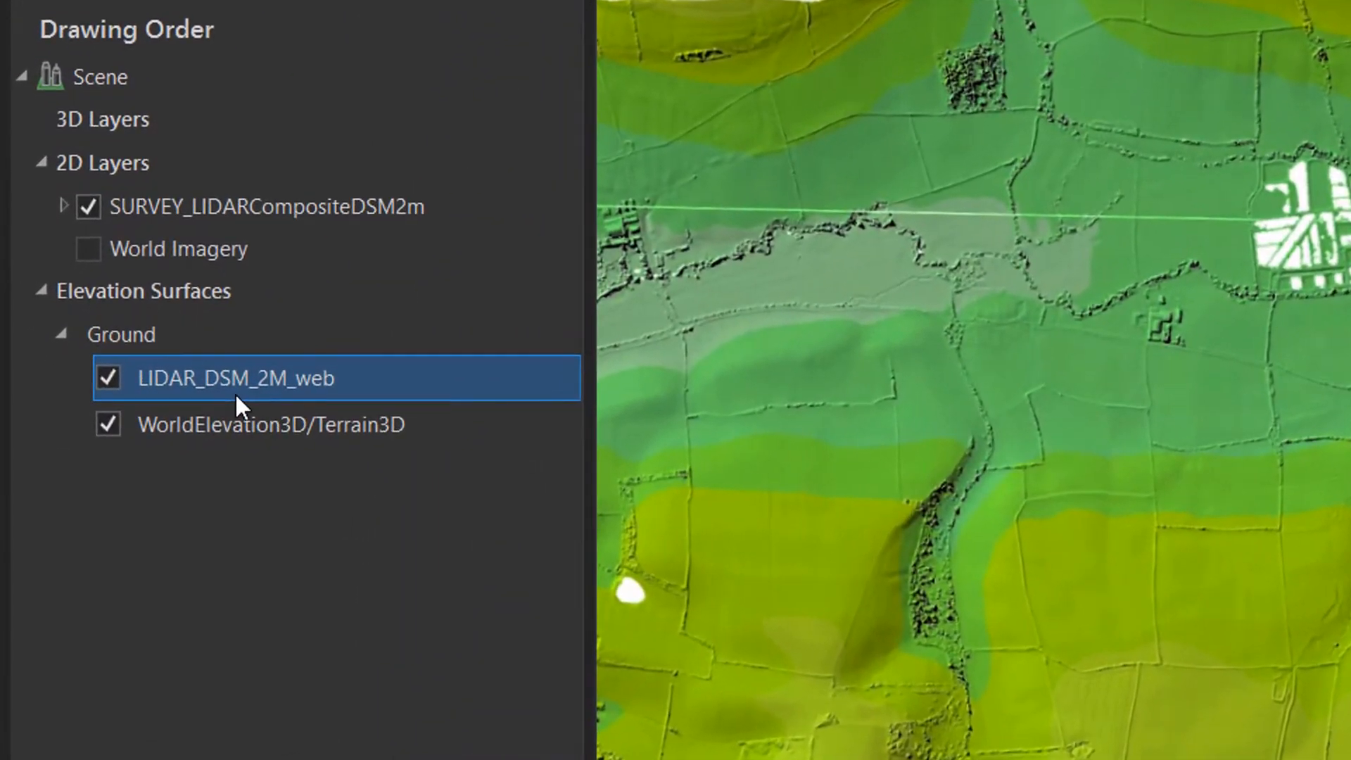
click(270, 423)
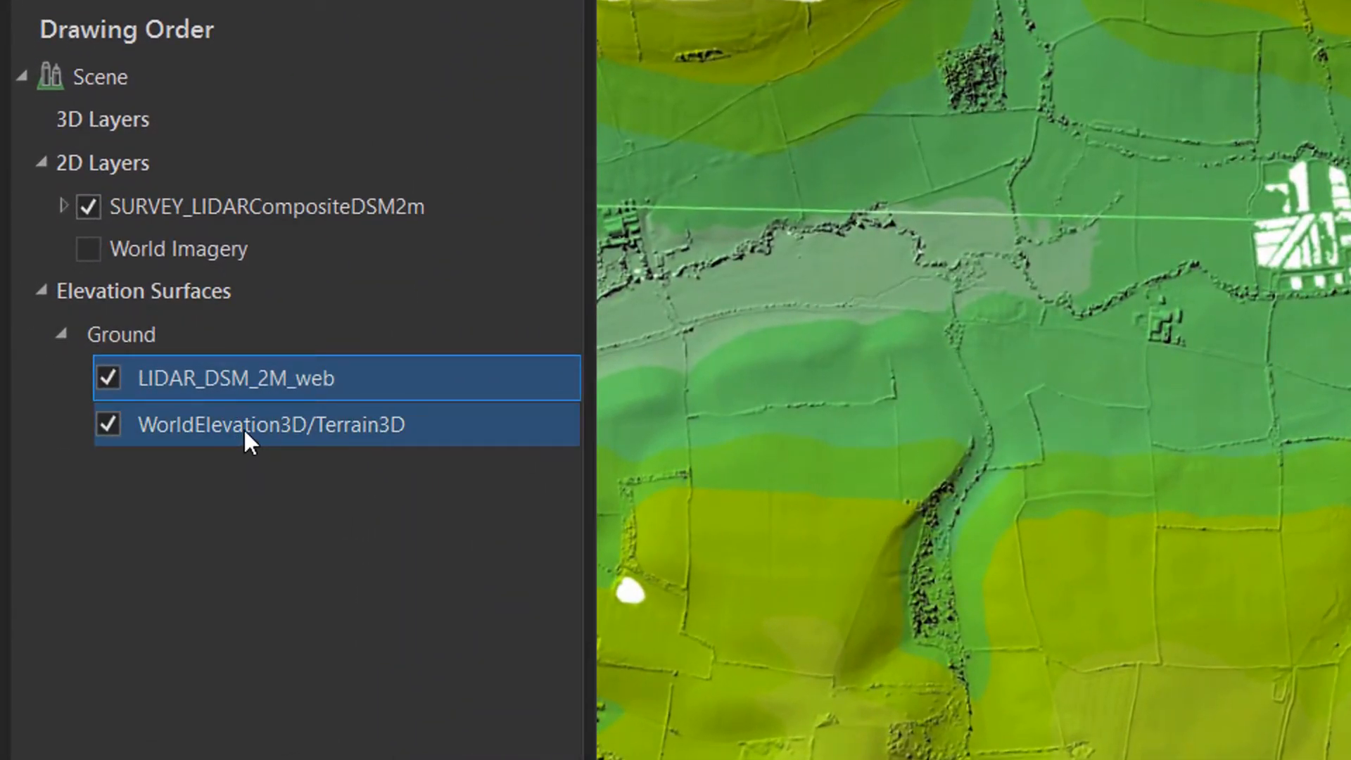
right_click(269, 424)
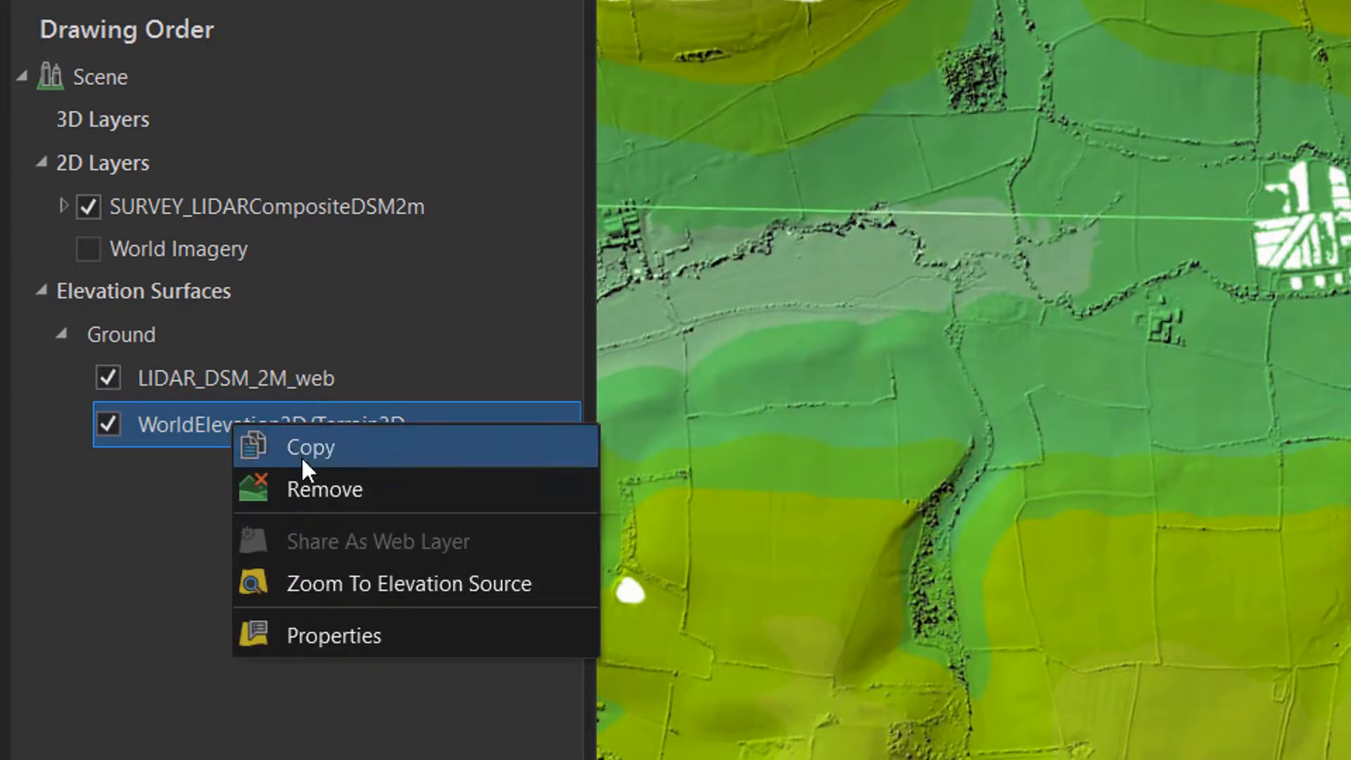
click(325, 489)
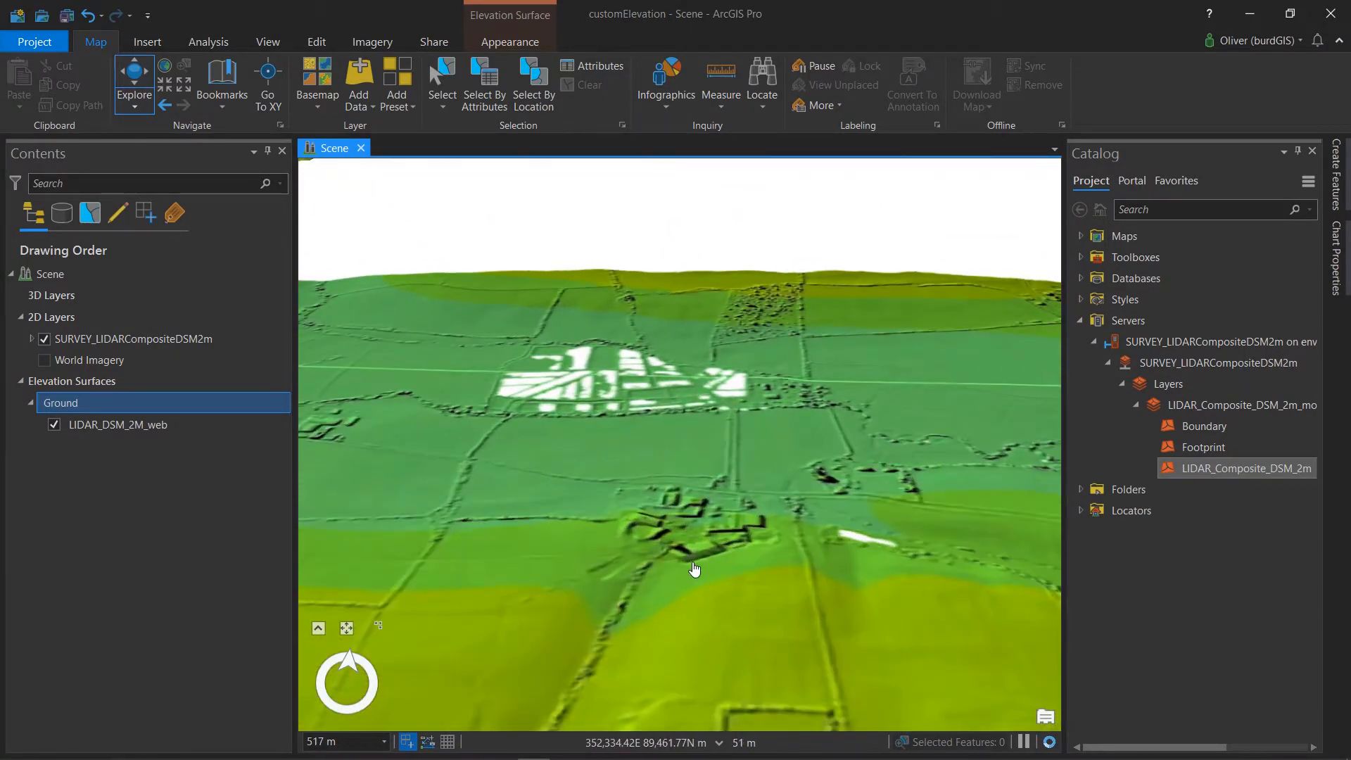
Tilt the scene across the terrain and zoom out to see the whole imagery-draped area.
drag(696, 568, 698, 524)
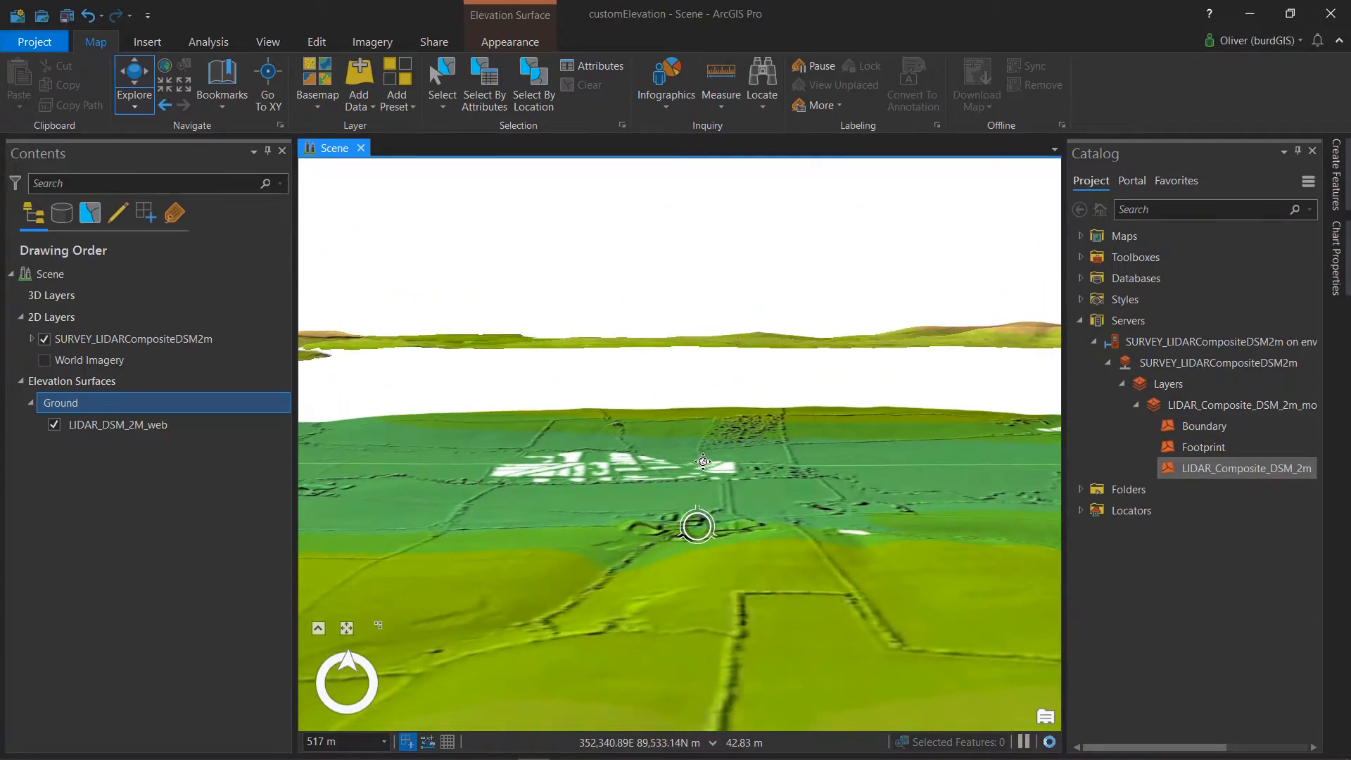
scroll(down, 3)
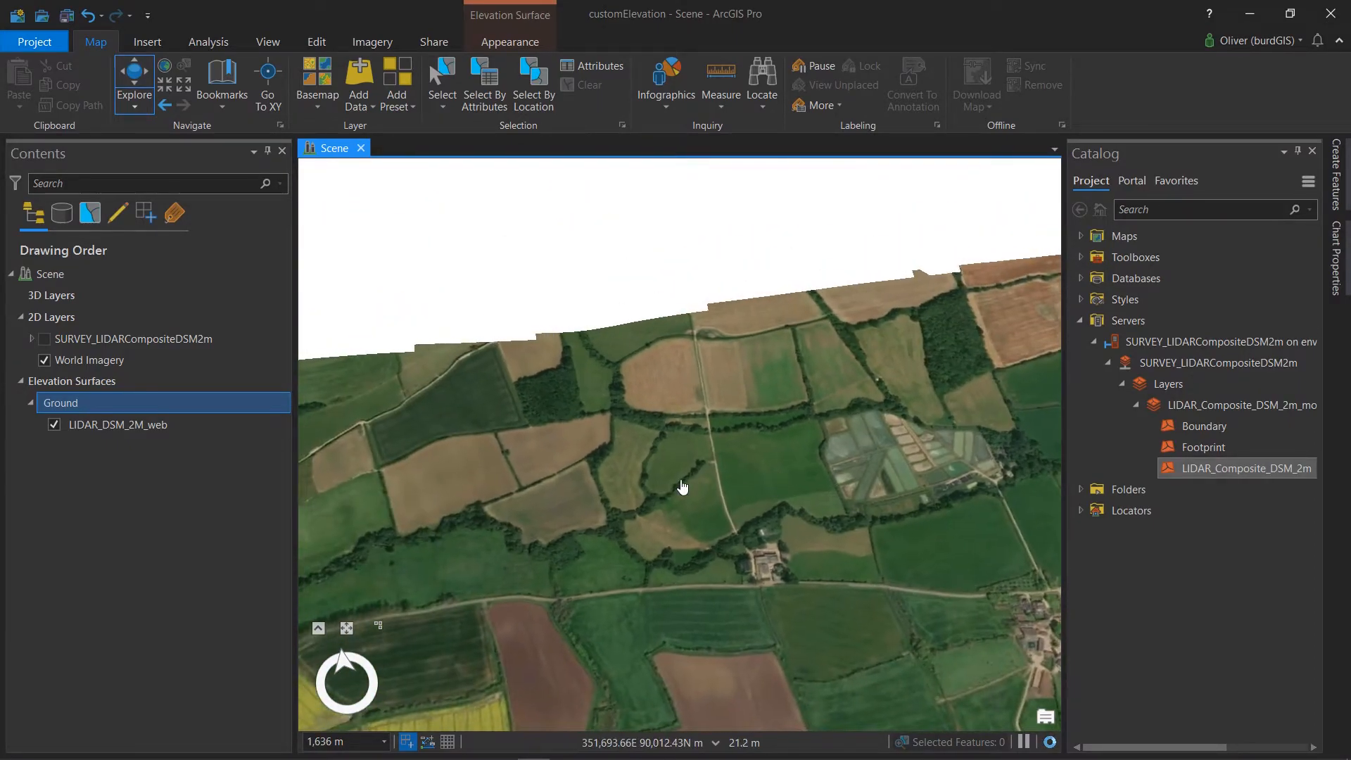
scroll(down, 3)
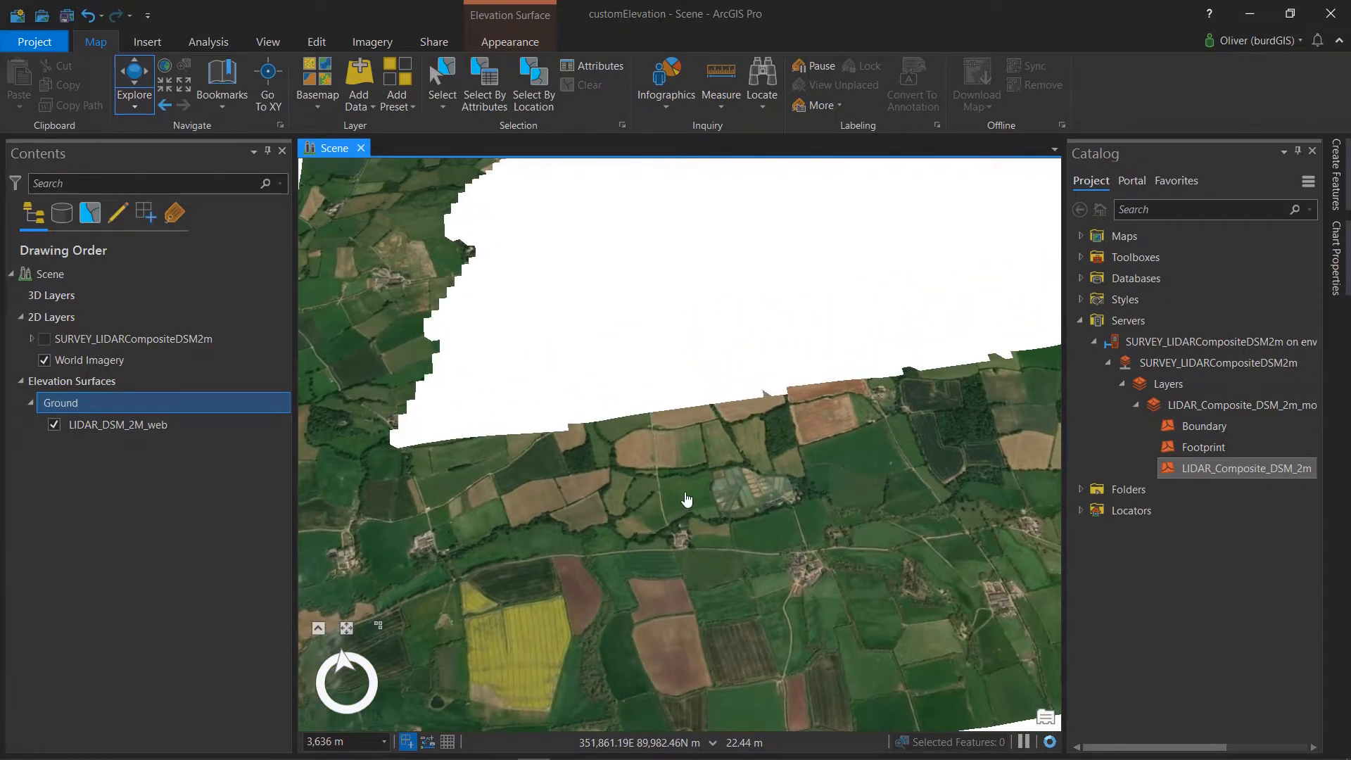
scroll(down, 3)
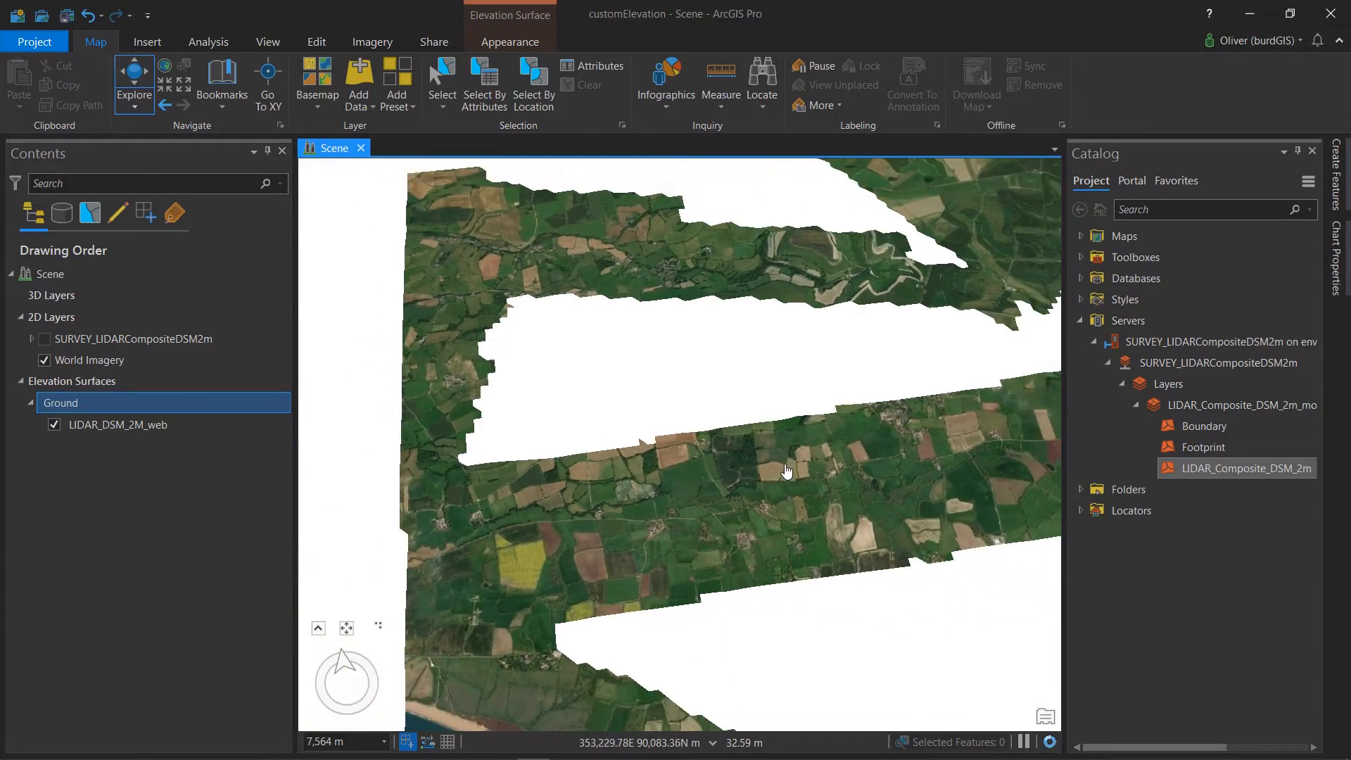
scroll(down, 3)
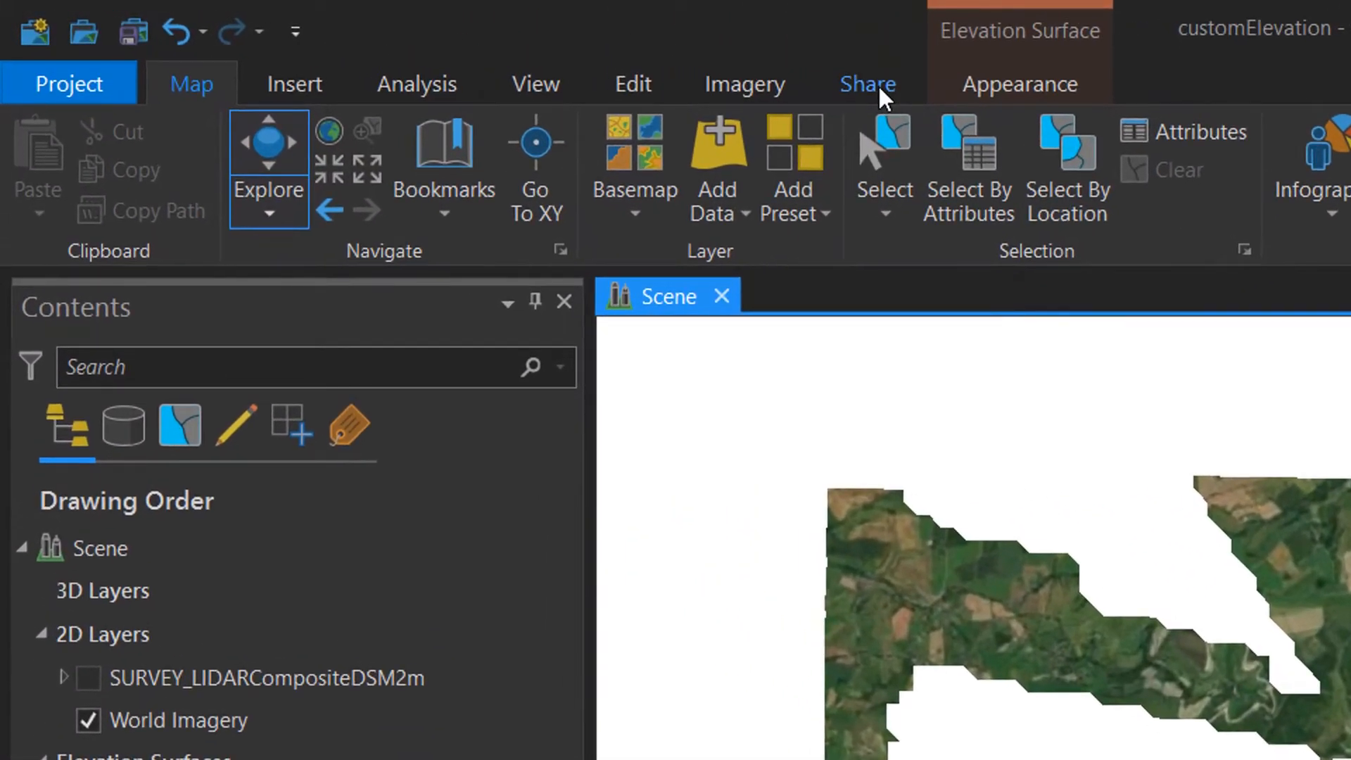
Show the Share ribbon with its web scene sharing options.
click(867, 83)
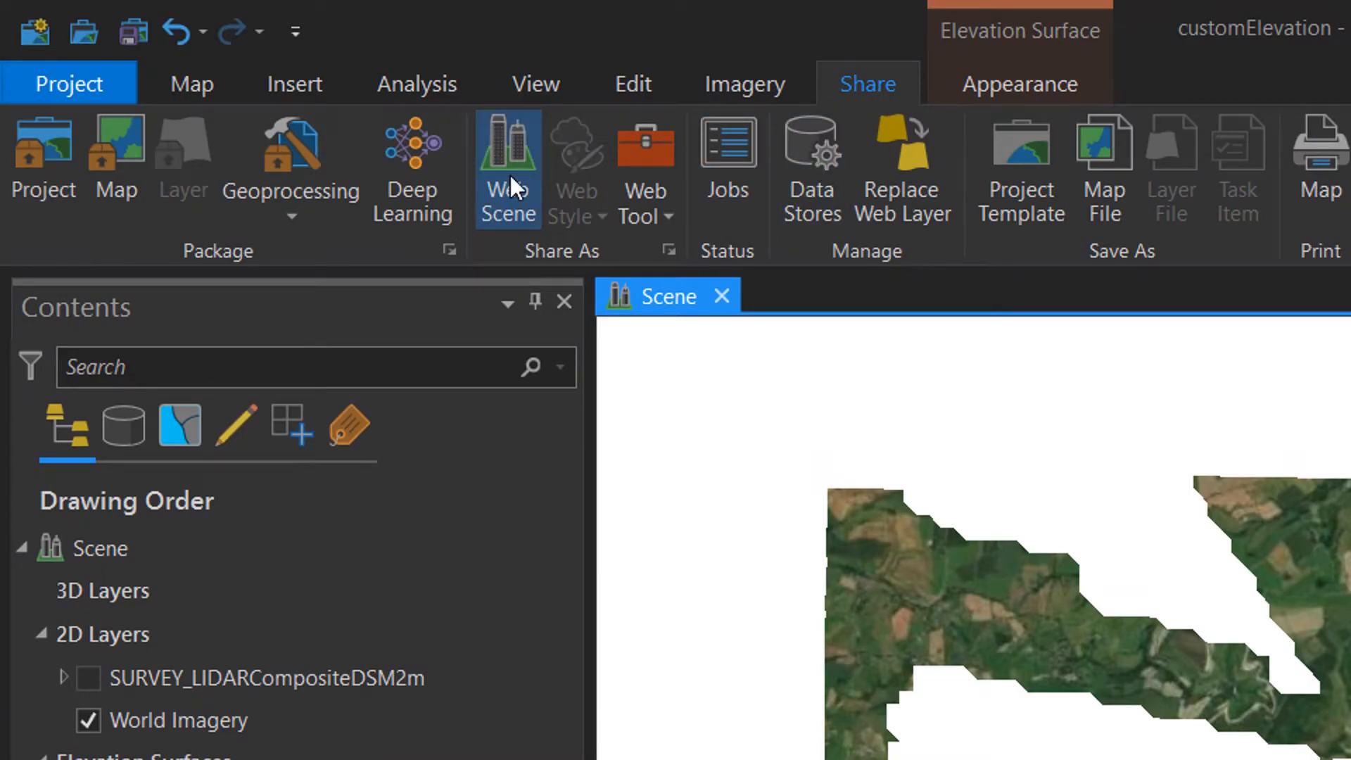
mouse_move(507, 168)
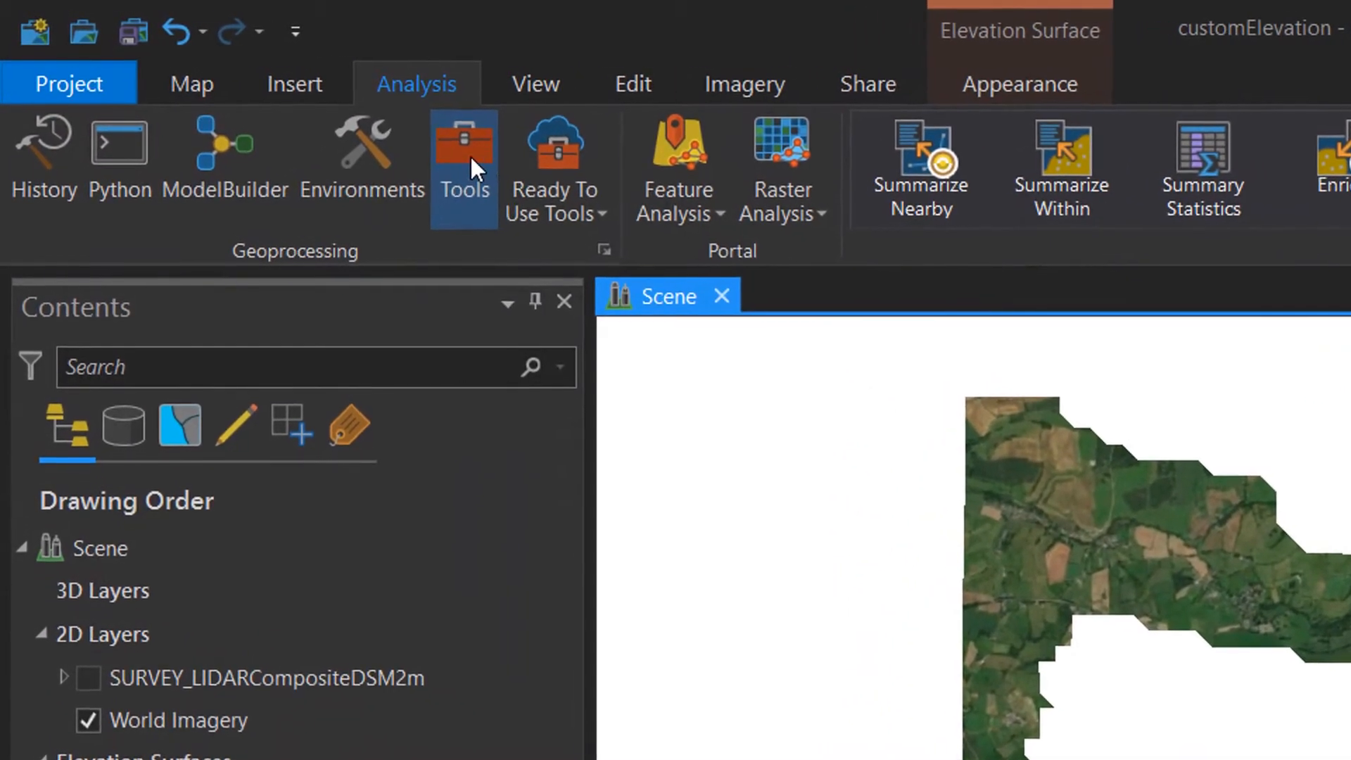
Search 'manageti' in Geoprocessing and open Manage Tile Cache, browsing for a cache location.
click(464, 160)
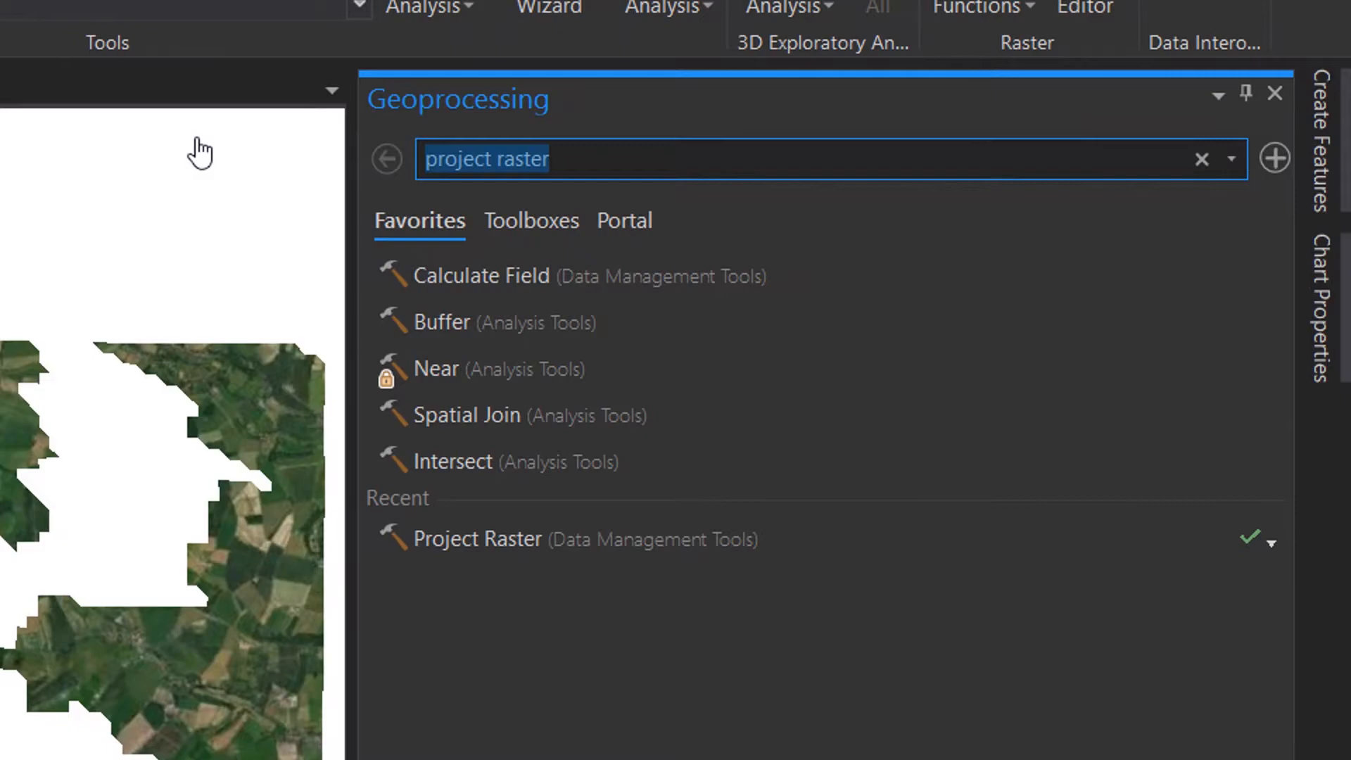
text(managetile)
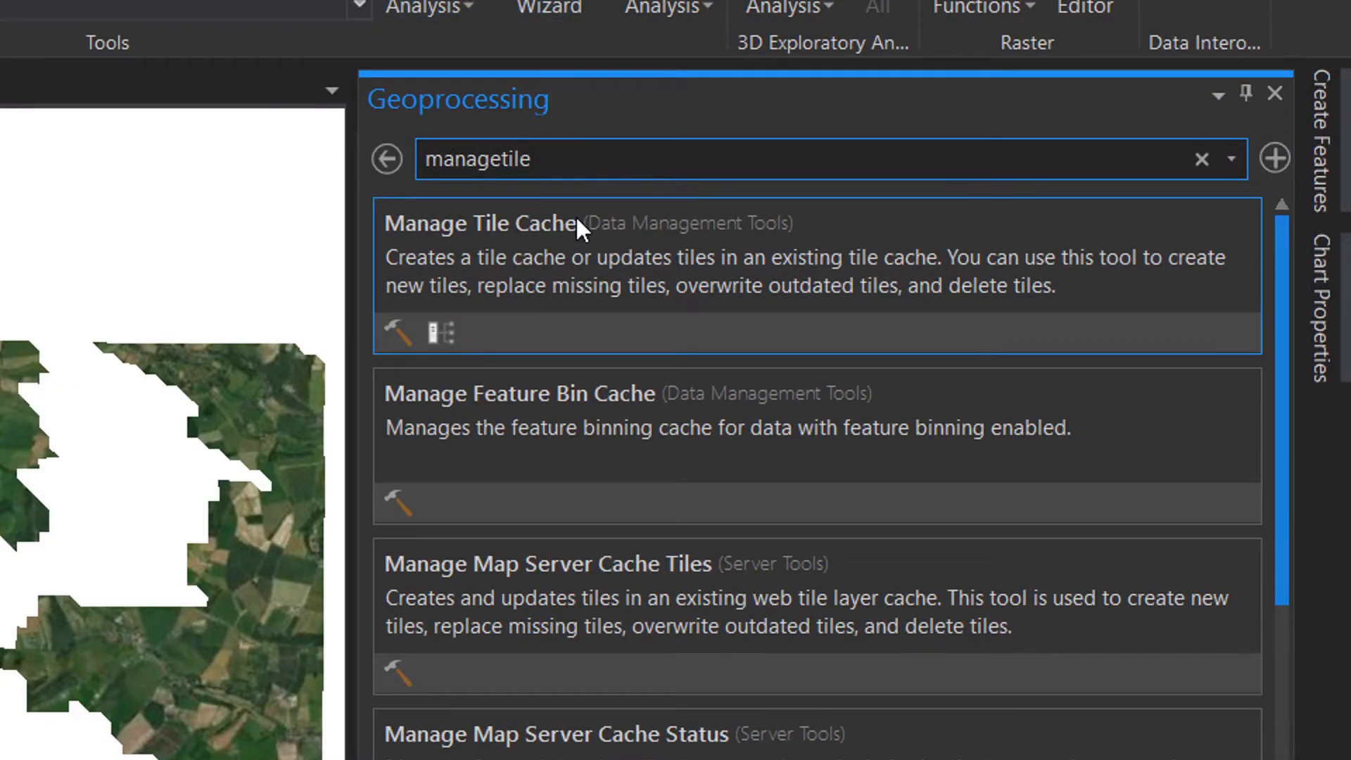
click(479, 223)
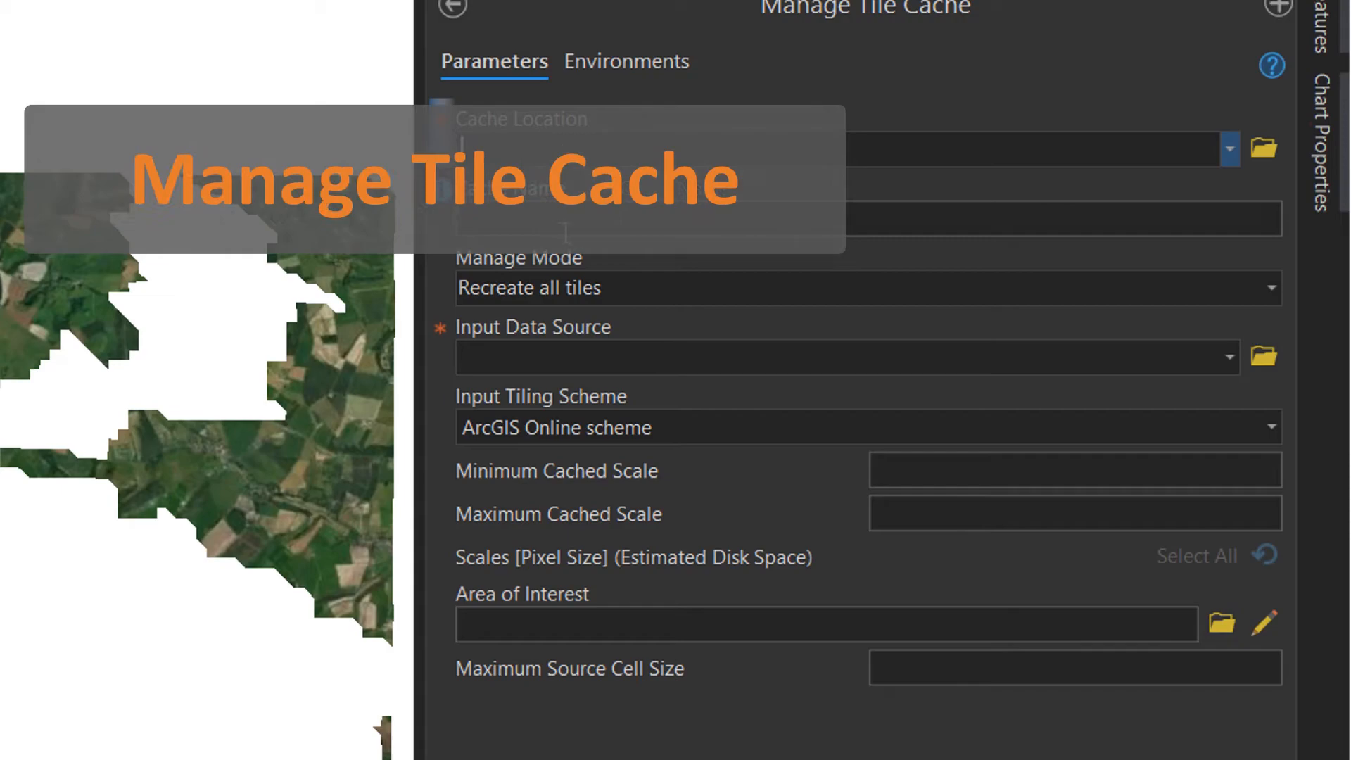
mouse_move(703, 250)
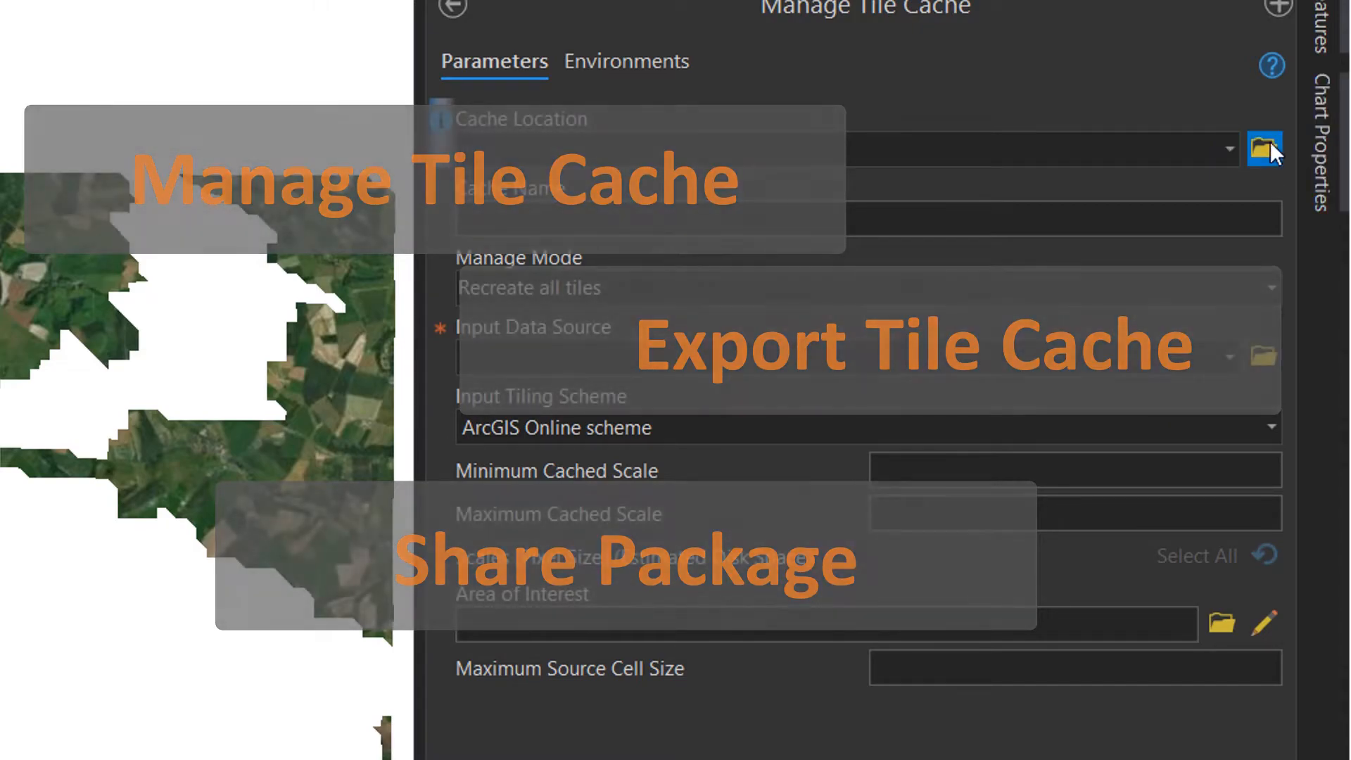
click(1264, 149)
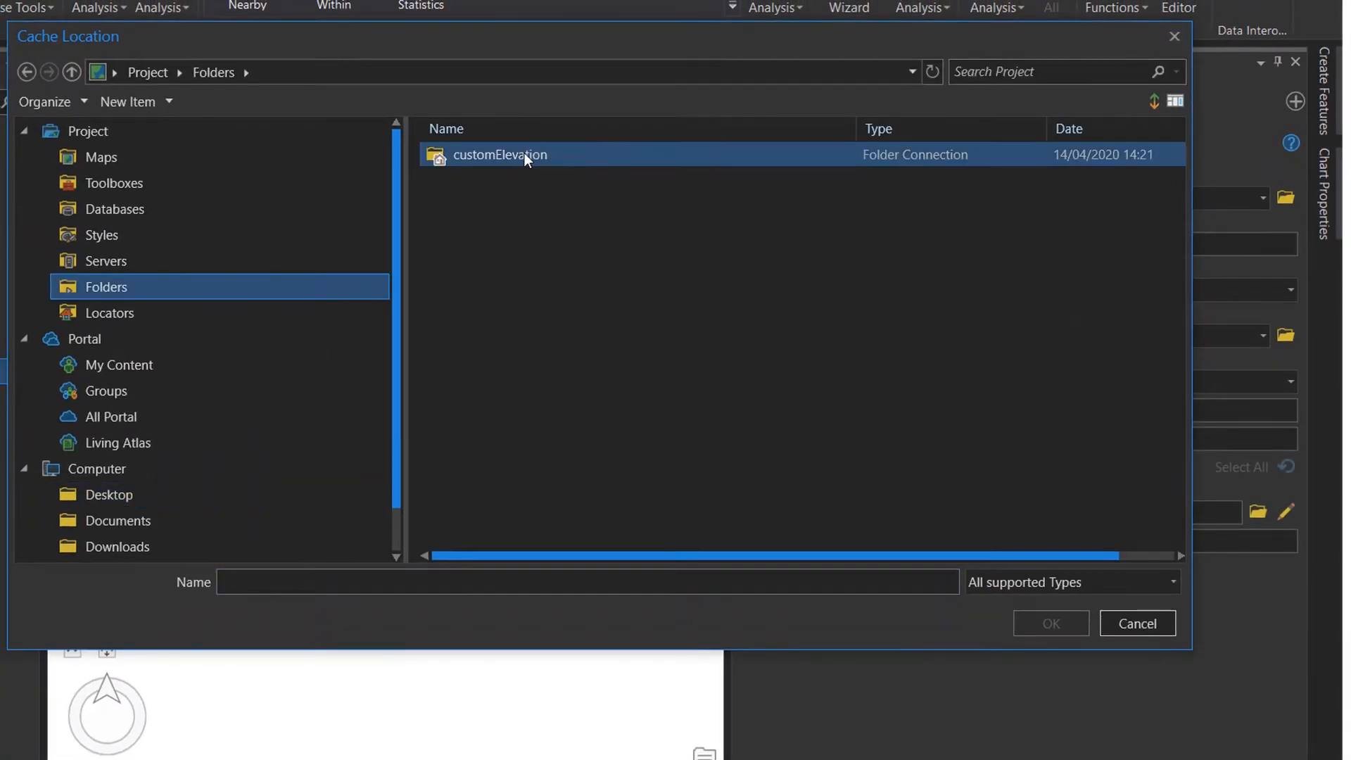
Set cache location customElevation, cache name LIDAR_test and input source LIDAR_DSM_2M_web.
click(1049, 622)
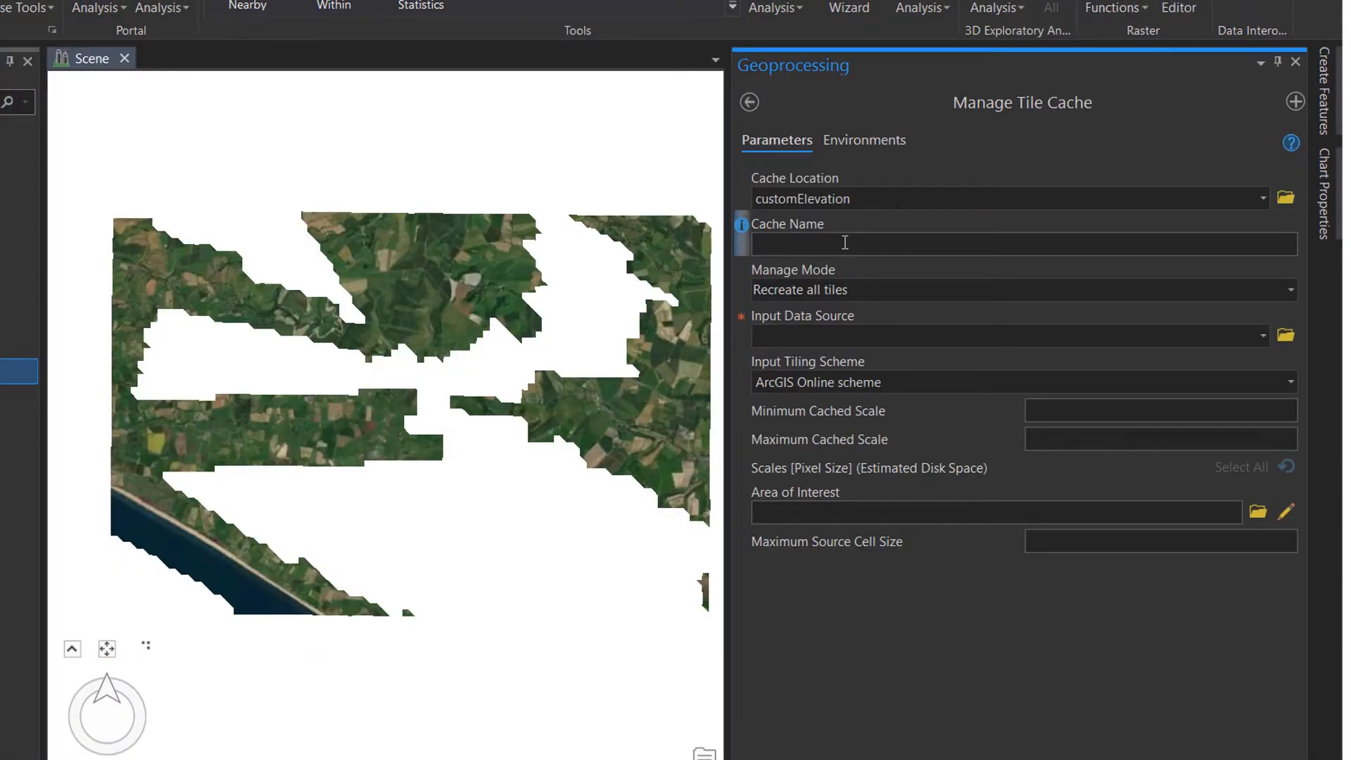
text(t)
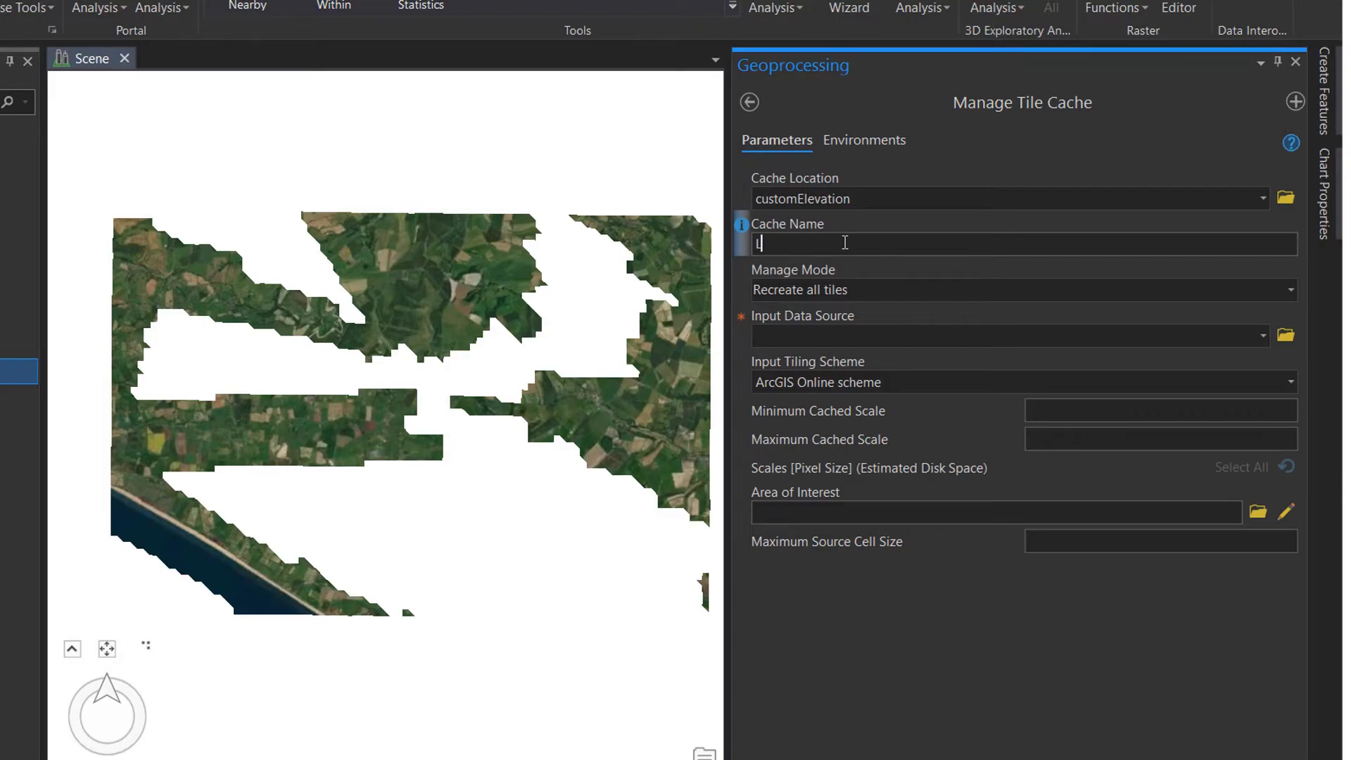
text(LIDAR_test)
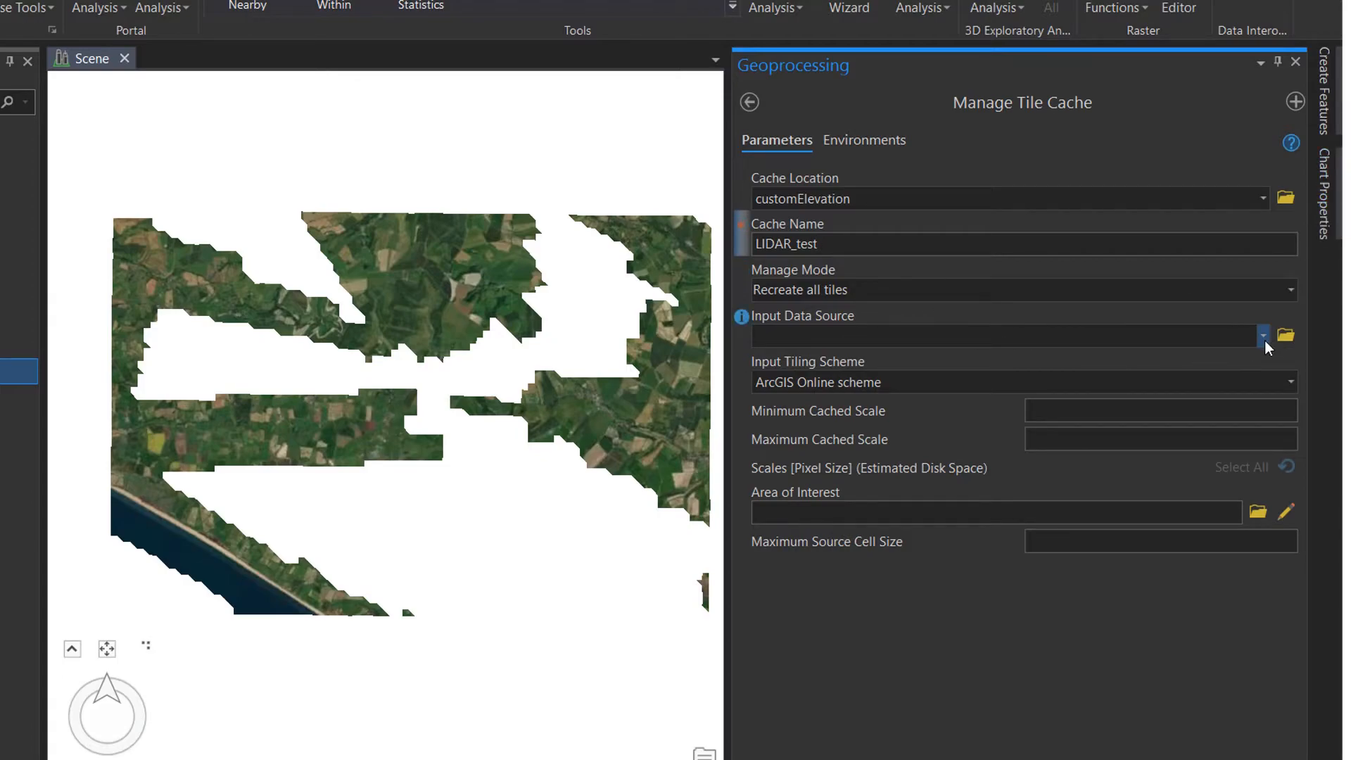
click(1285, 335)
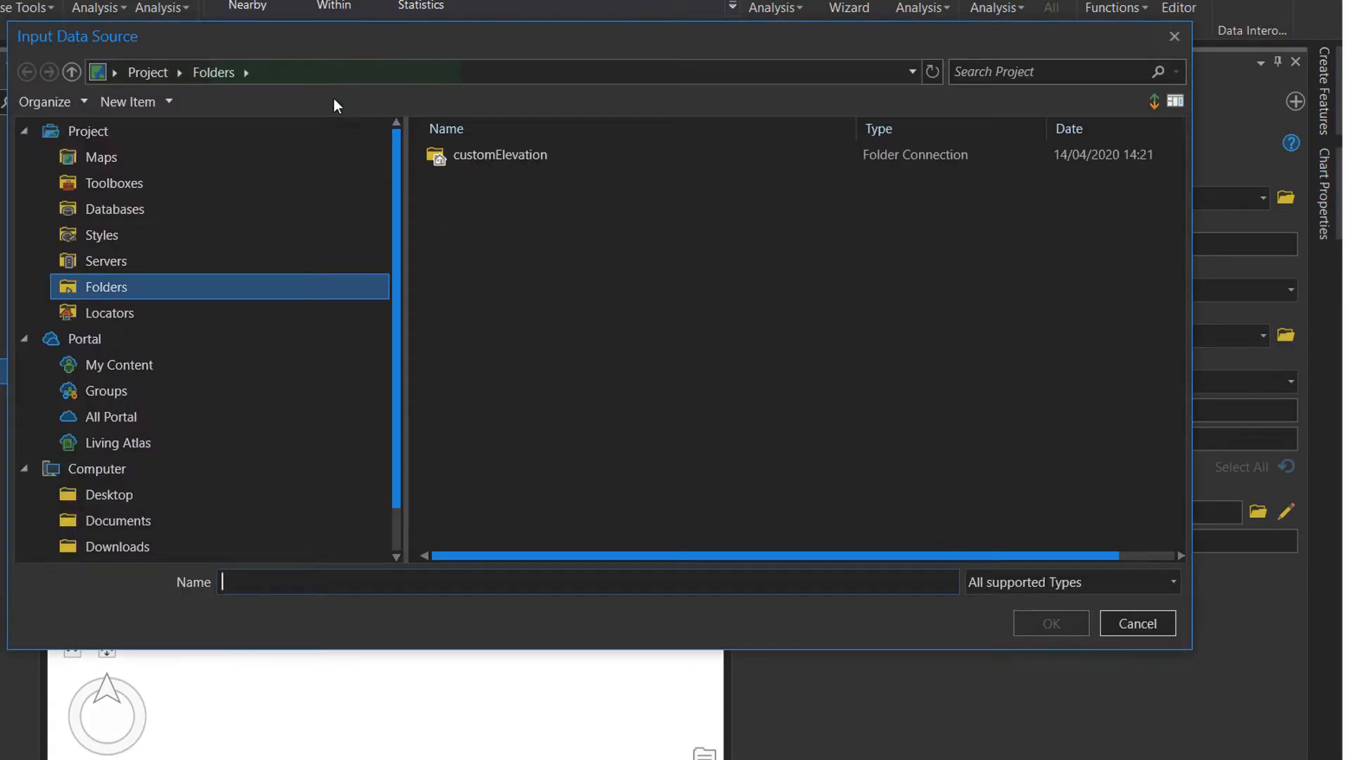
click(1136, 623)
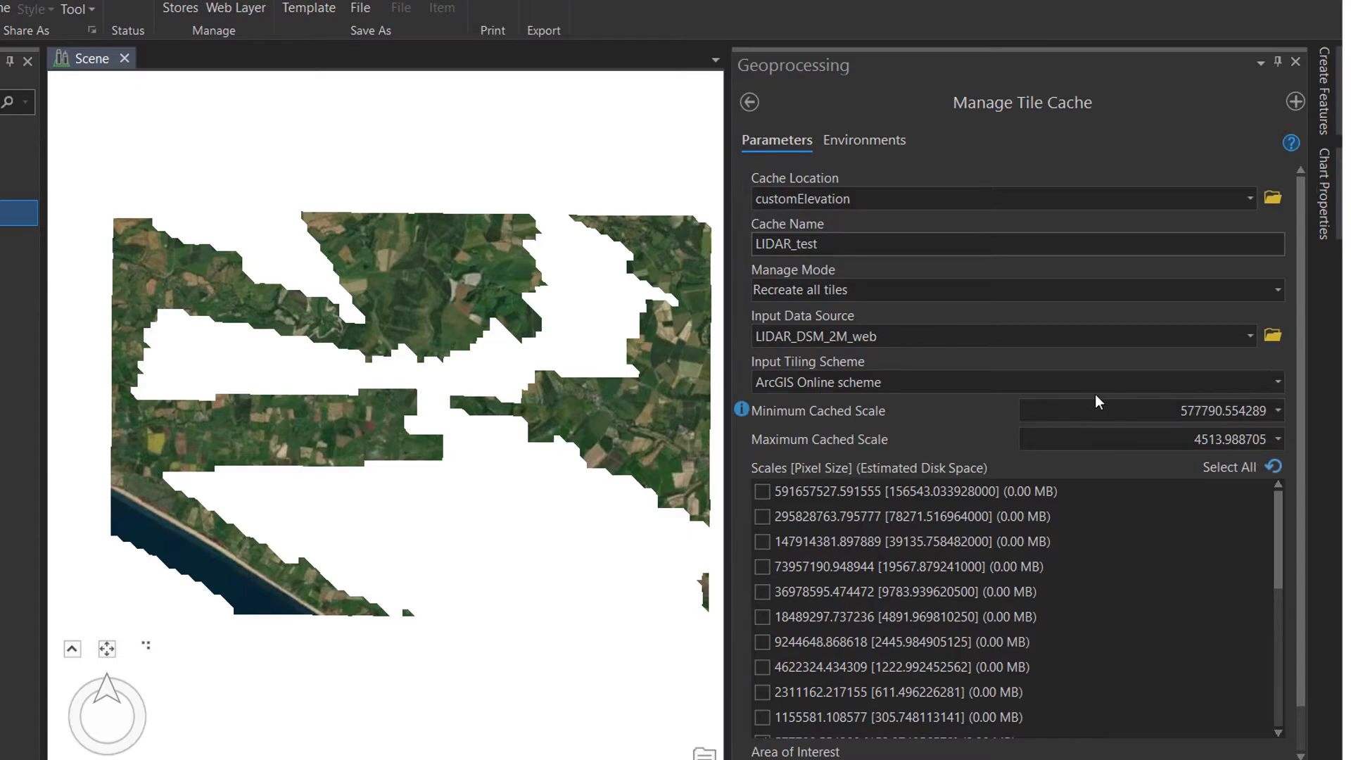
Choose the elevation tiling scheme and scroll through the cache scale levels.
click(1277, 382)
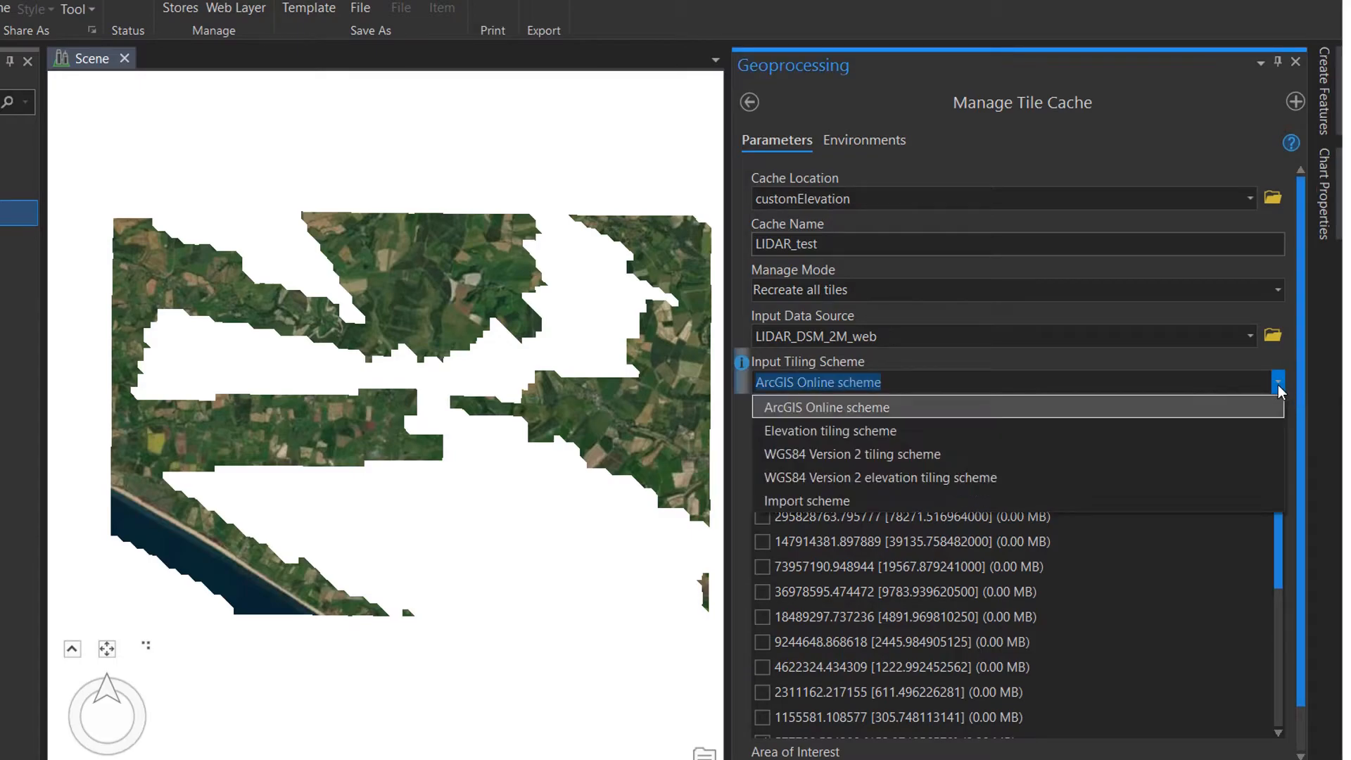
mouse_move(1154, 431)
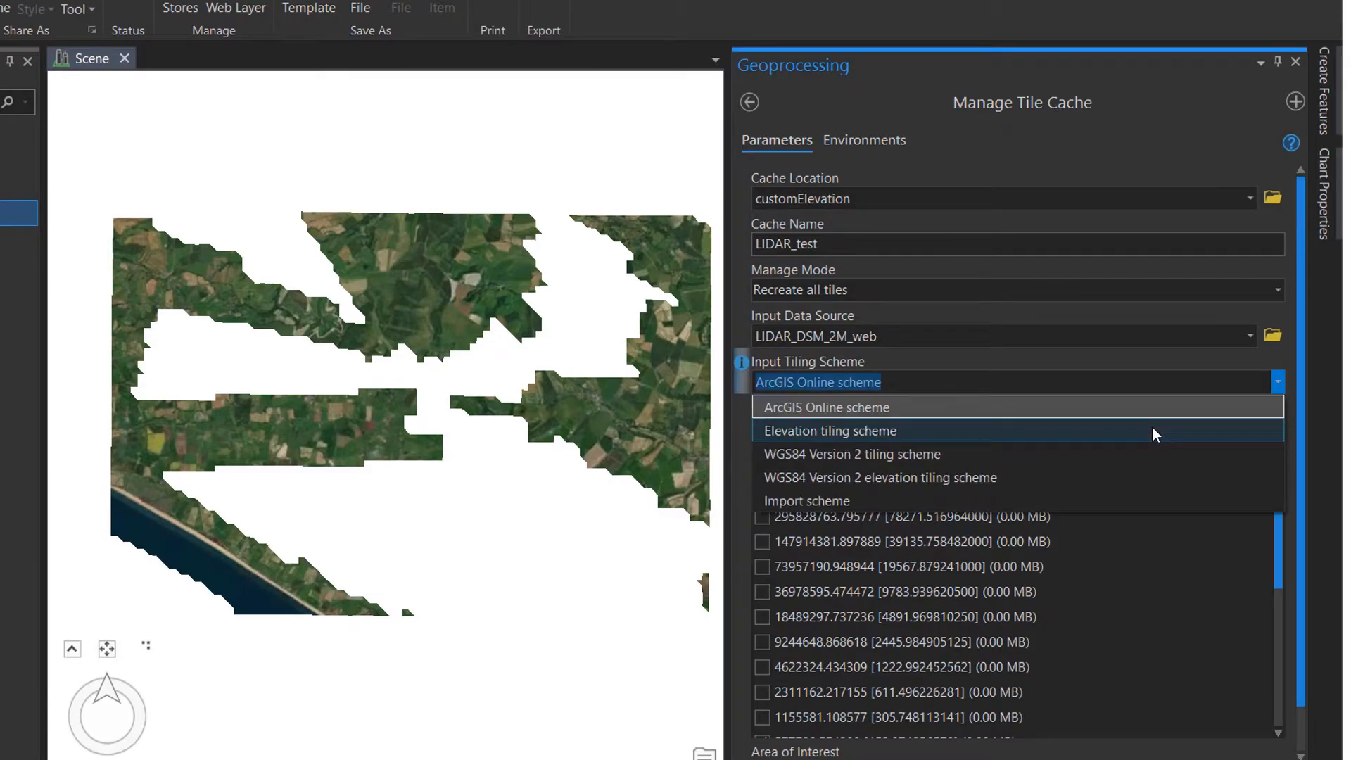
click(828, 431)
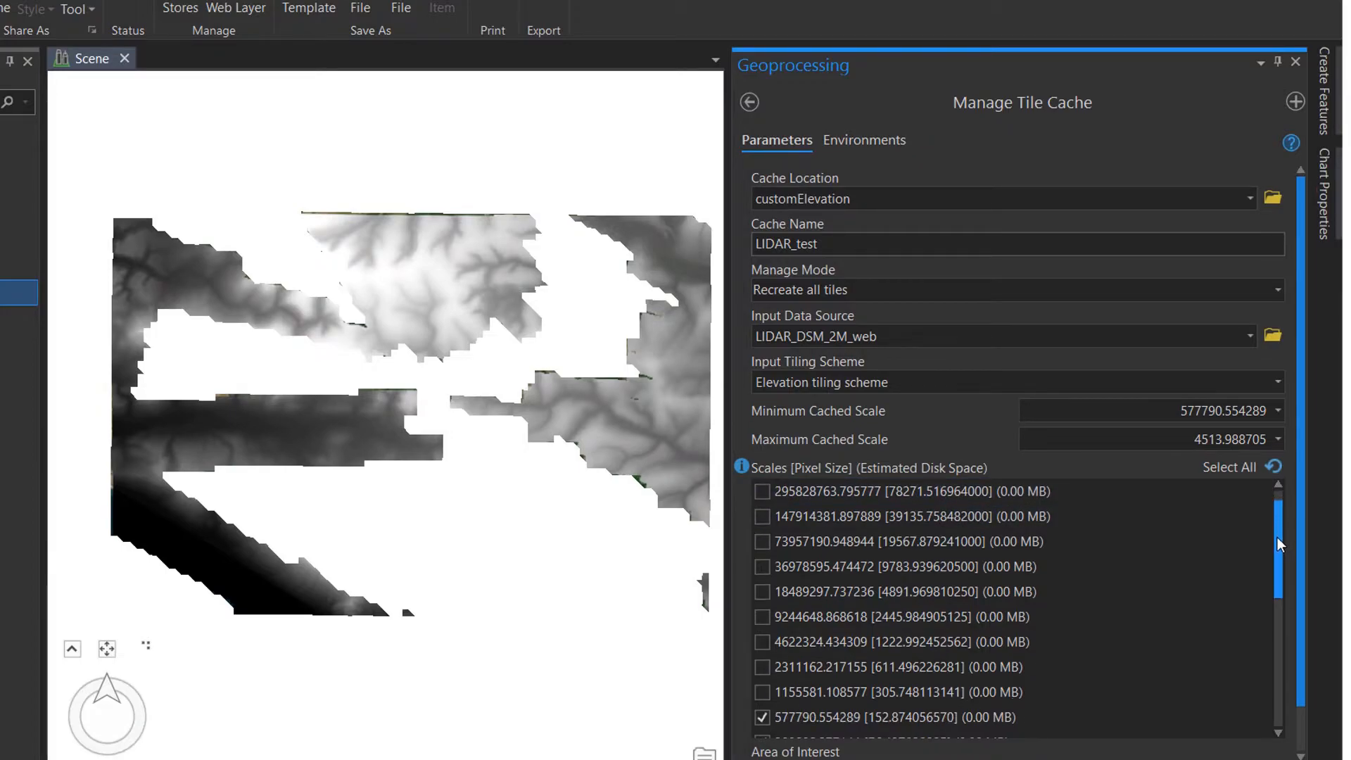
scroll(down, 3)
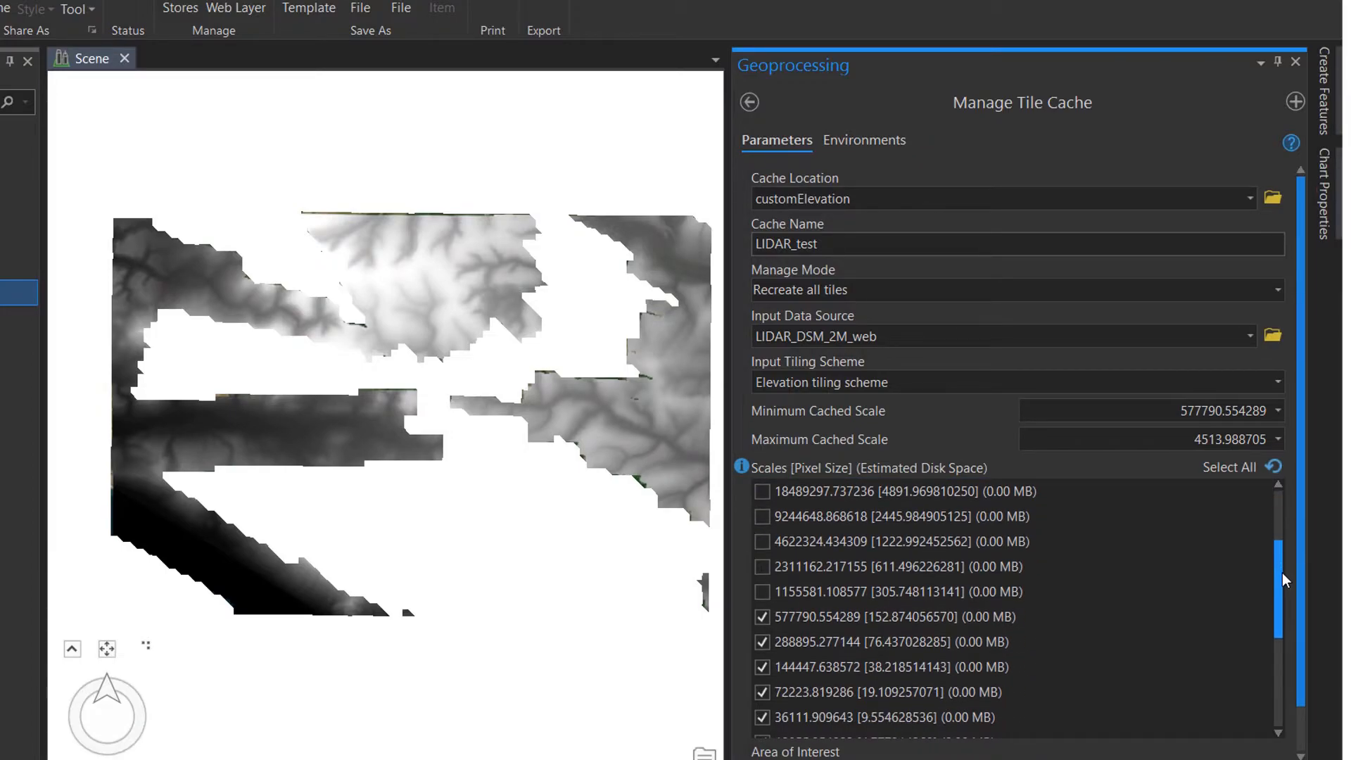
scroll(down, 3)
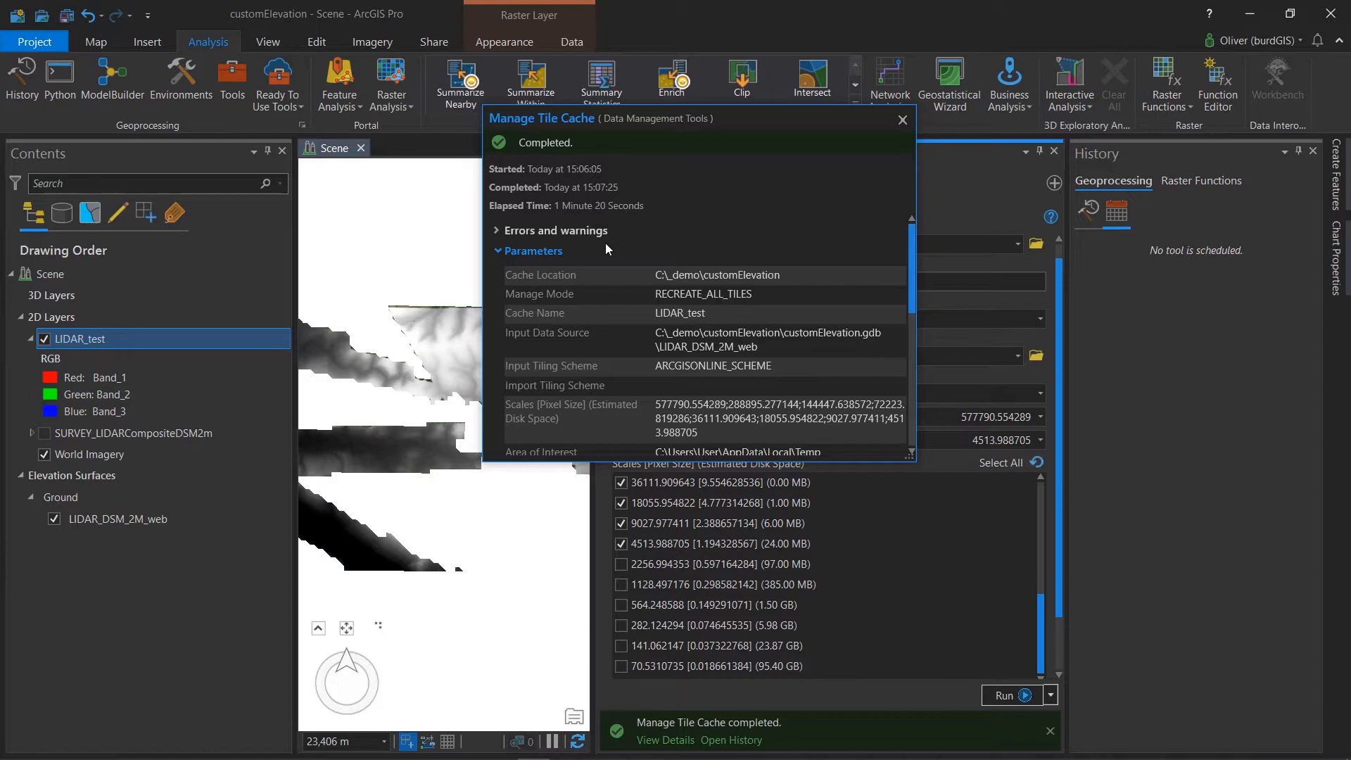
Dismiss the Manage Tile Cache completion details and return to the geoprocessing tool search.
click(901, 120)
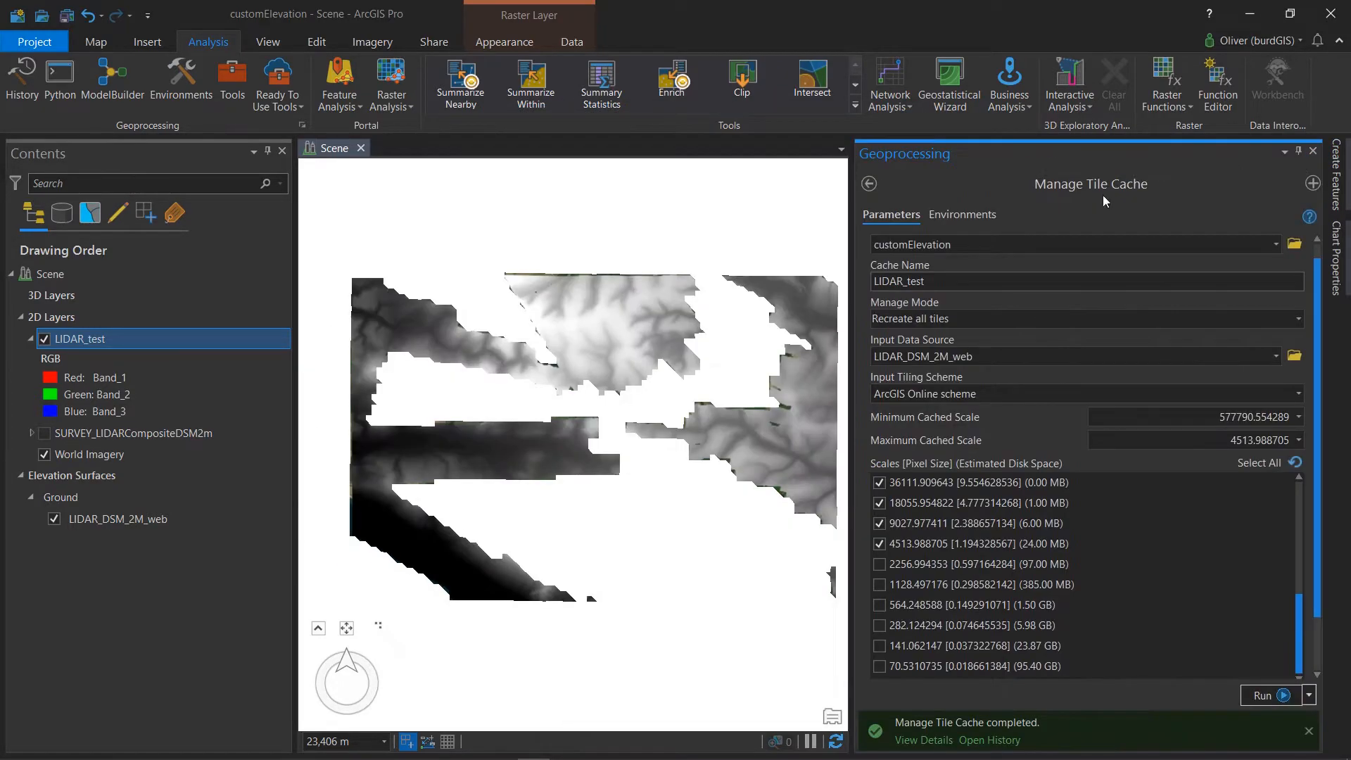
click(870, 184)
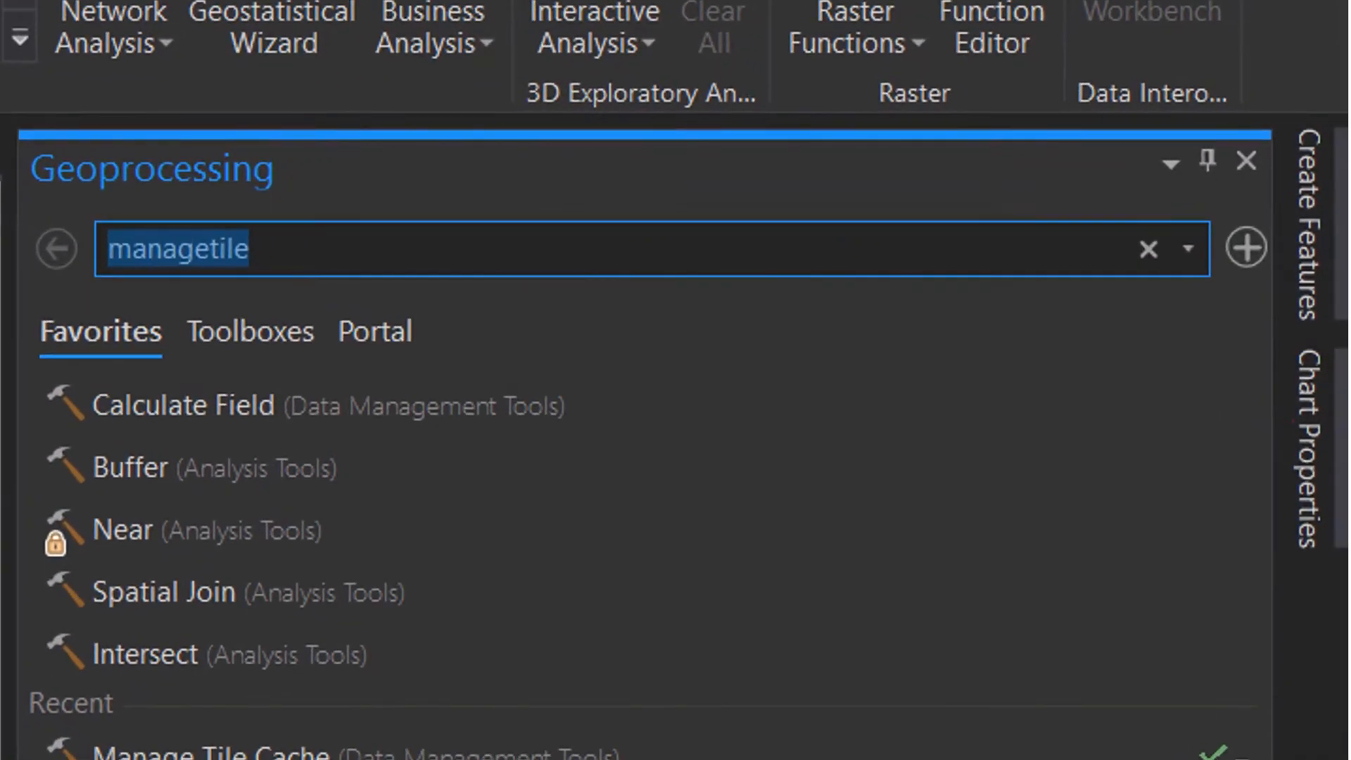
Find the Export Tile Cache tool and set LIDAR_test from customElevation as the input cache.
text(export t)
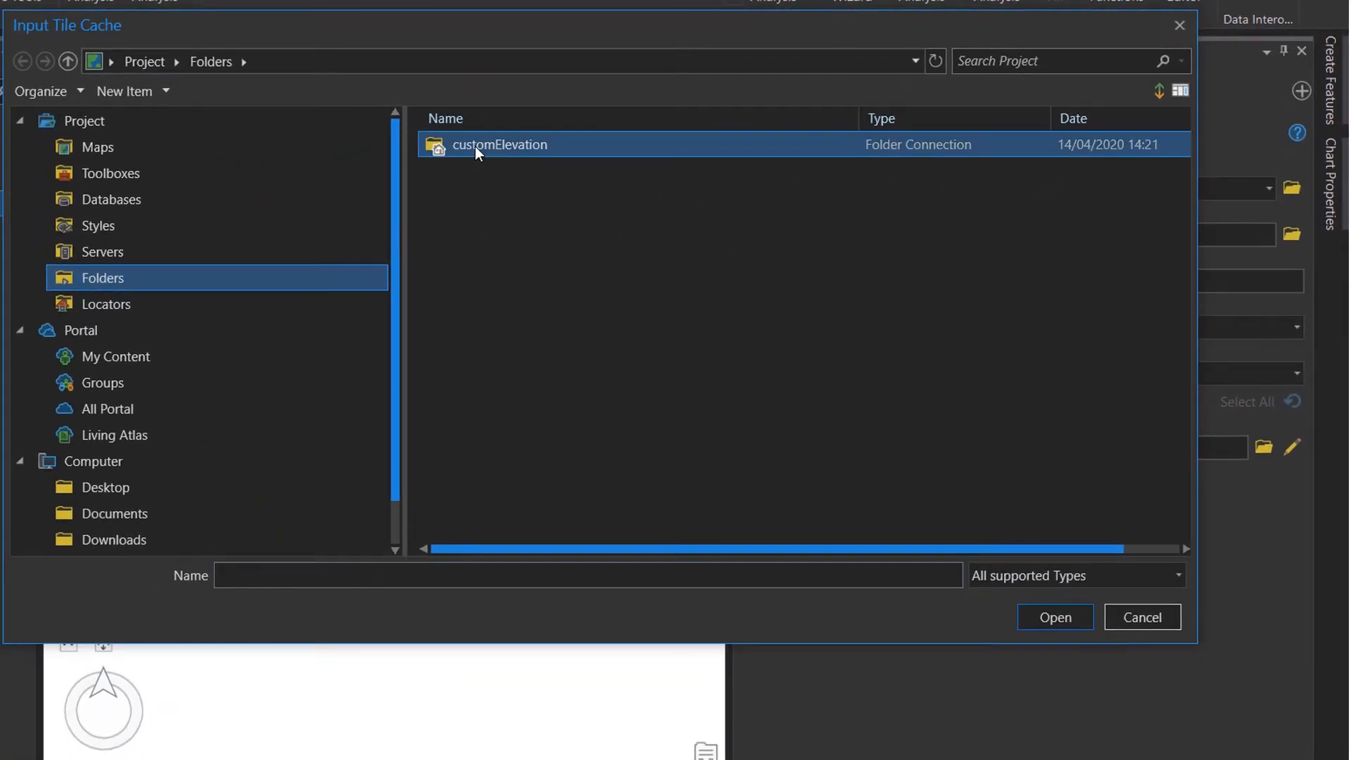
double_click(498, 144)
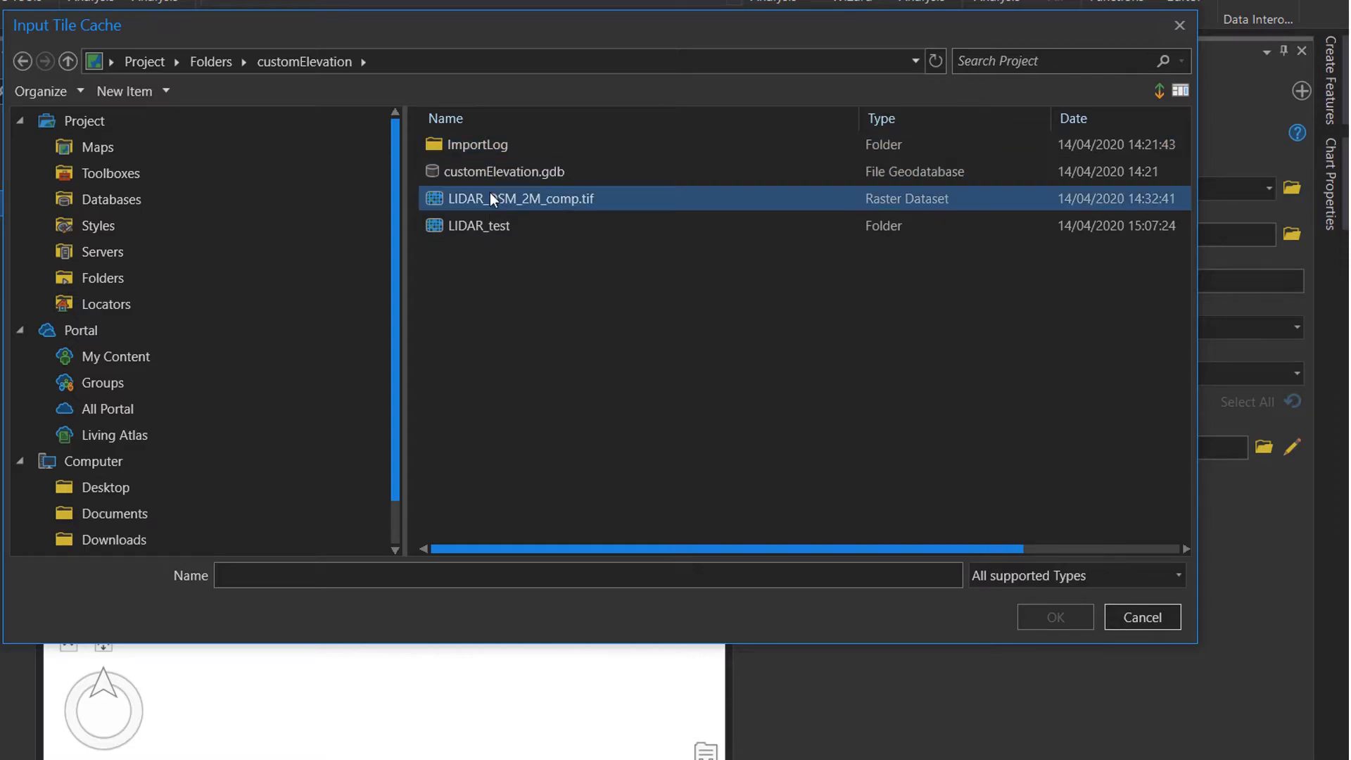
click(479, 225)
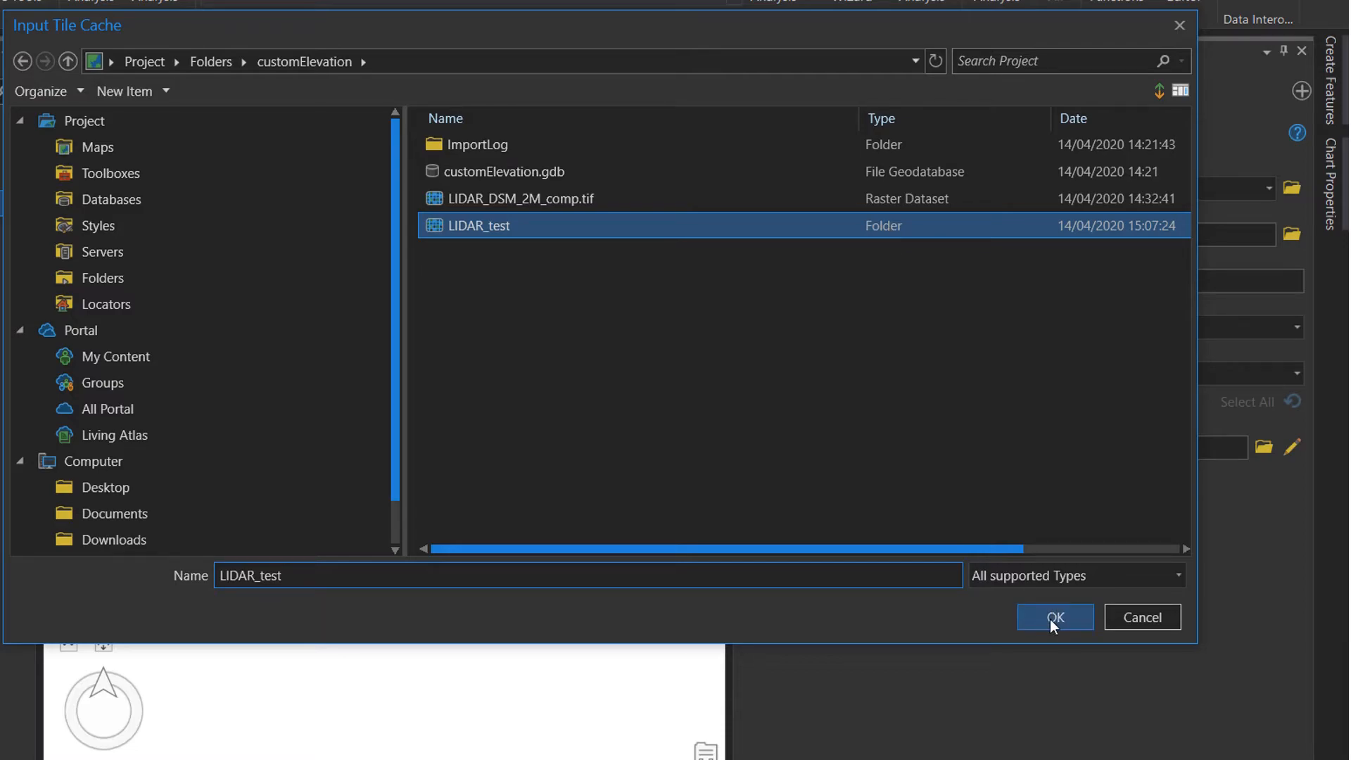
click(1053, 617)
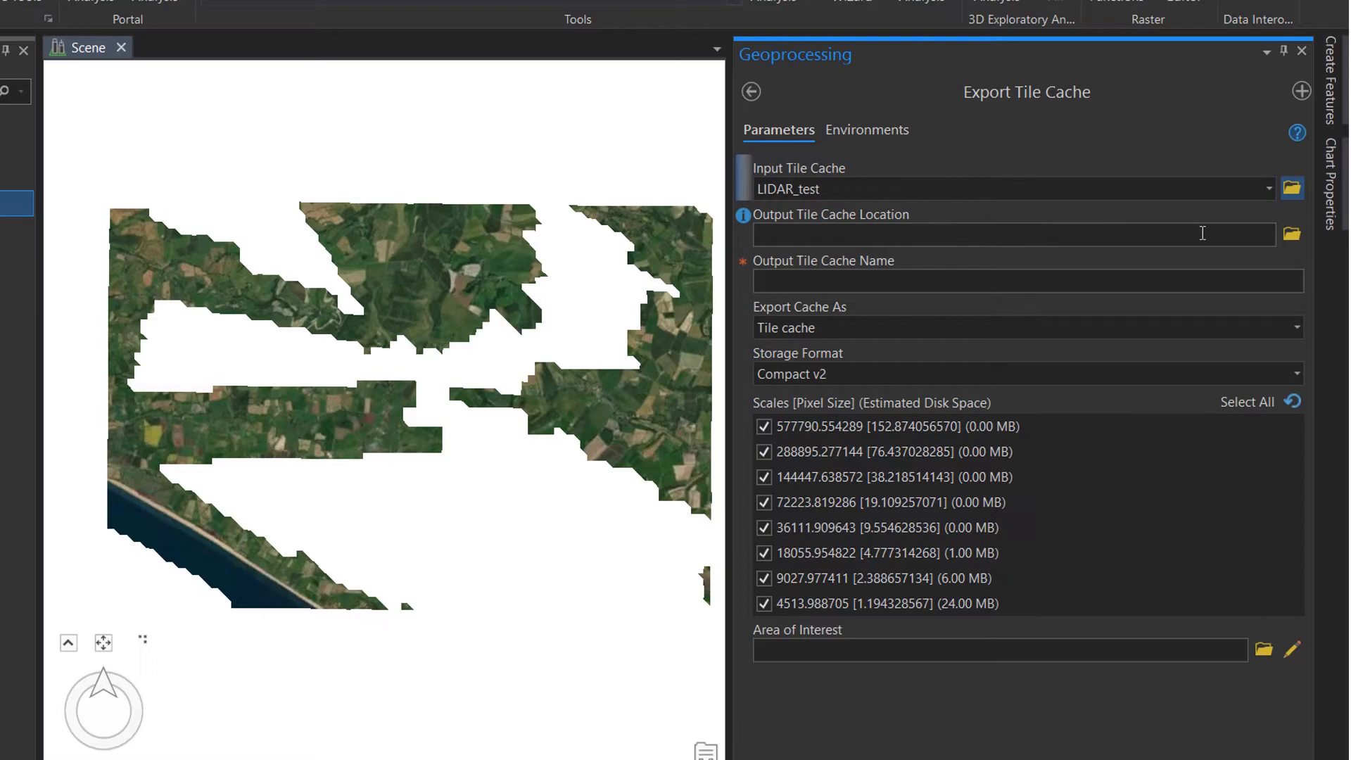
Set the customElevation folder as the export output location.
click(1292, 233)
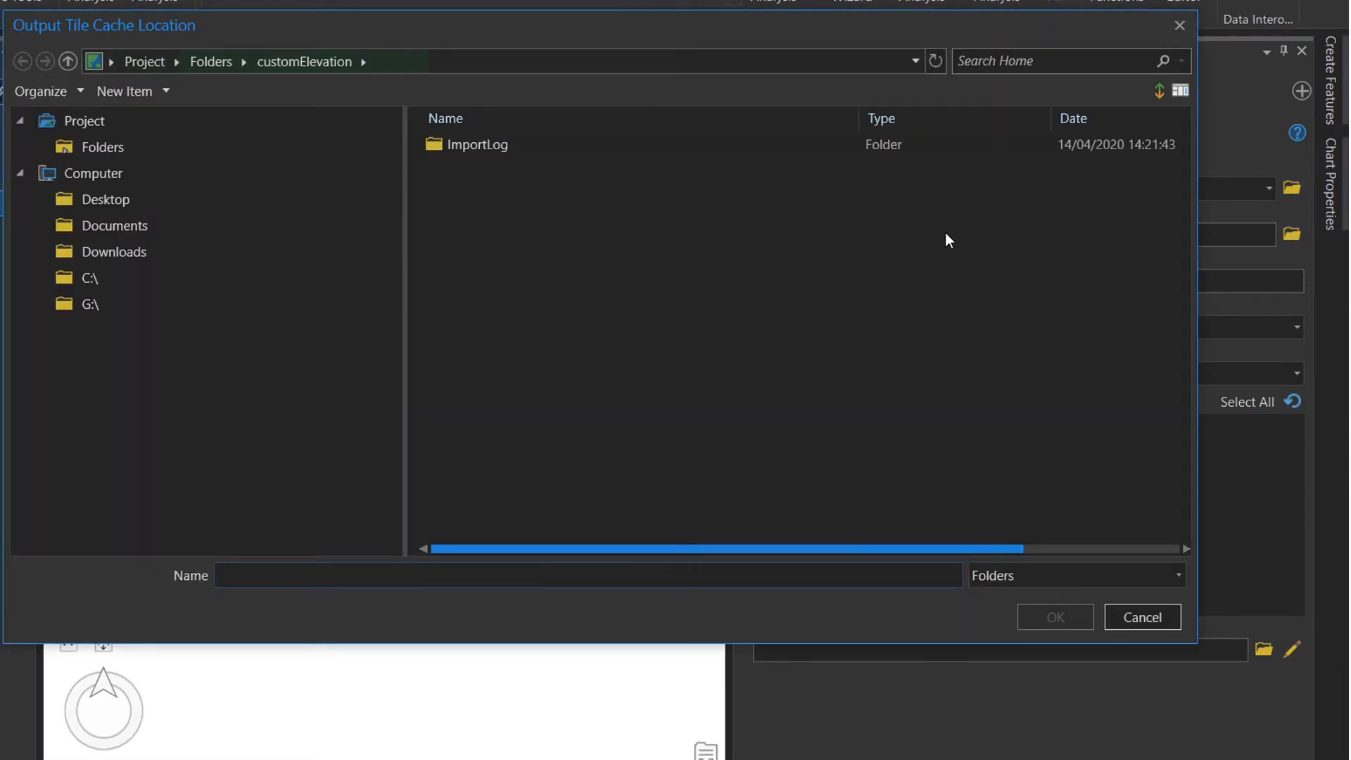
click(101, 146)
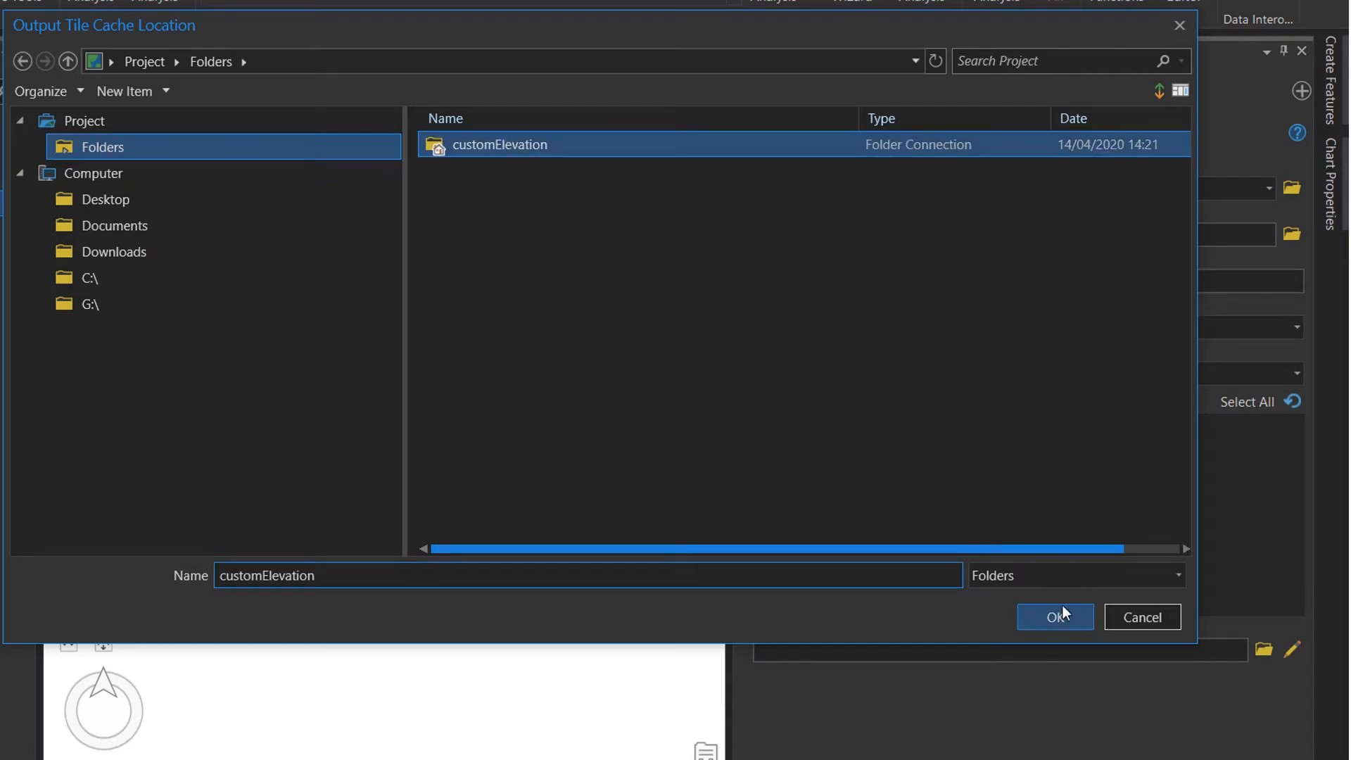
click(1055, 617)
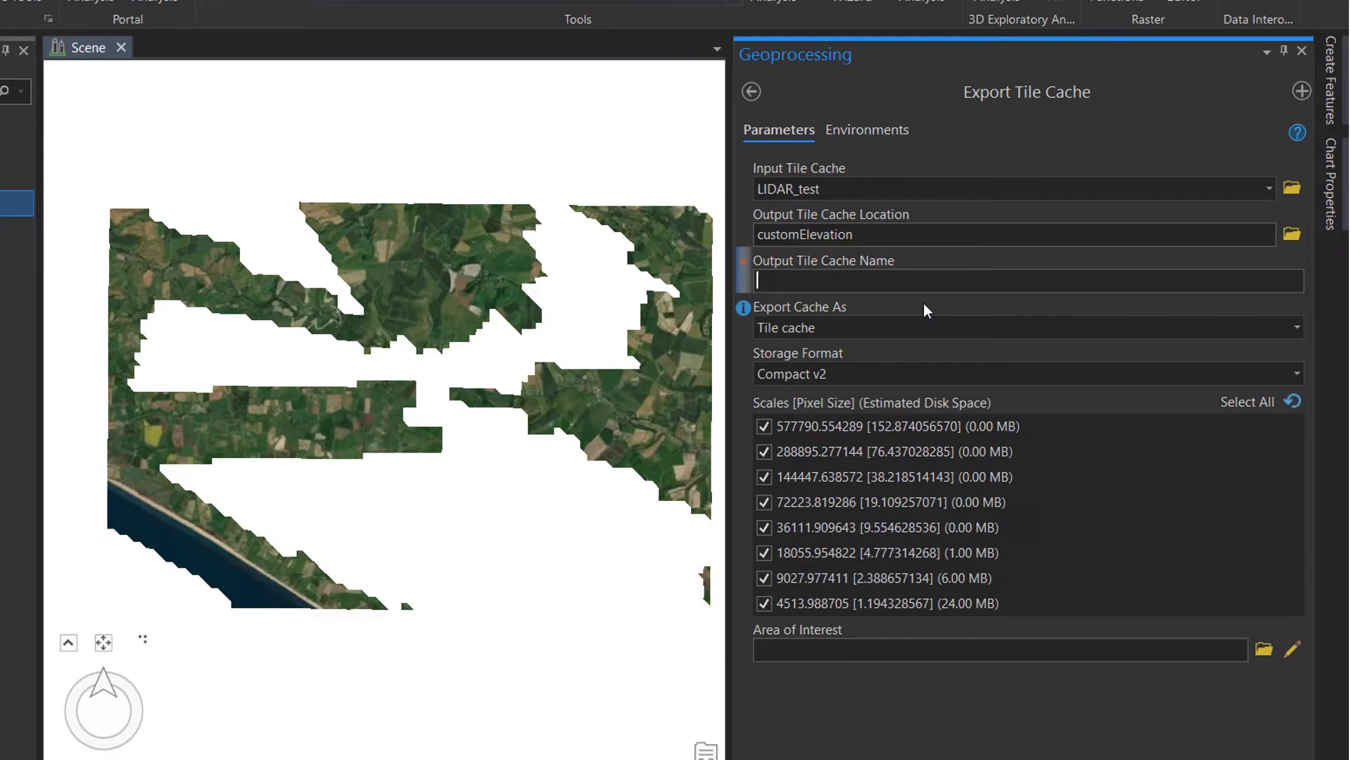
Export the cache as a tpk tile package named LIDAR_pack and run the tool.
text(LIDAR_pack)
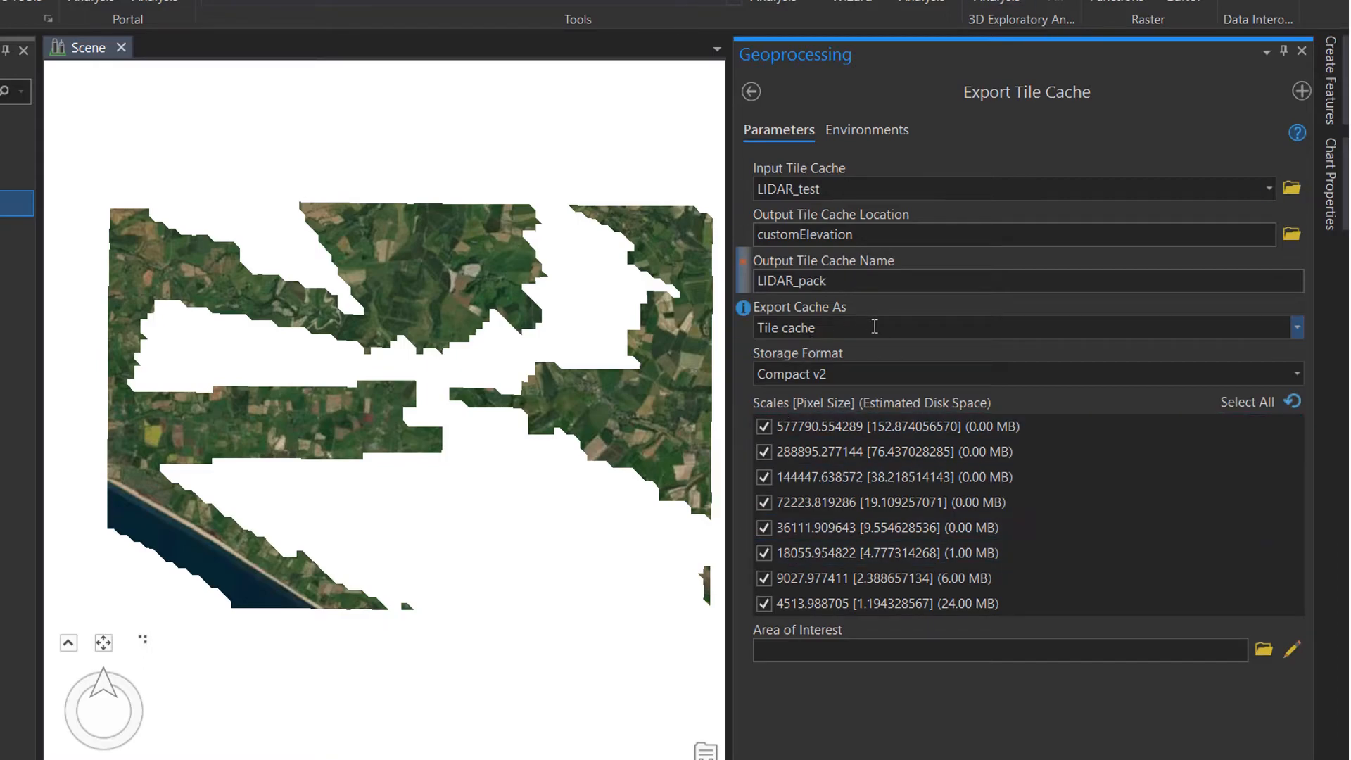
click(1296, 327)
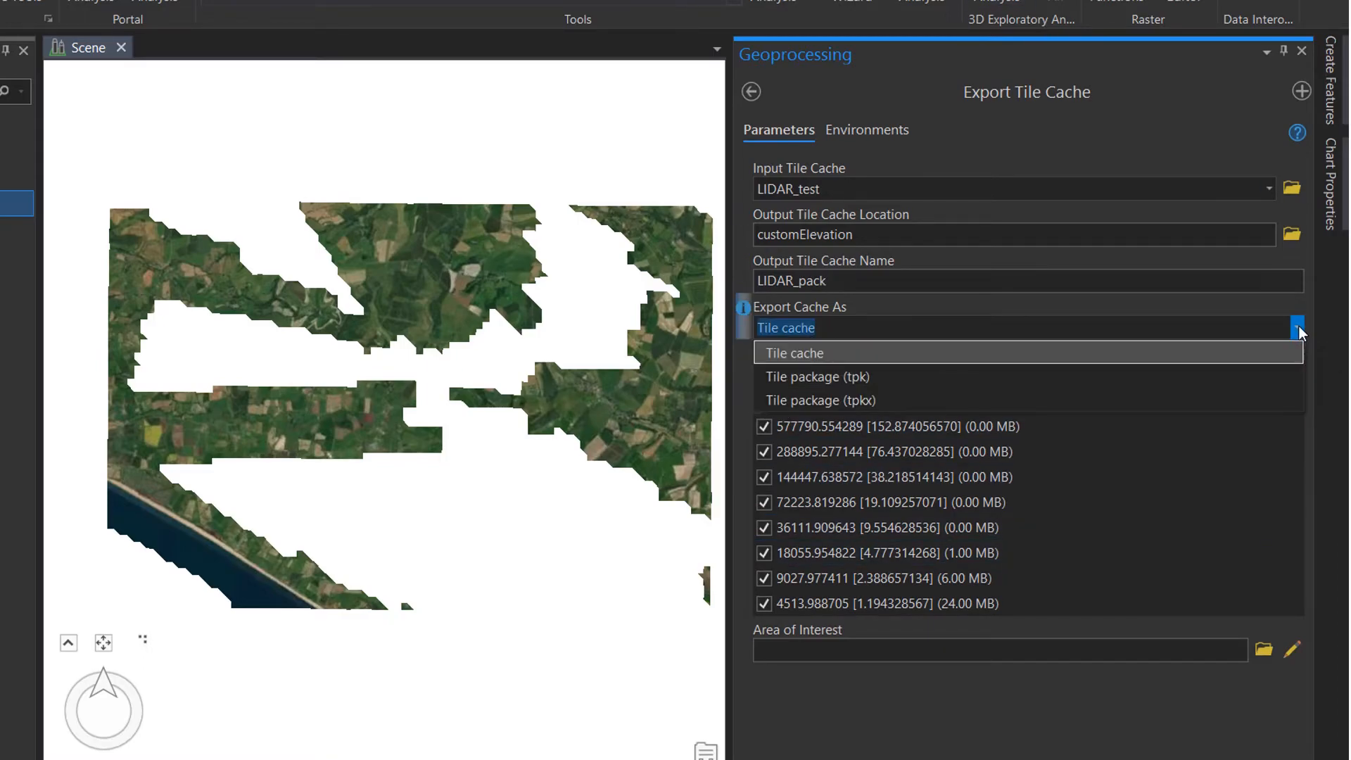
click(816, 376)
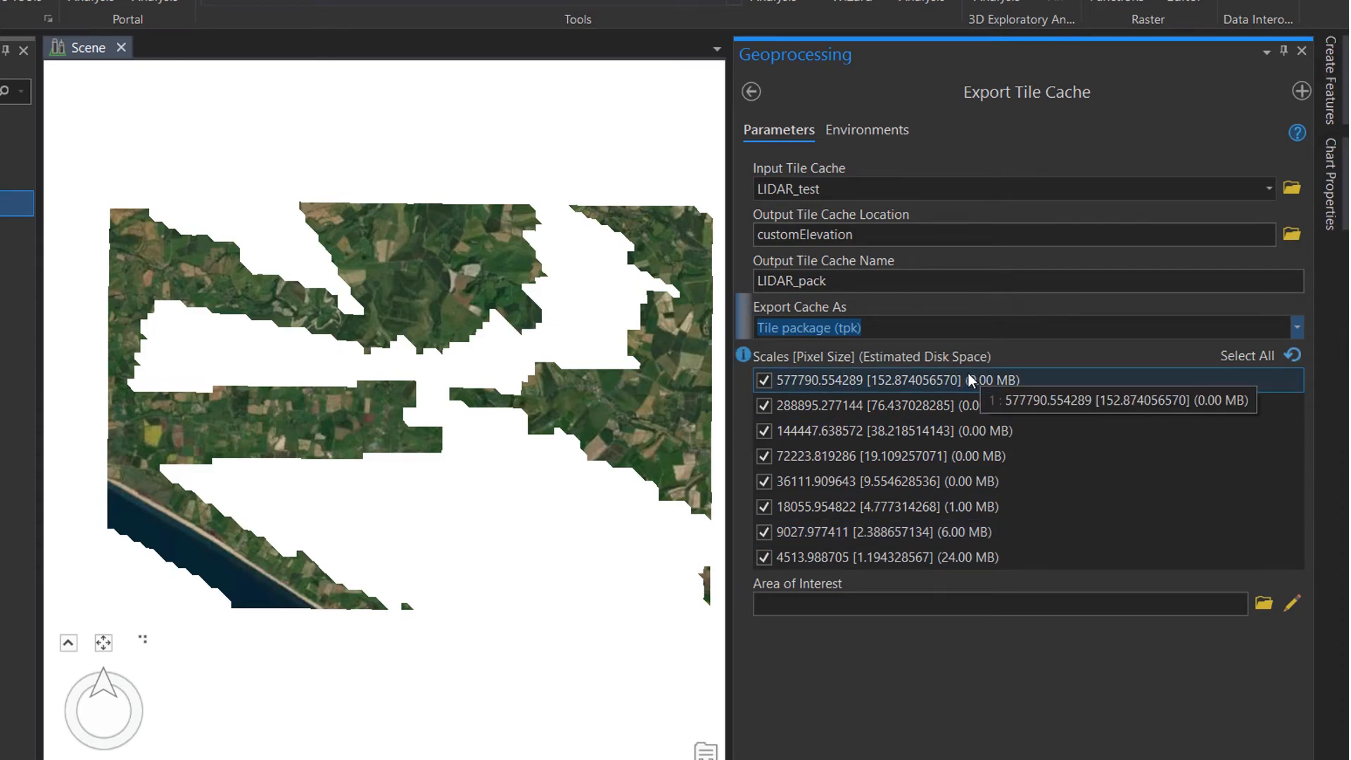
mouse_move(1098, 412)
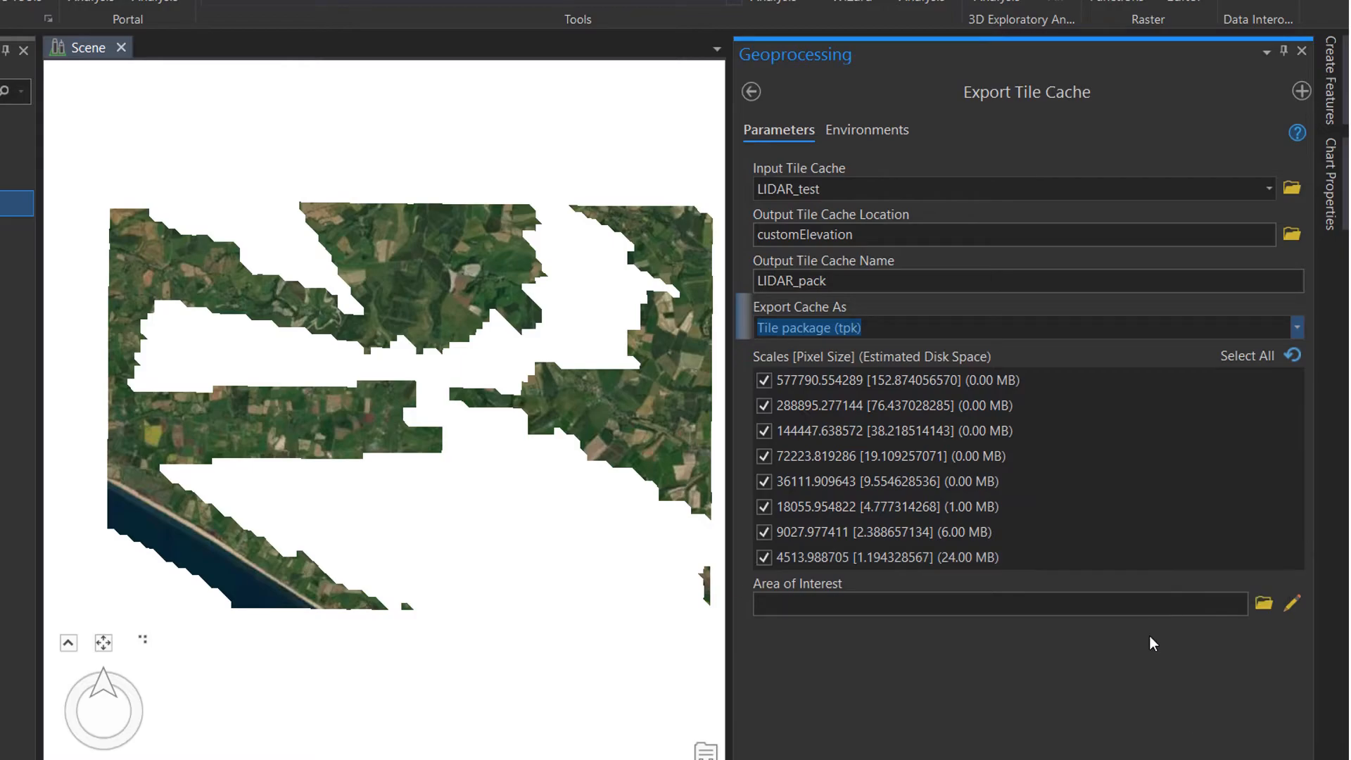
click(1245, 707)
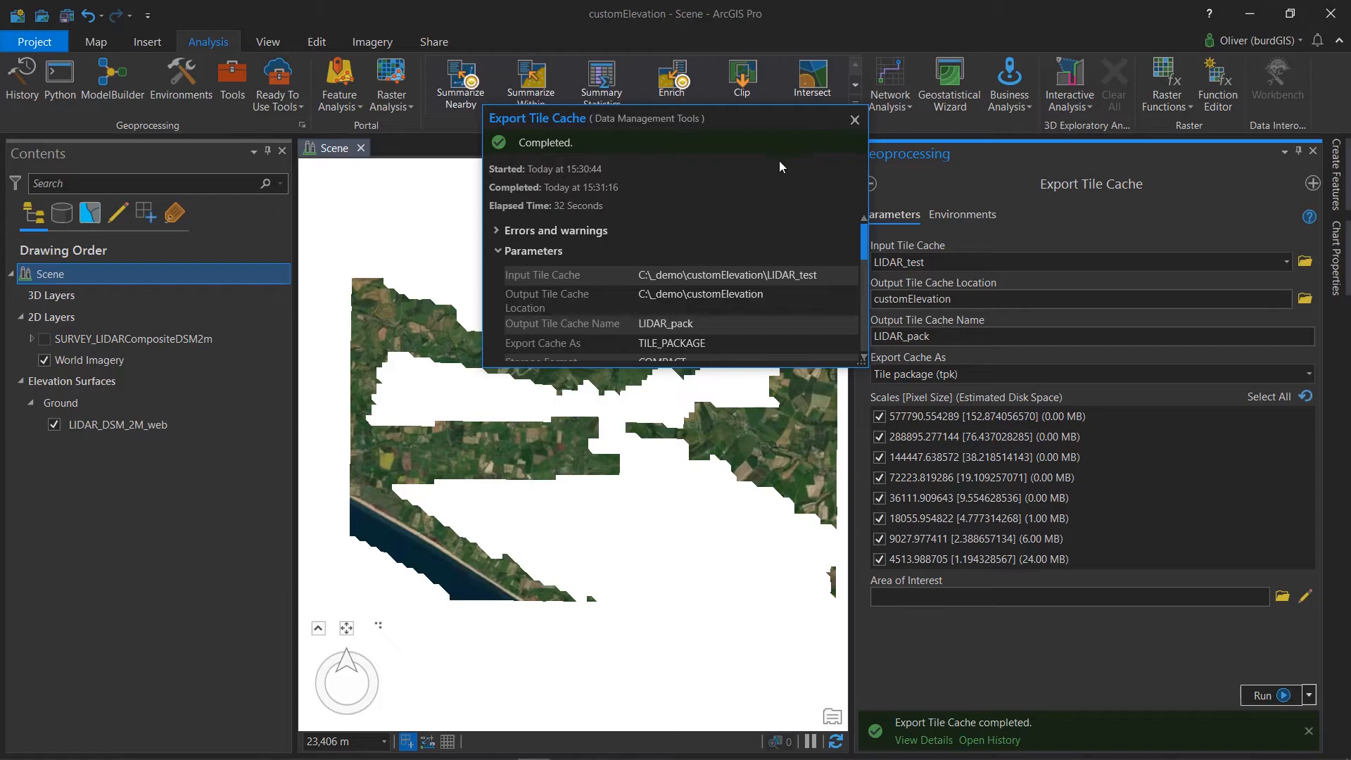
mouse_move(855, 119)
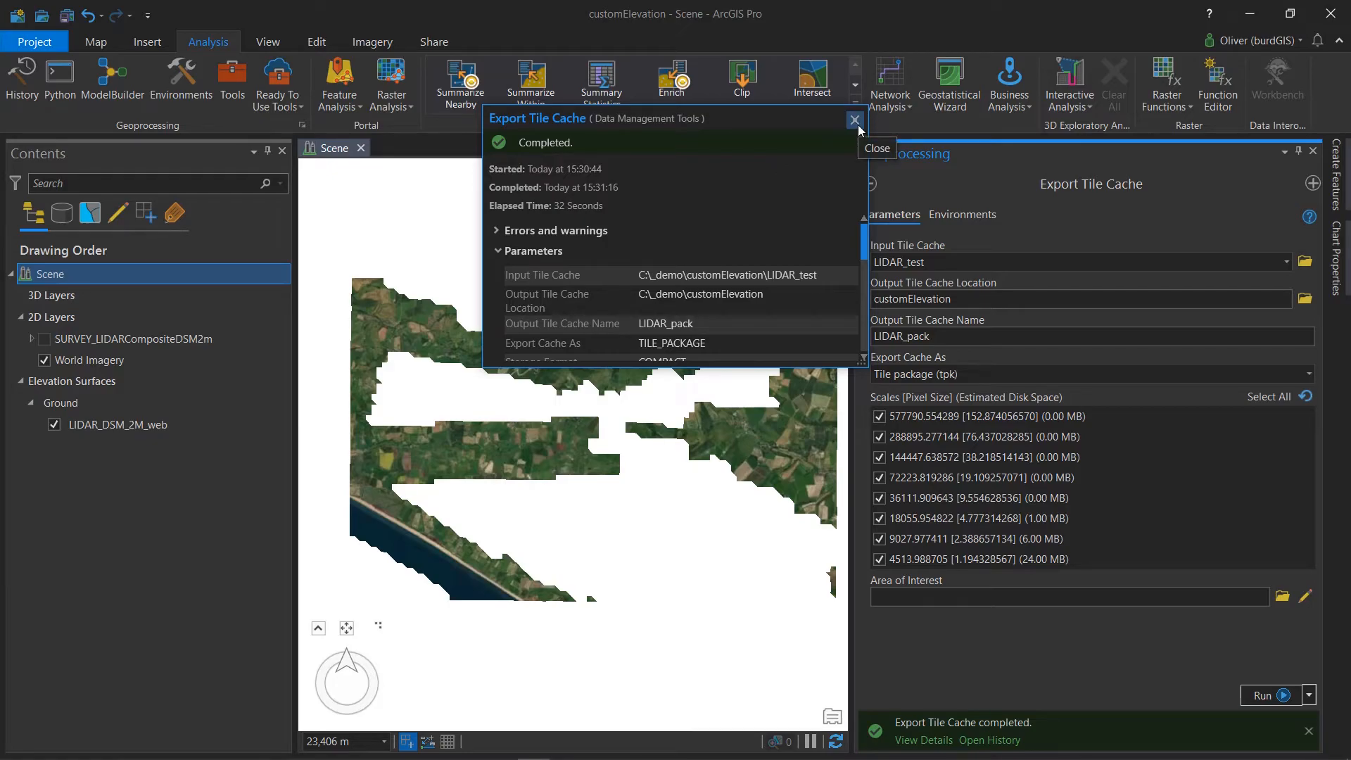
Search for 'share', bring up Share Package and begin the summary 'Demo of'.
click(854, 119)
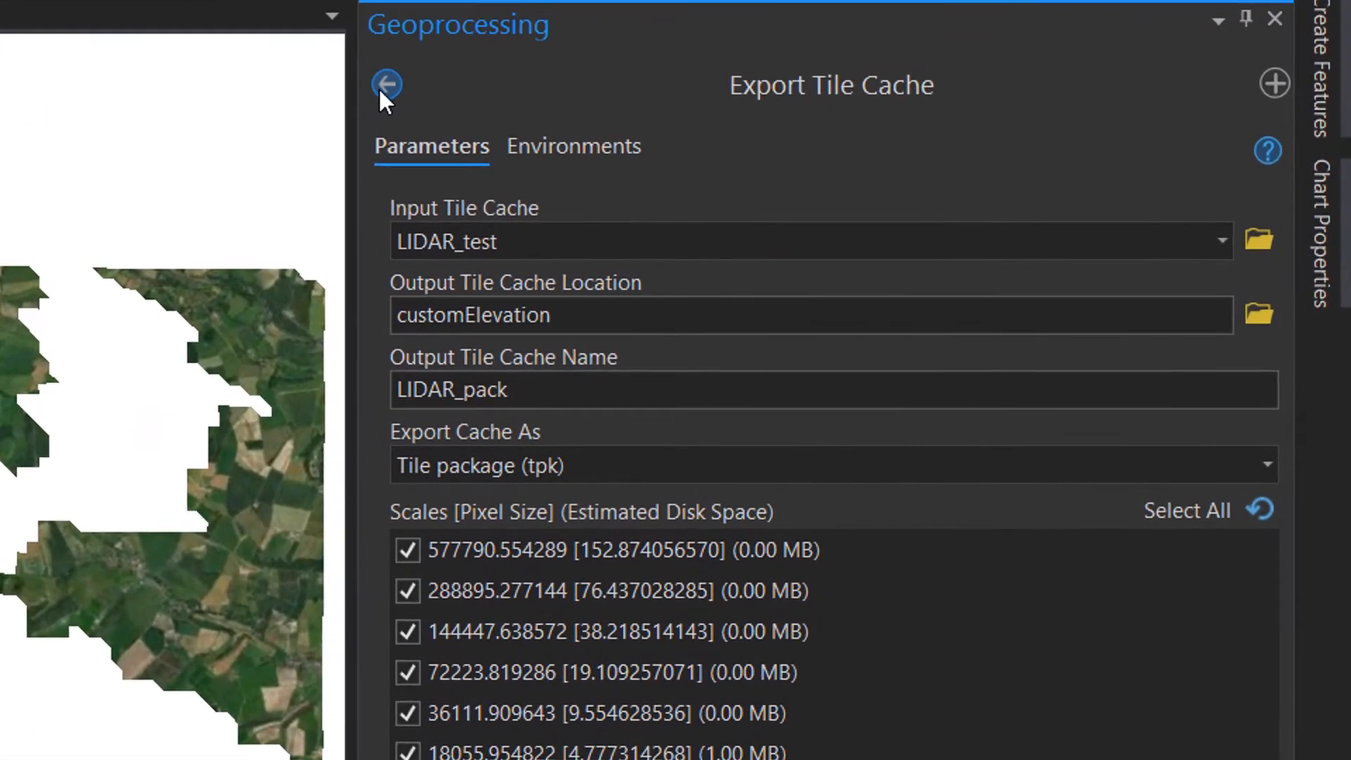
click(386, 84)
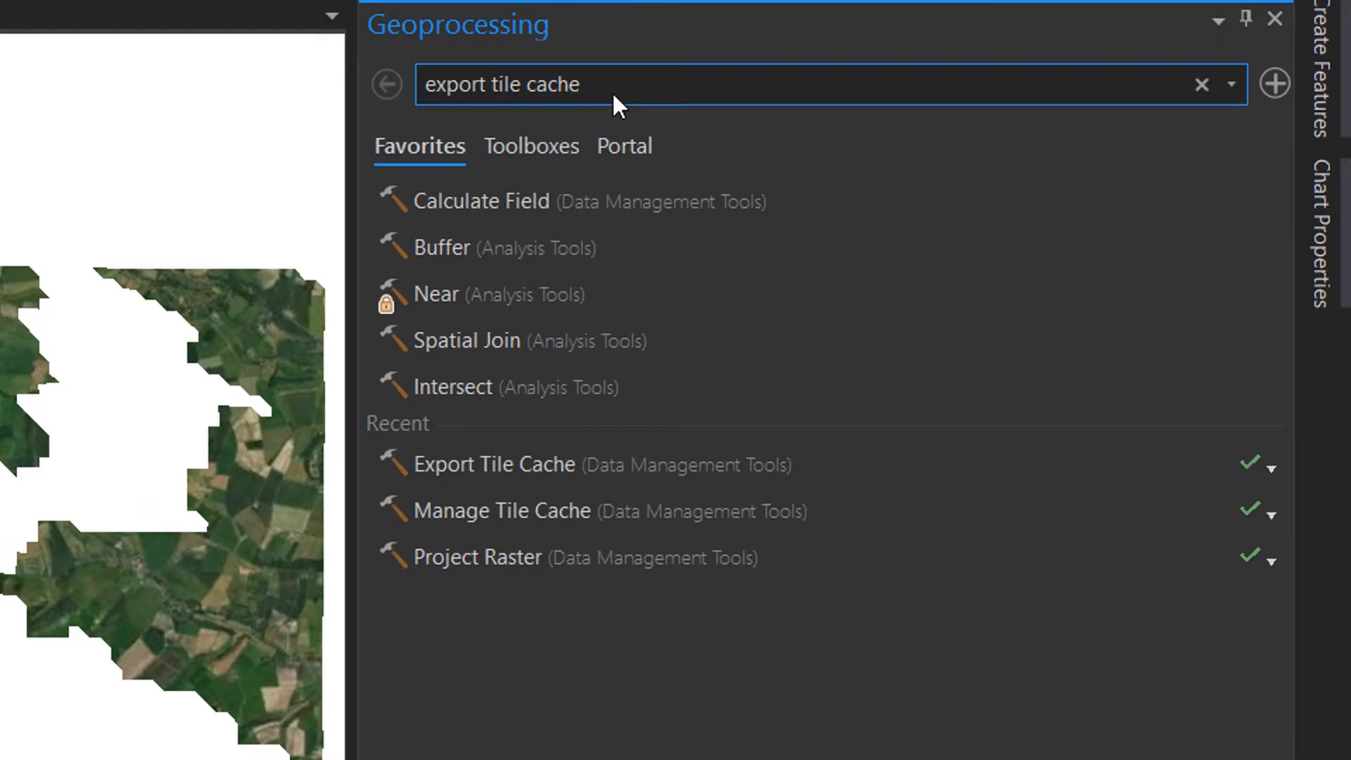
double_click(458, 85)
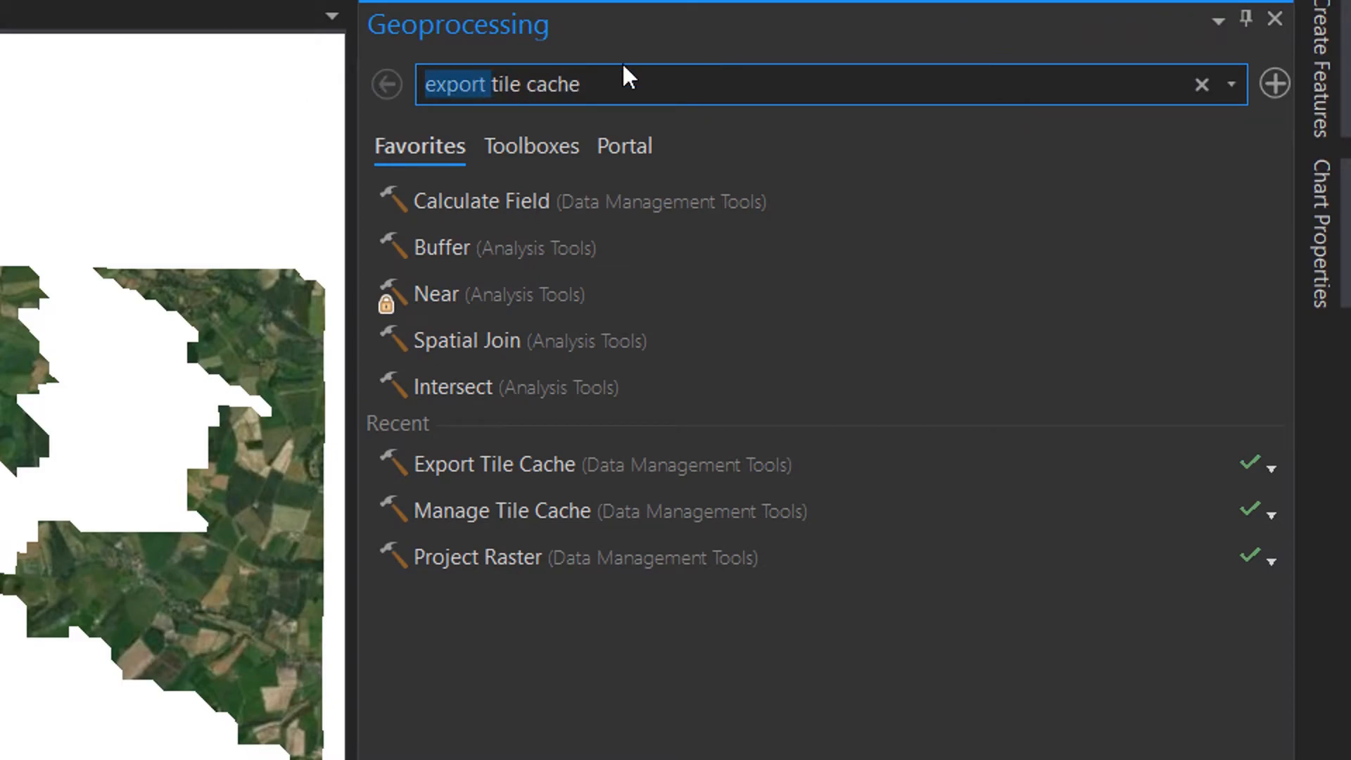
text(sha)
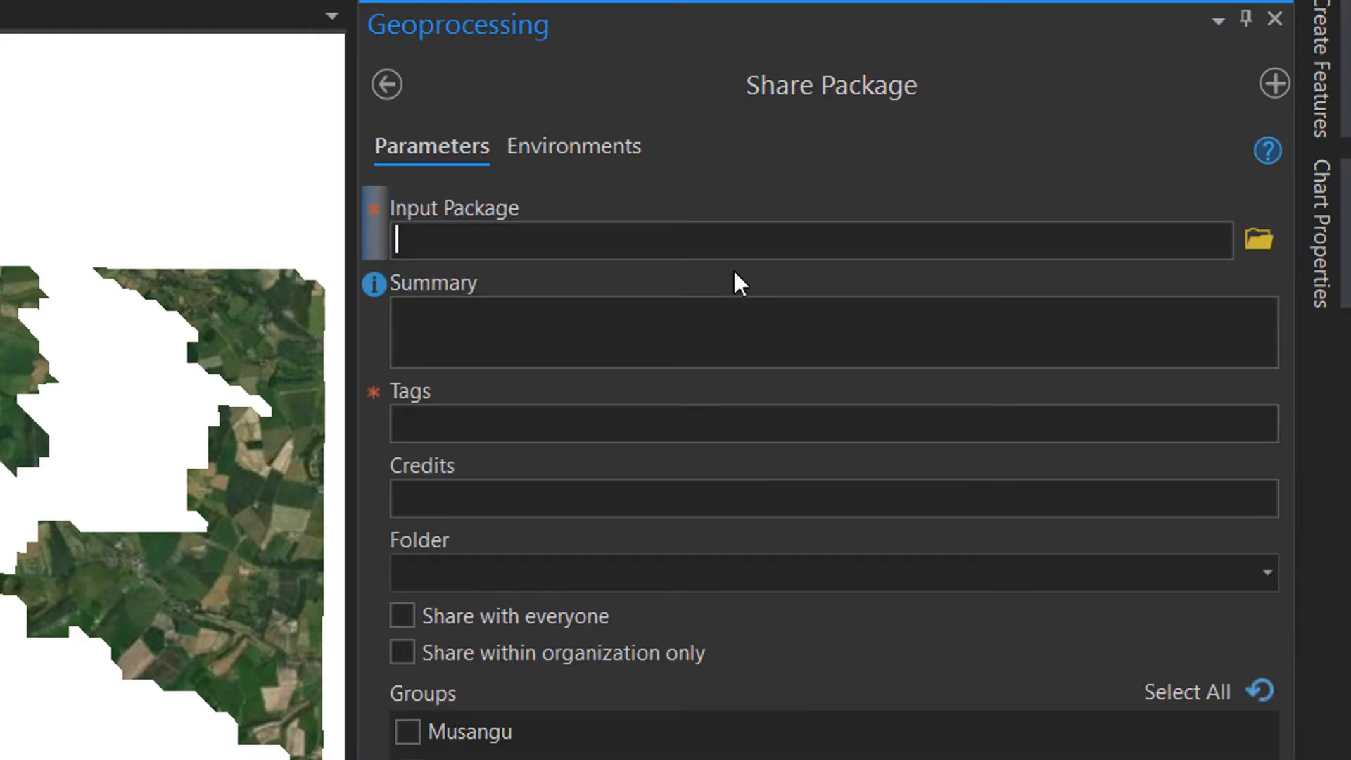
mouse_move(636, 295)
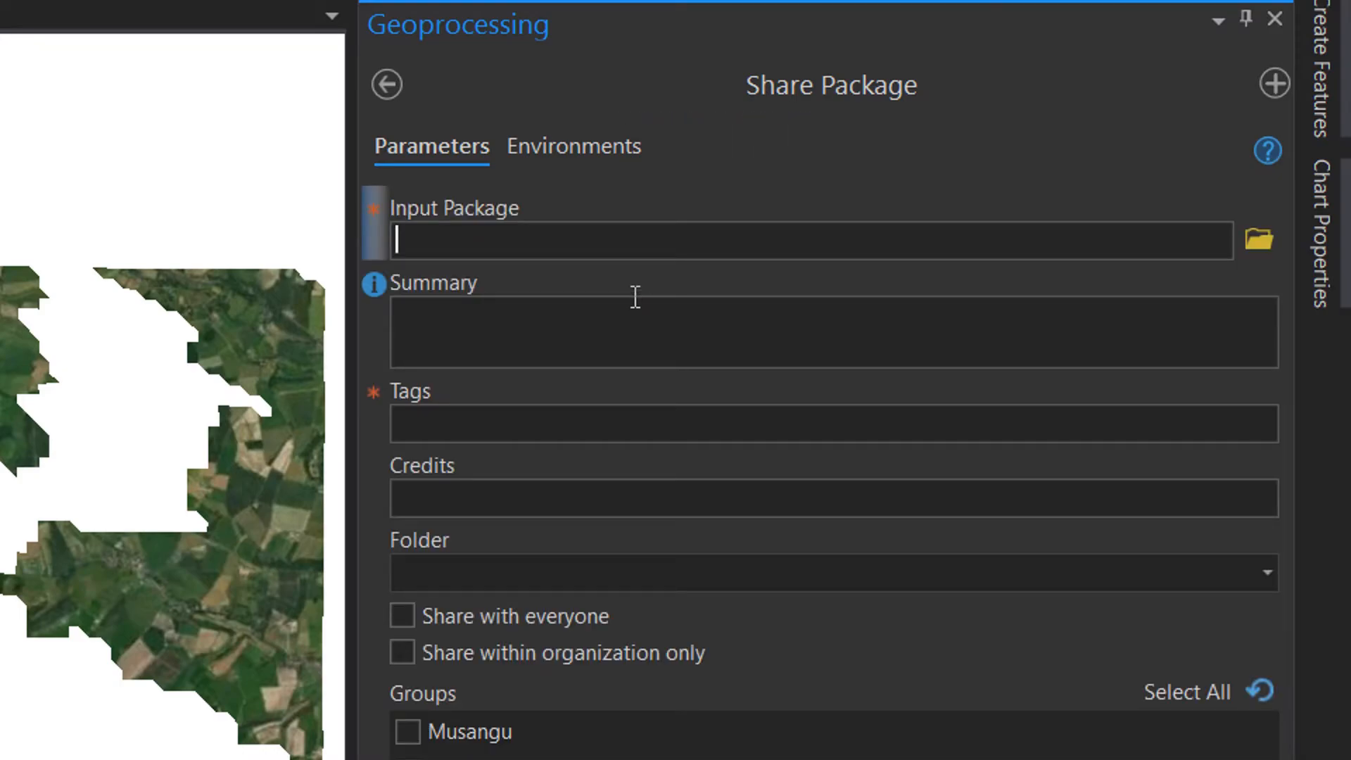
mouse_move(637, 310)
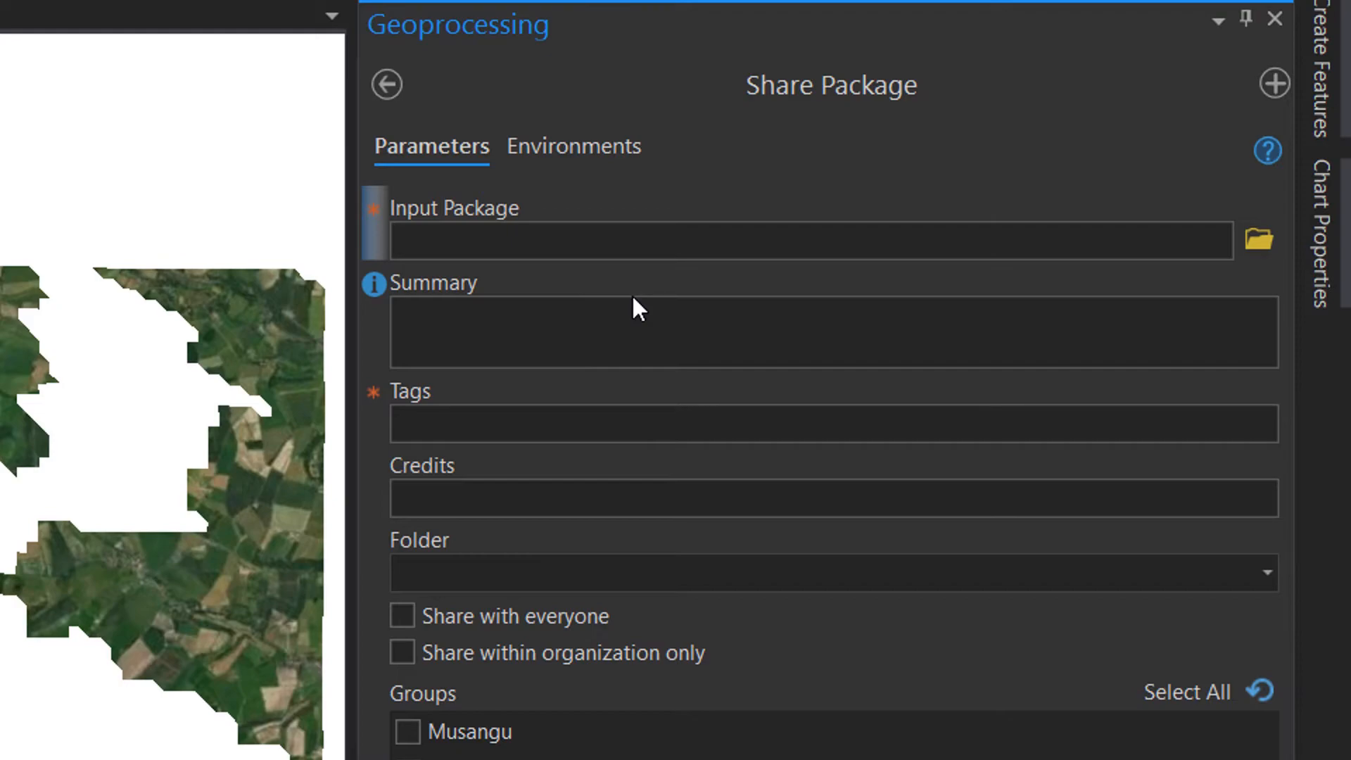
text(Demo of)
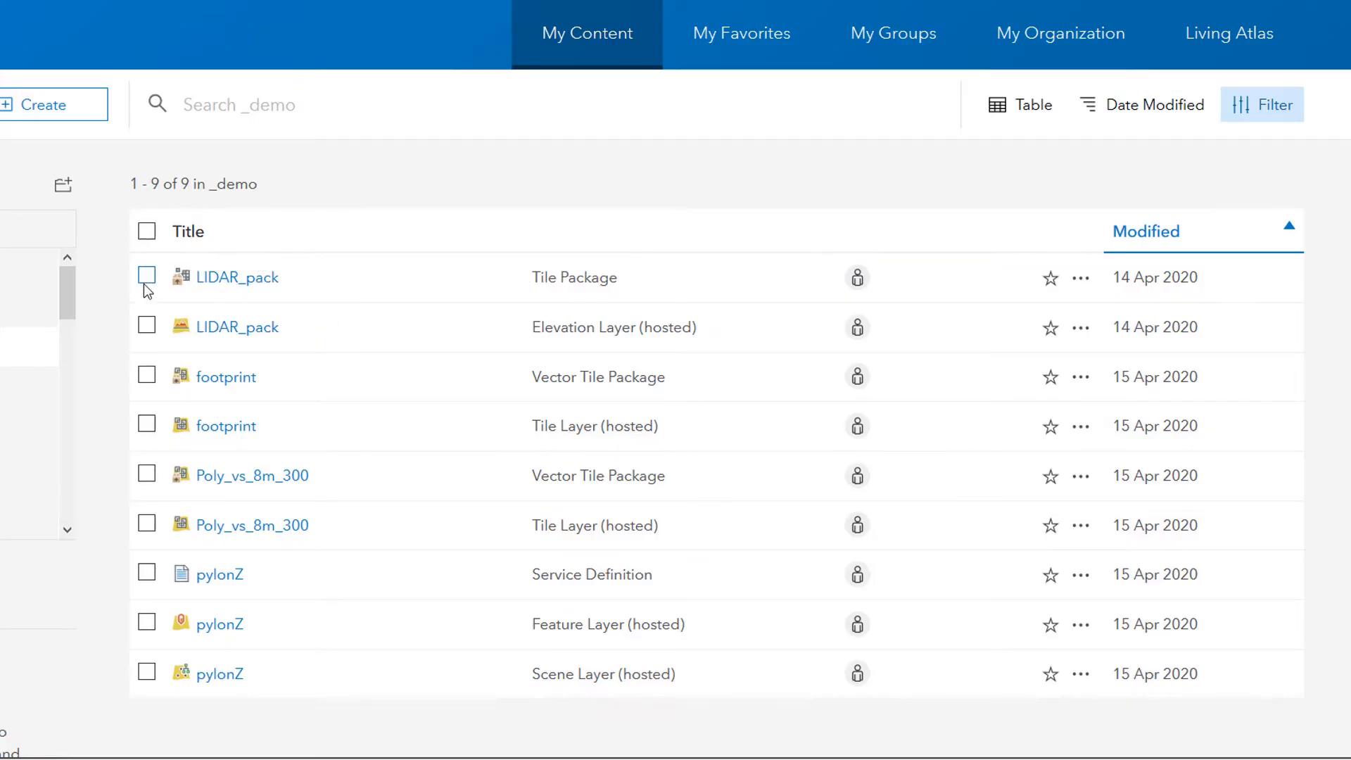
mouse_move(595, 334)
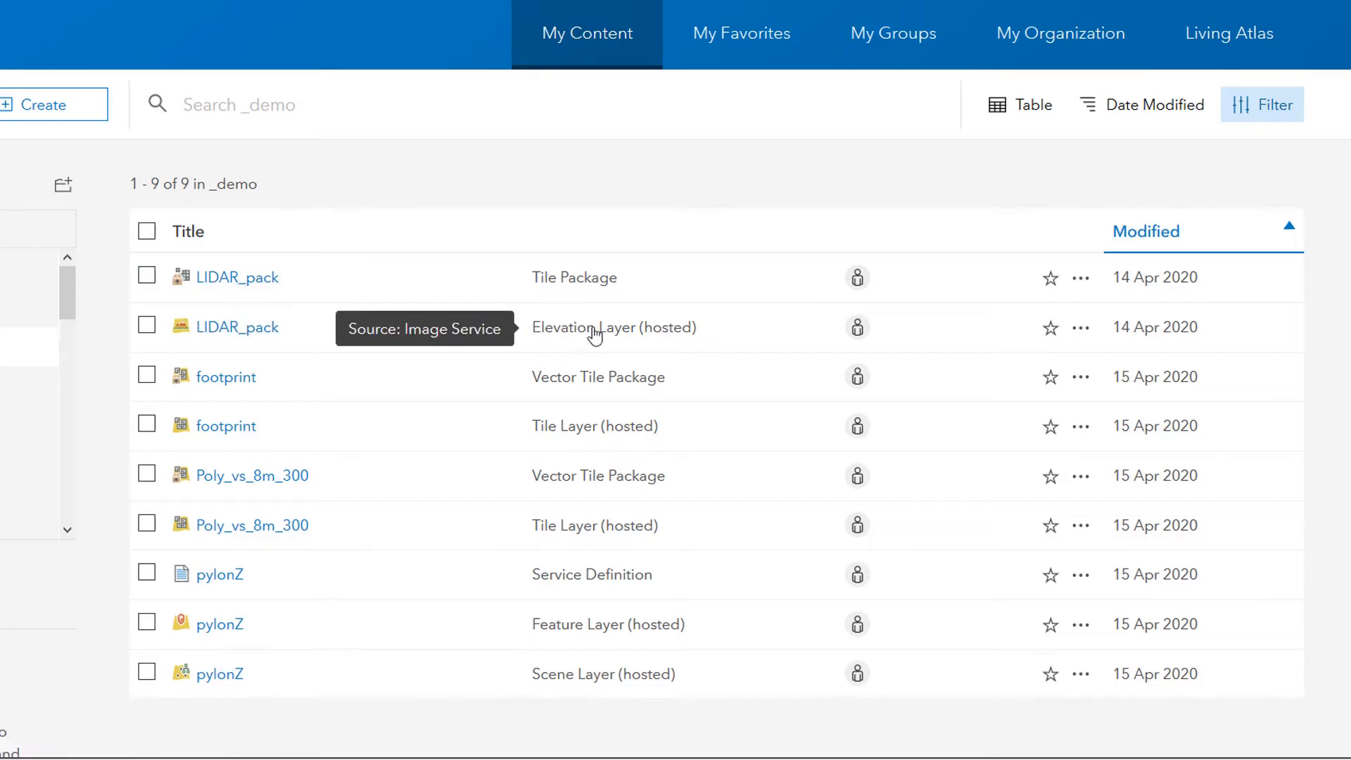
mouse_move(508, 337)
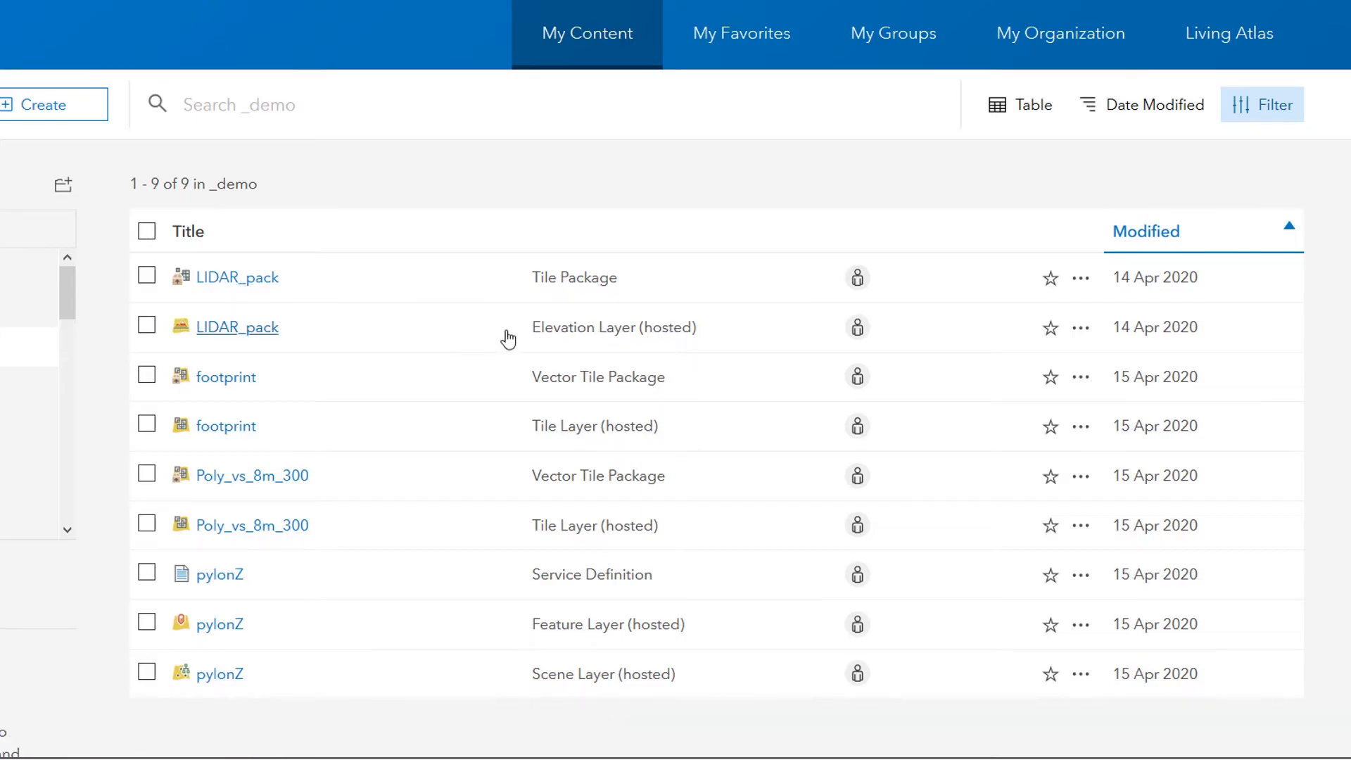
mouse_move(478, 194)
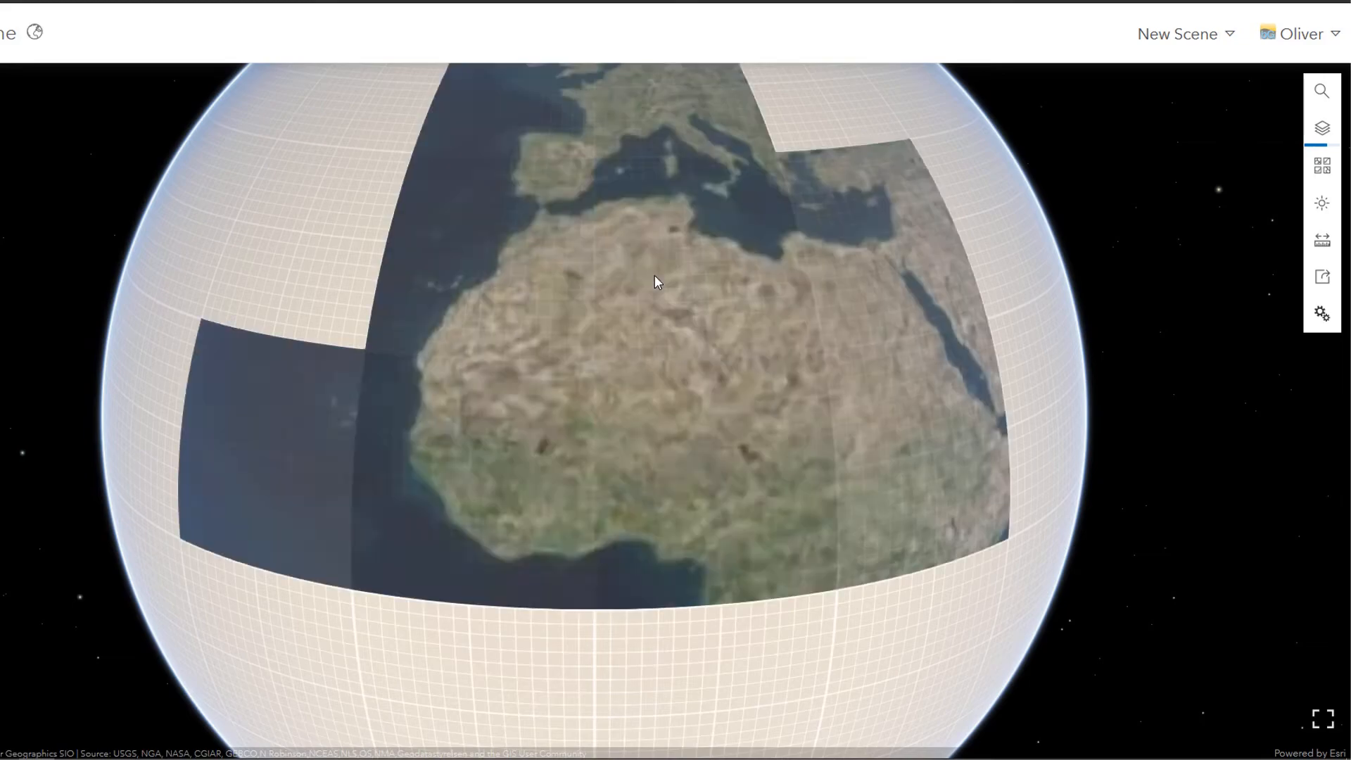
Start a new local scene and expand Ground to add elevation layers.
click(1178, 34)
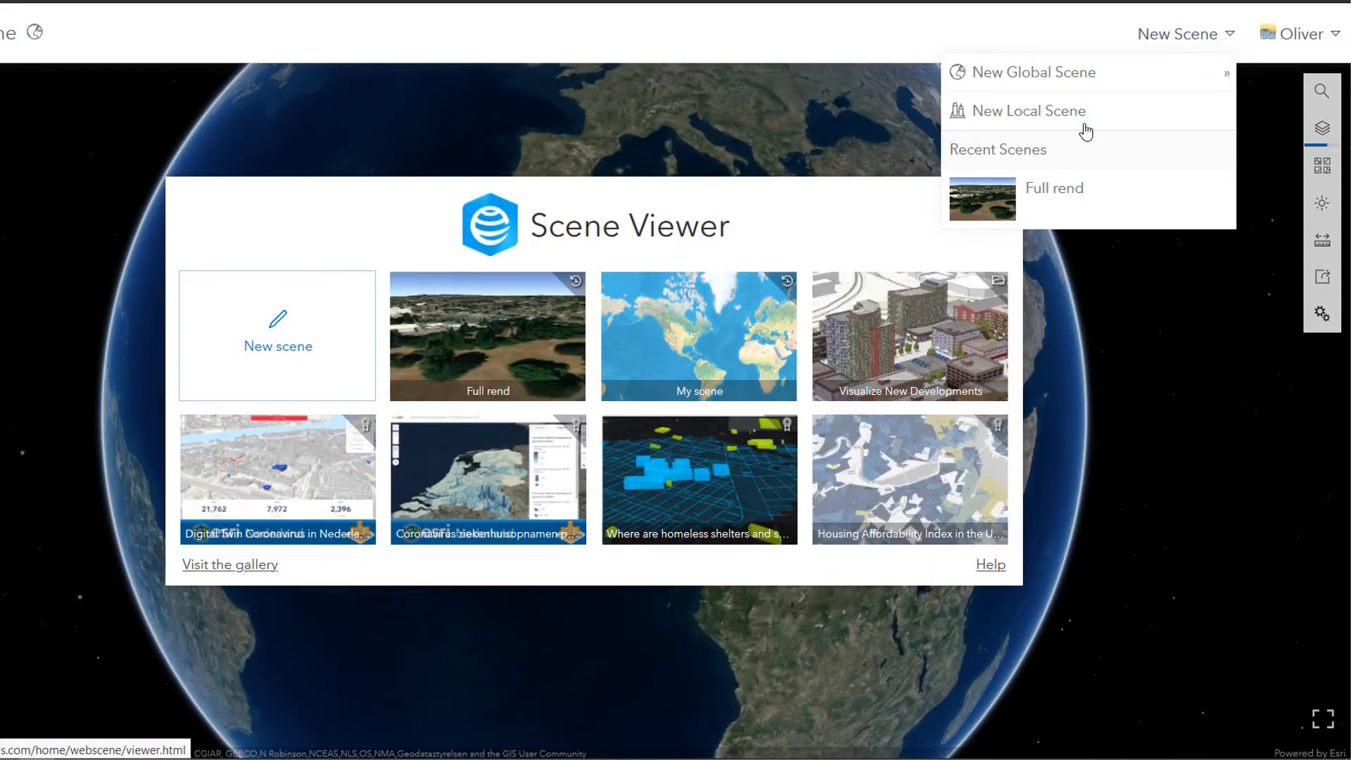
click(1034, 72)
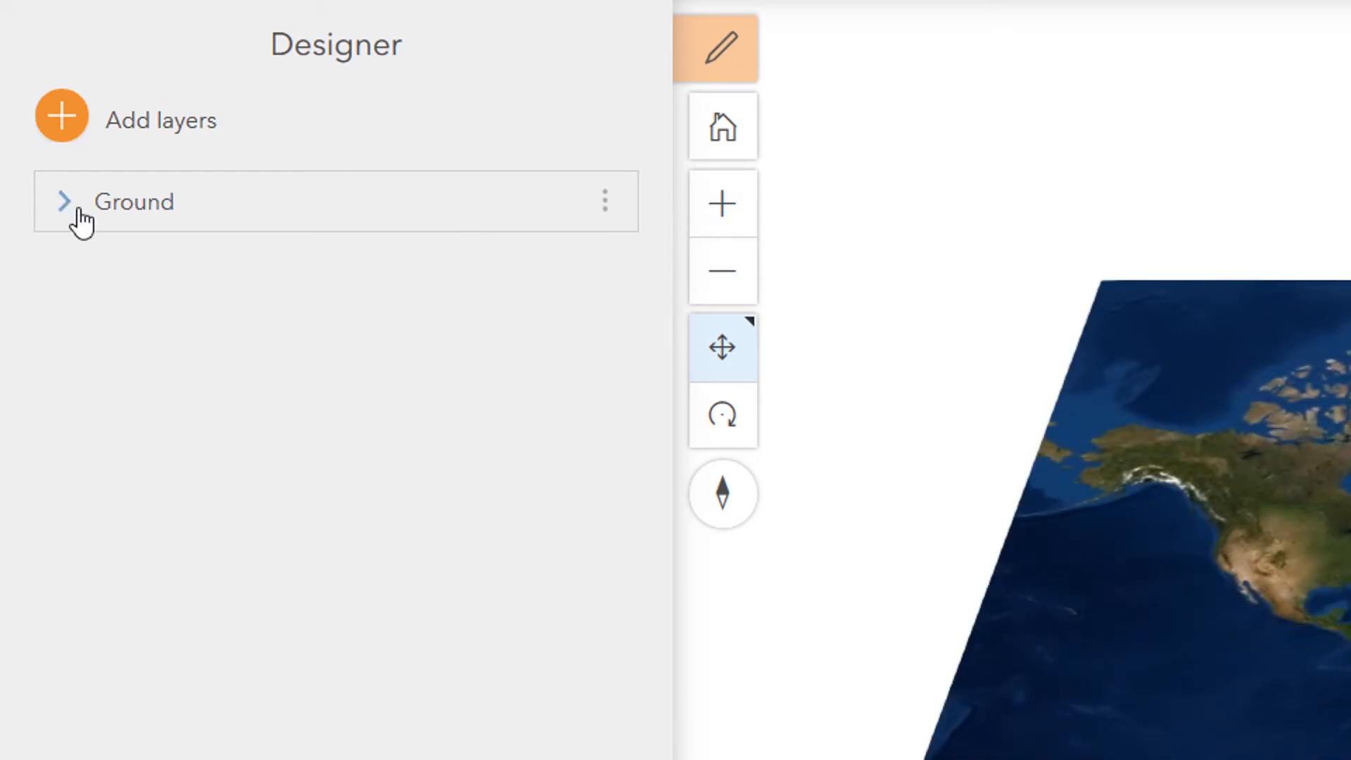
click(62, 200)
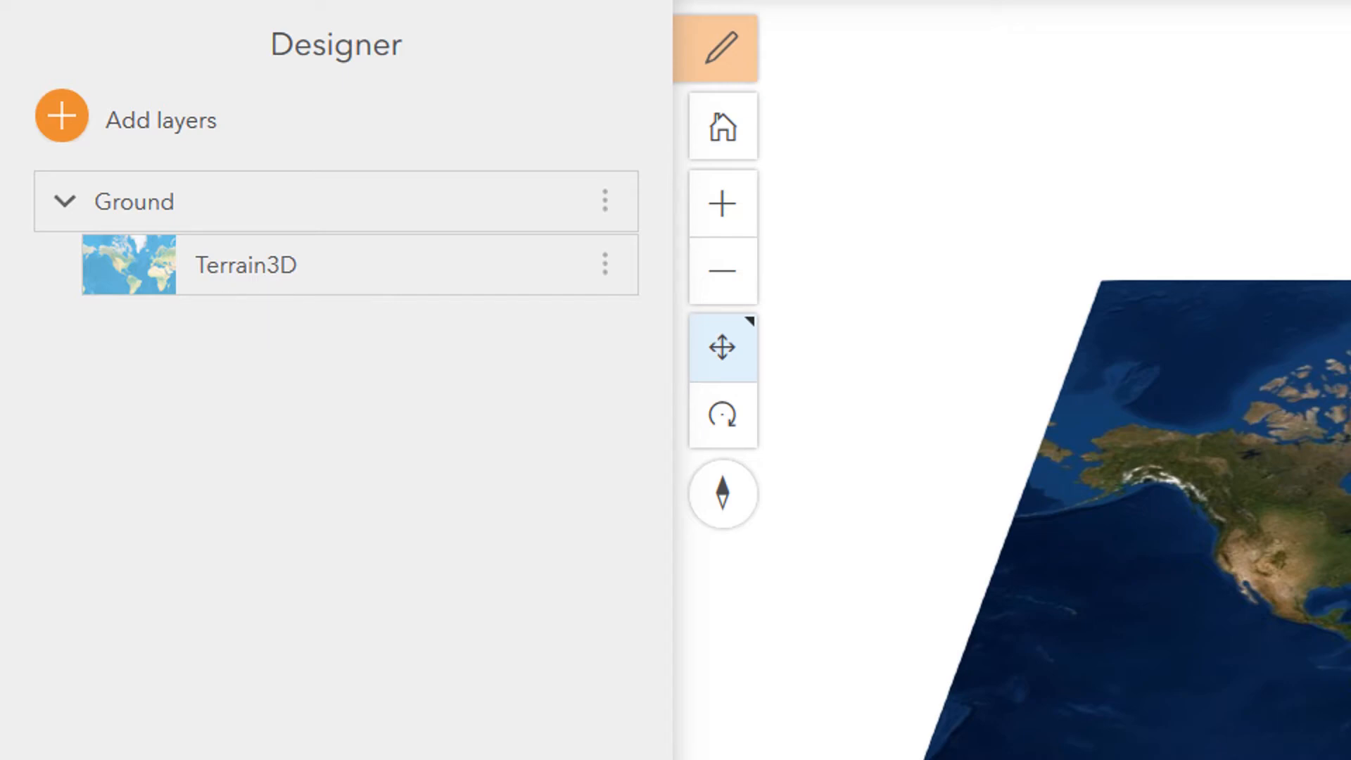
click(60, 112)
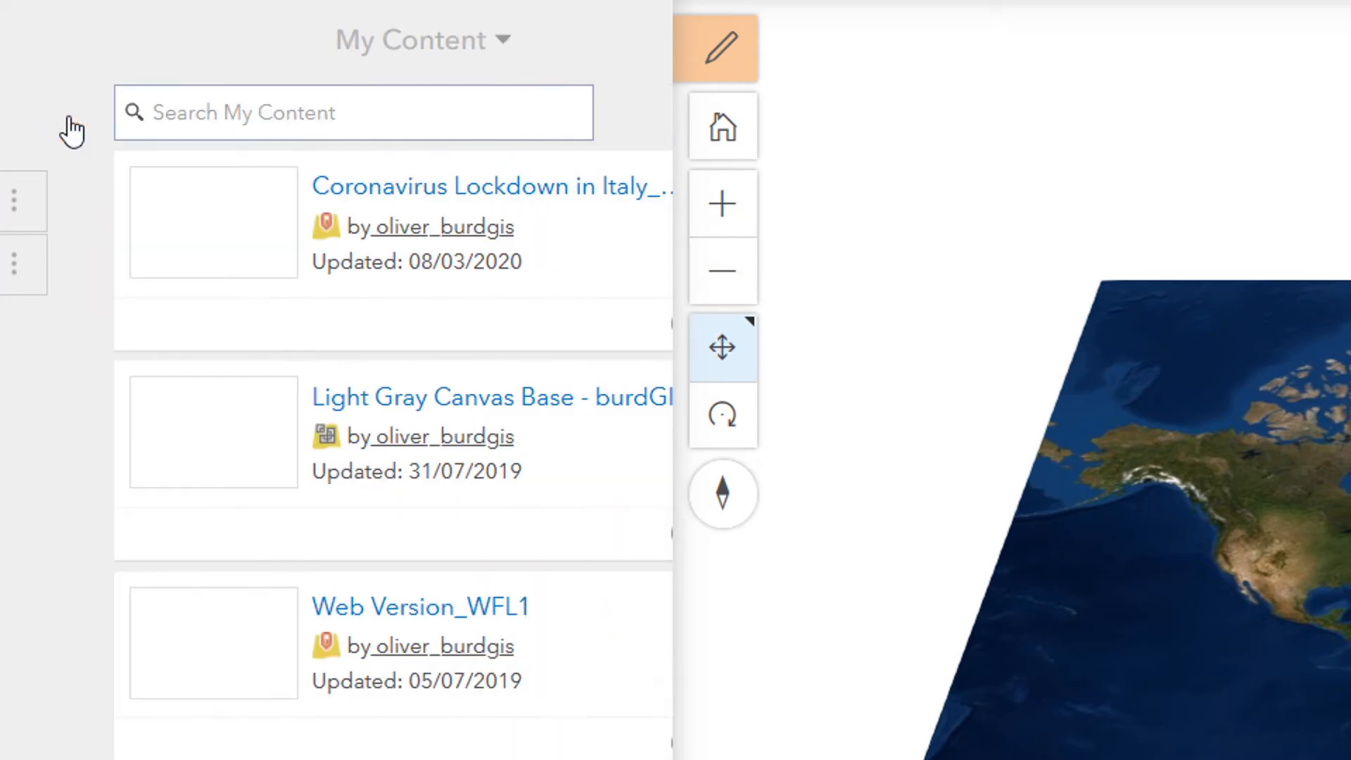
Search My Content for 'lidar' and add LIDAR_pack to the ground elevation layers.
text(li)
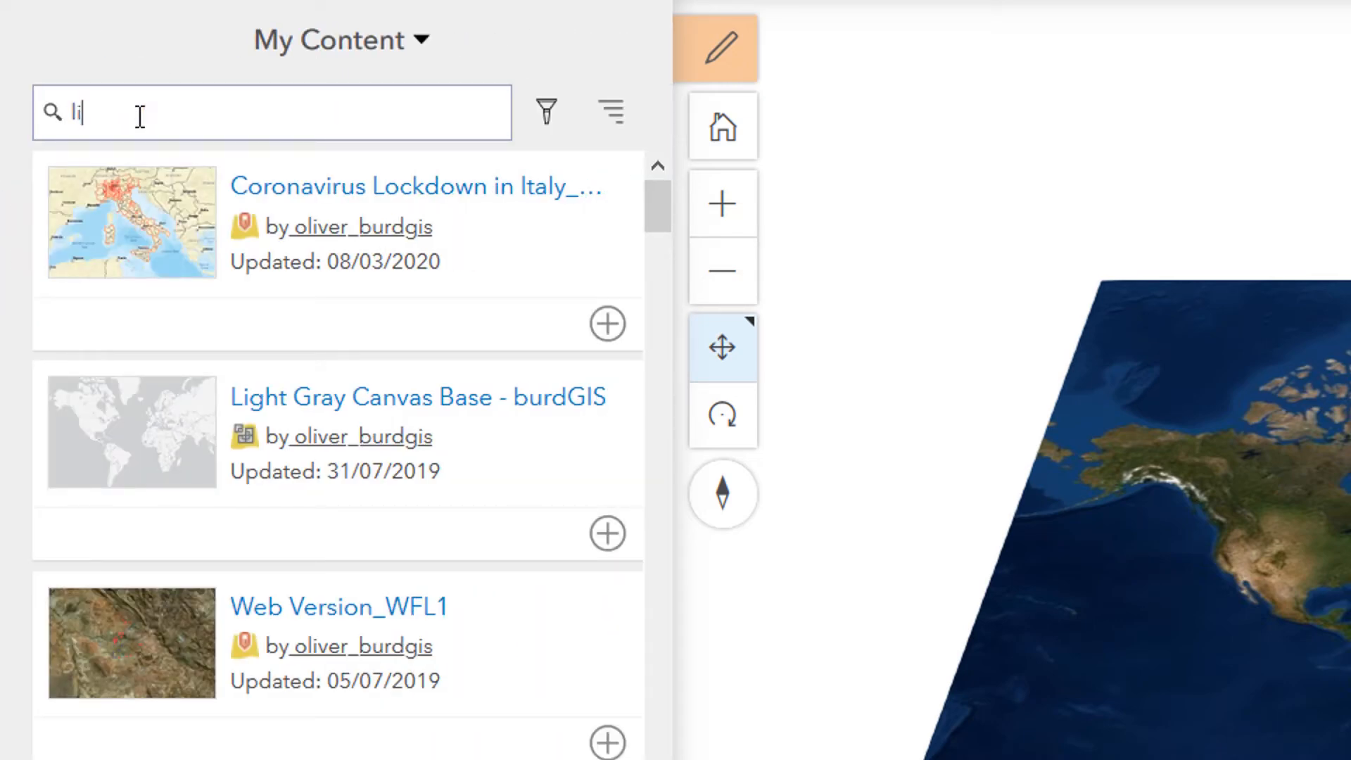
text(lidar)
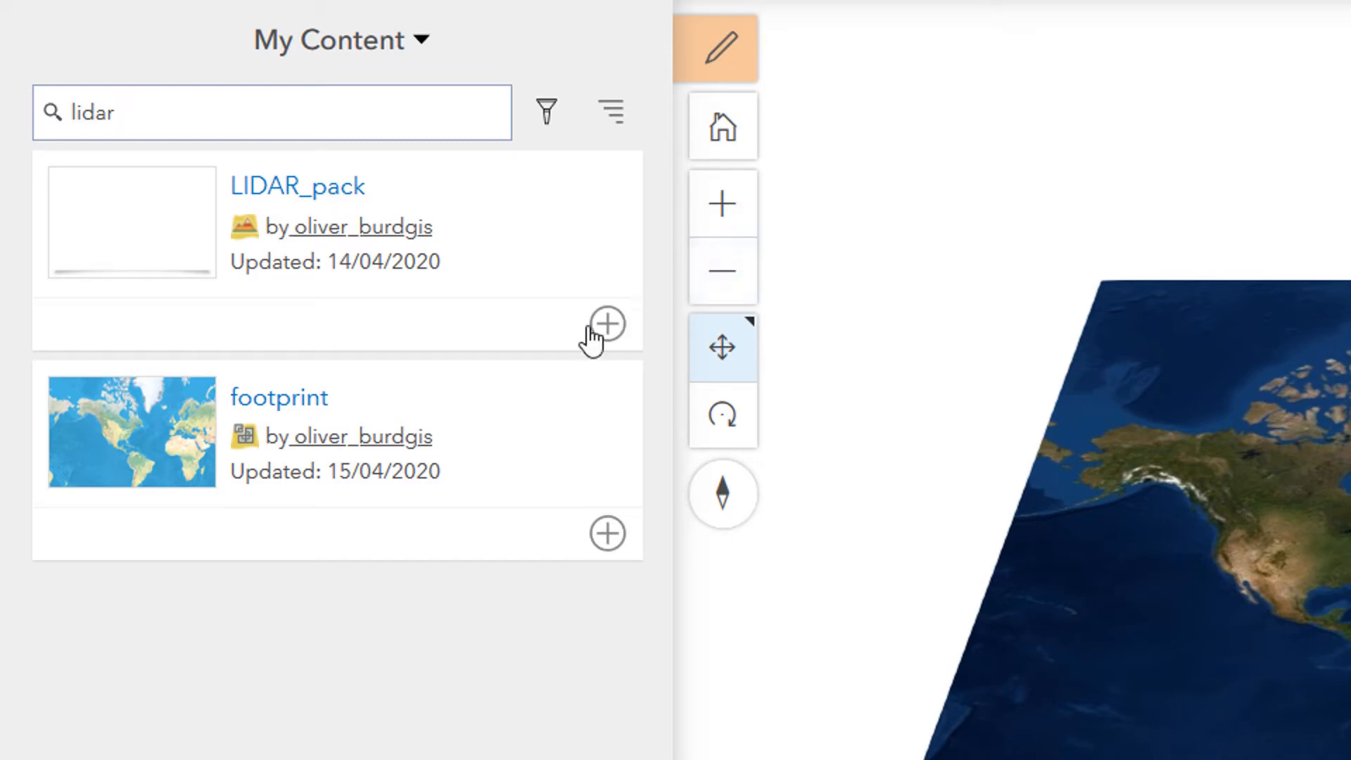
click(606, 324)
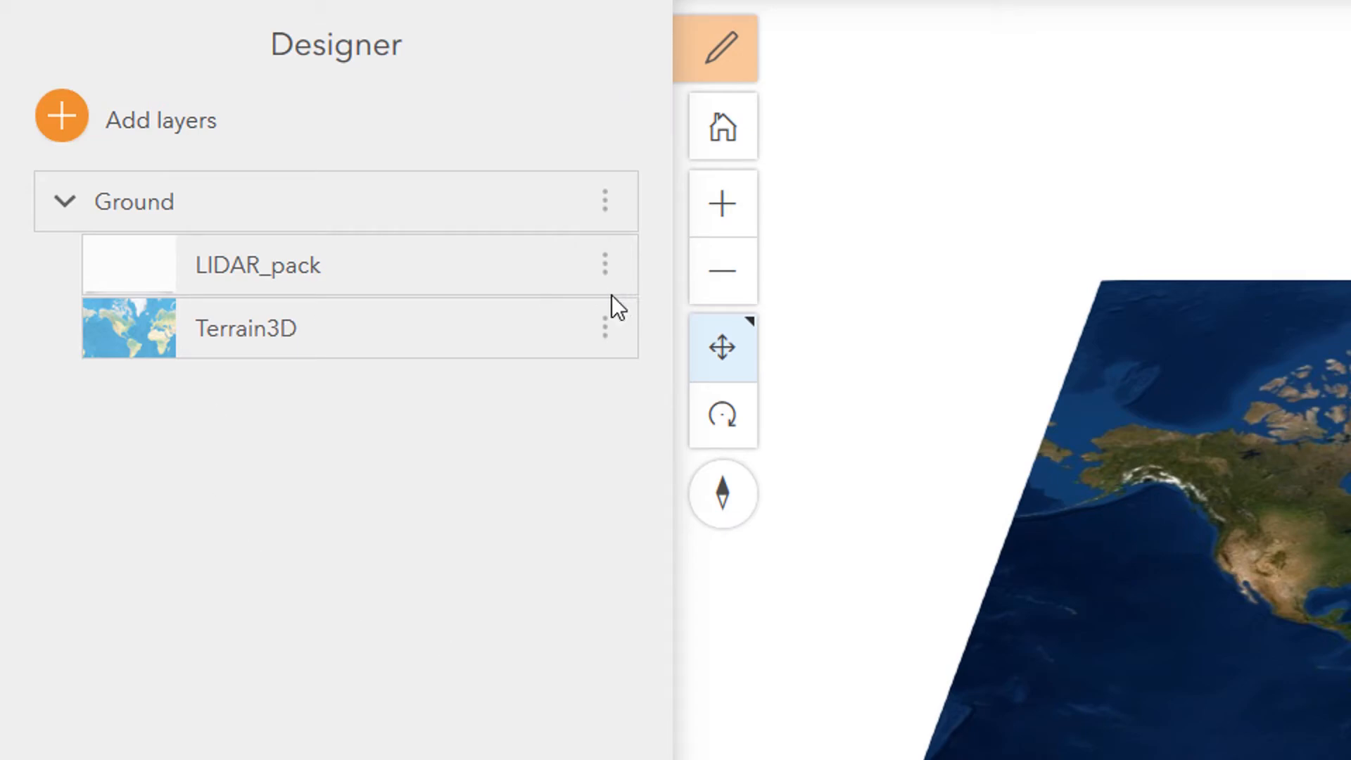
Add the footprint layer to the scene from My Content.
click(61, 115)
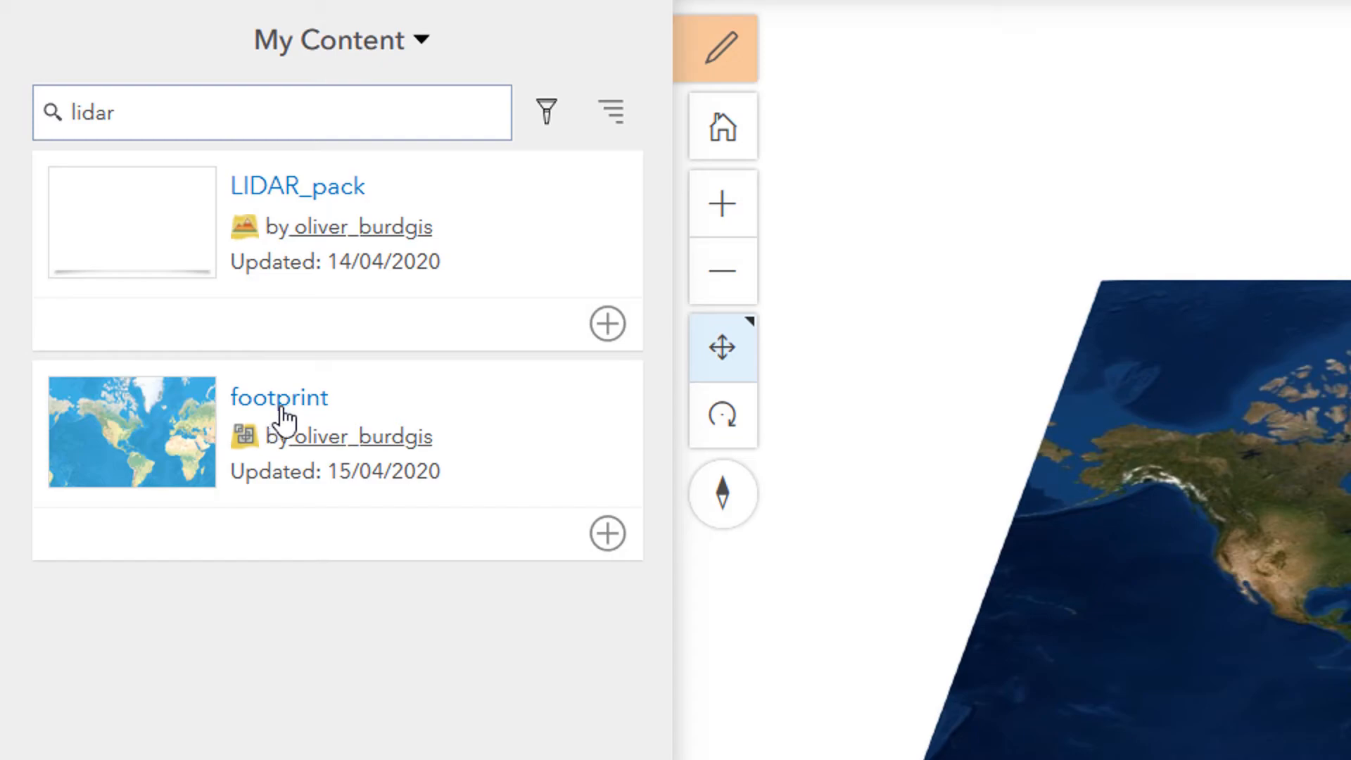
click(607, 532)
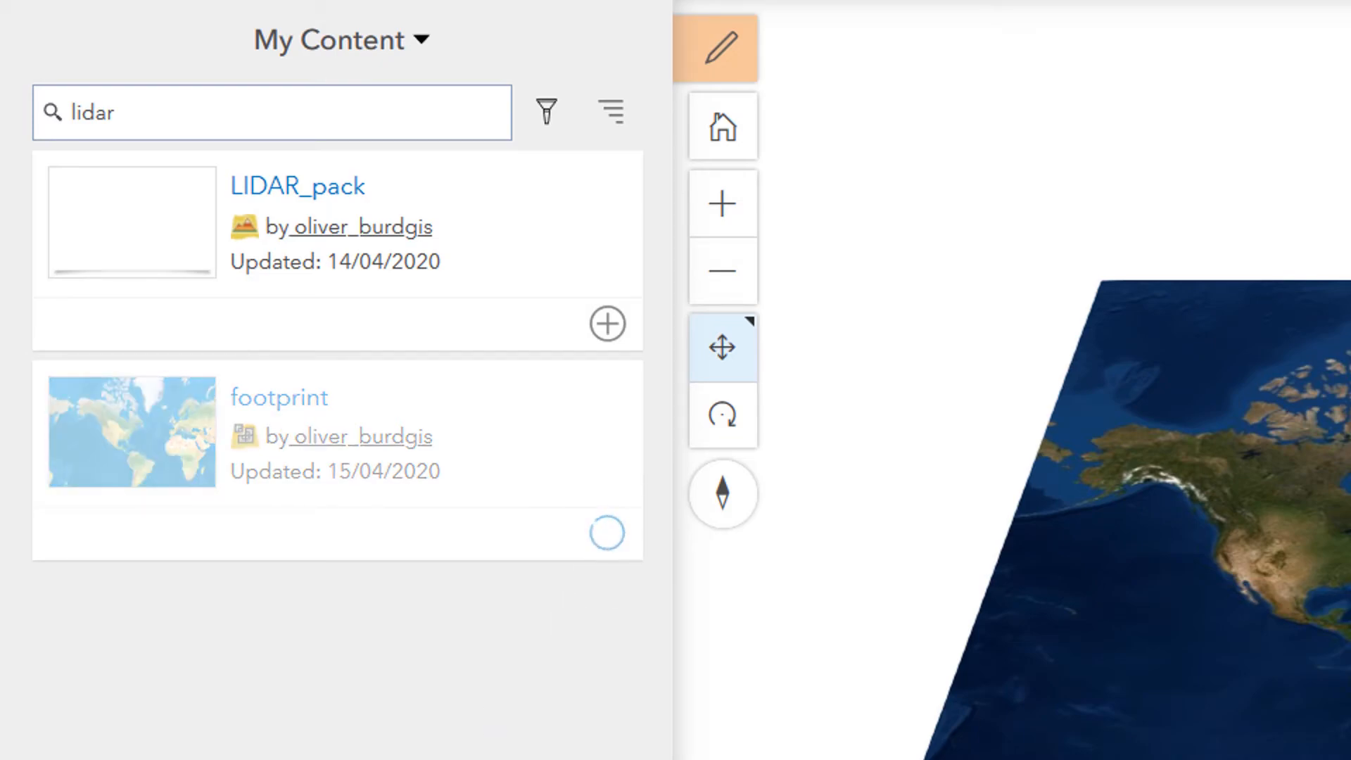
click(606, 533)
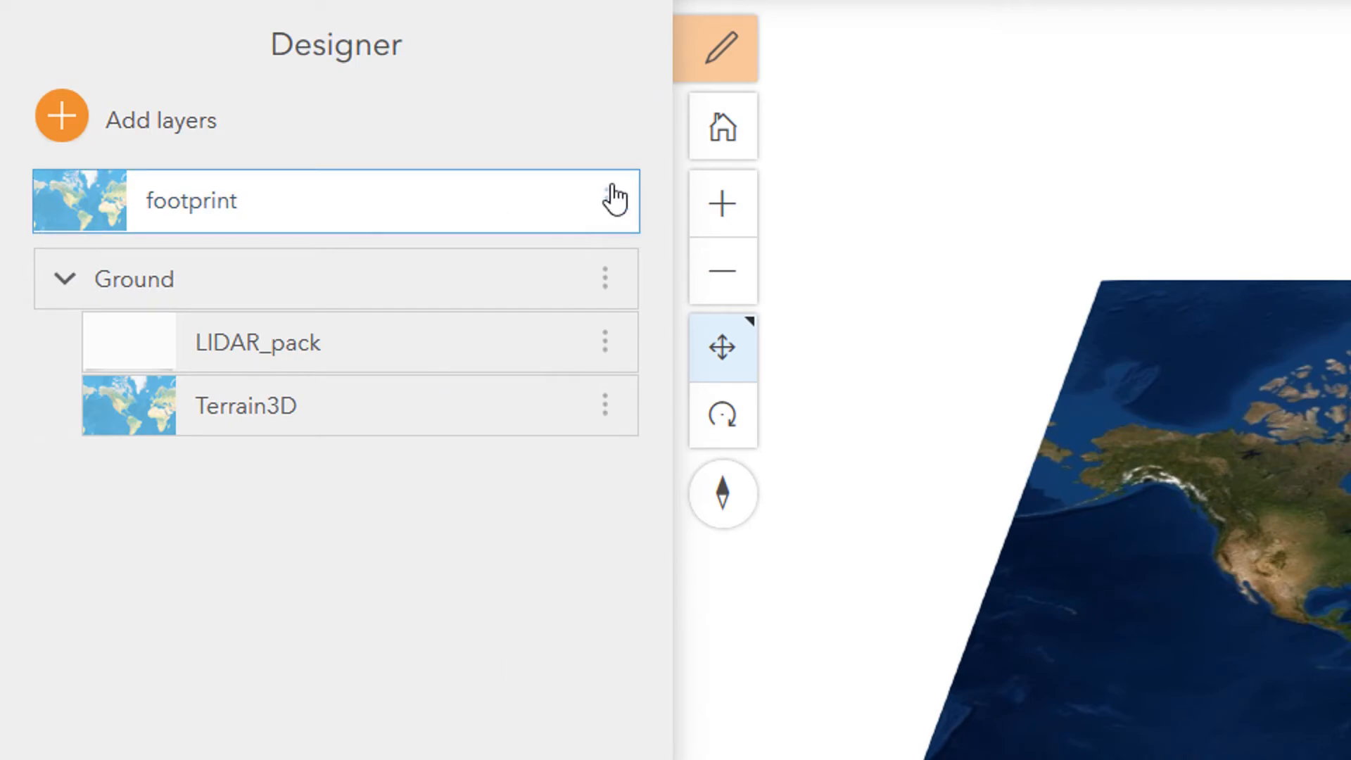
mouse_move(655, 341)
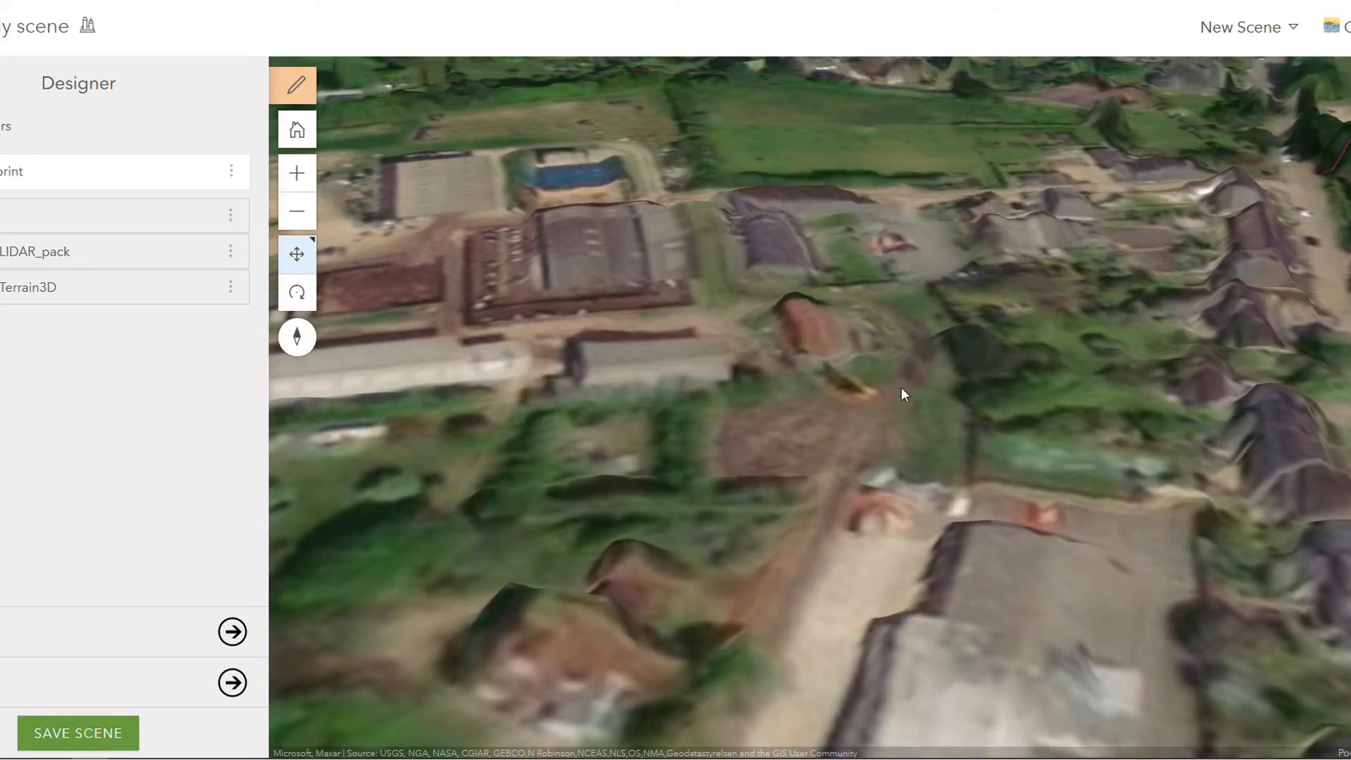
Pan and tilt the 3D view to inspect the LiDAR terrain around the village.
drag(905, 395, 683, 353)
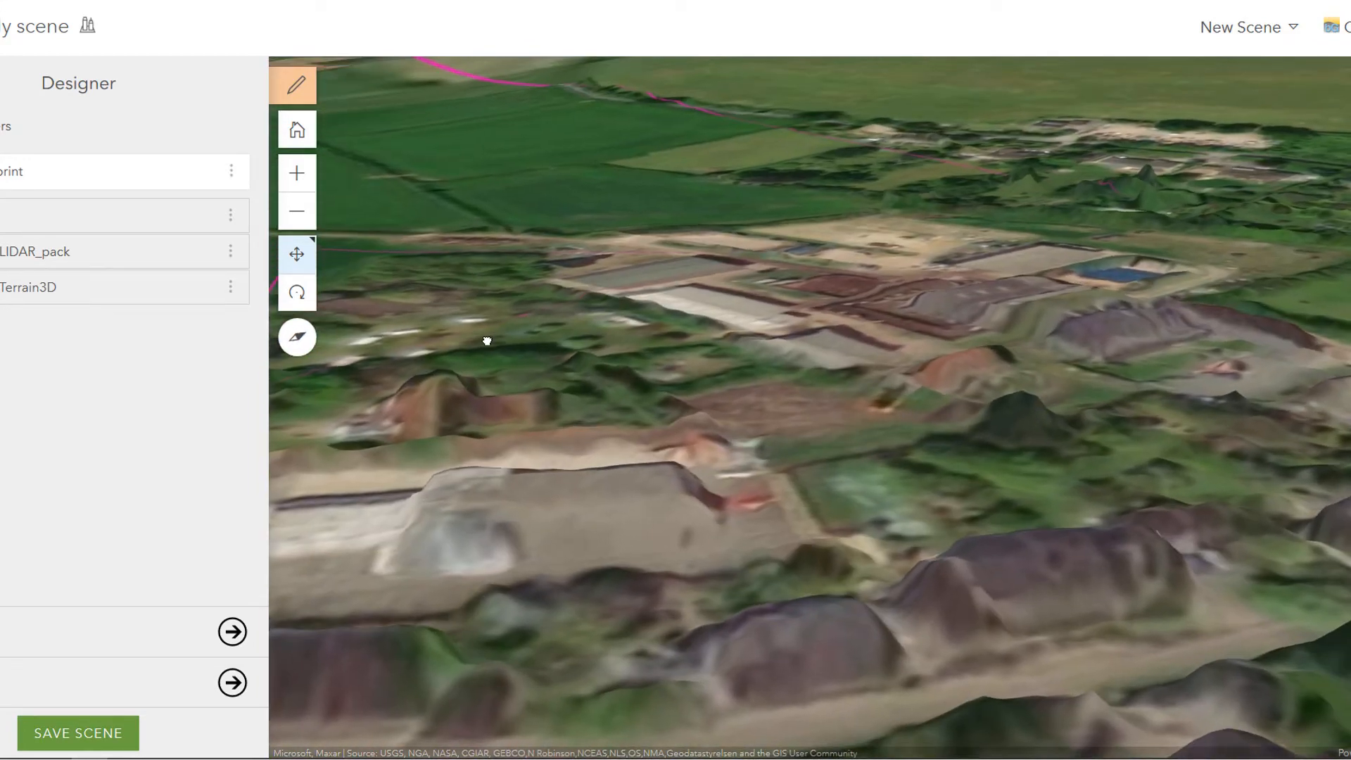
drag(487, 340, 699, 406)
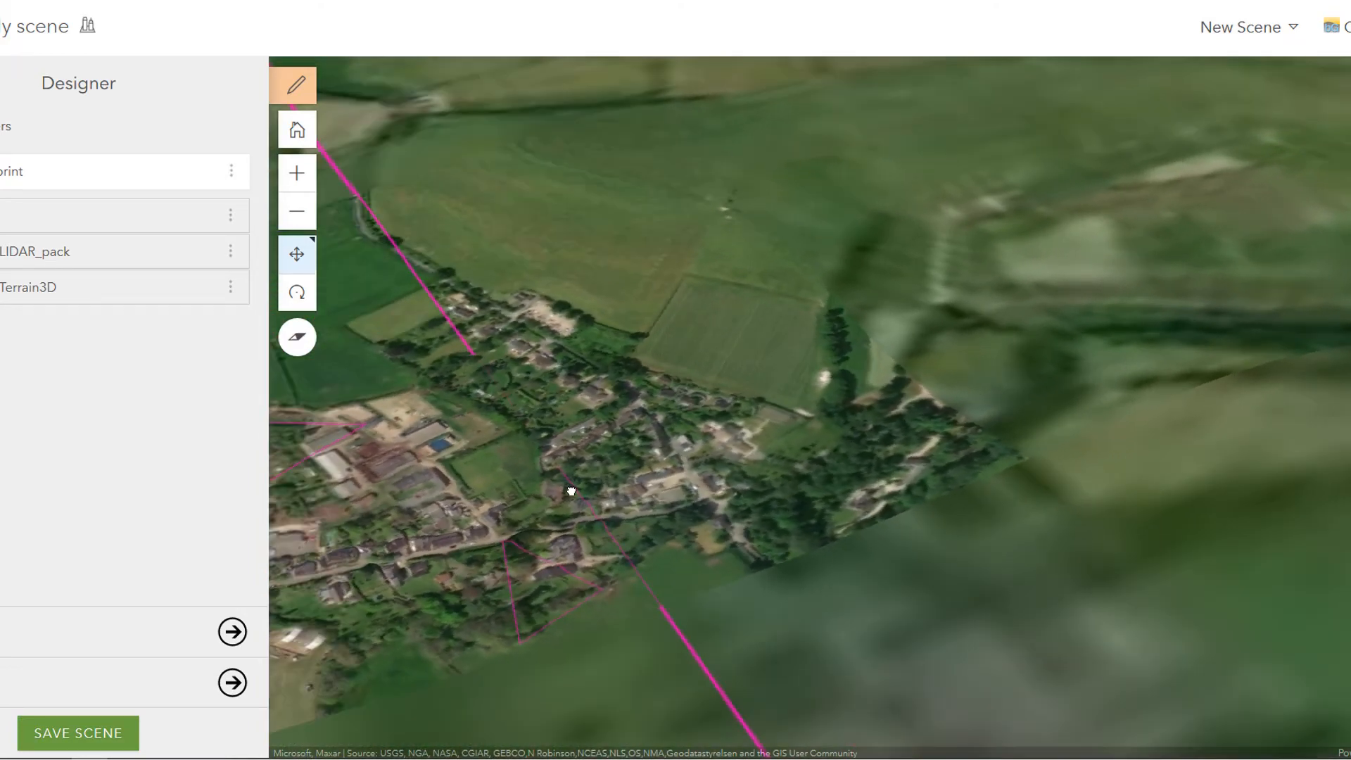
drag(568, 491, 660, 371)
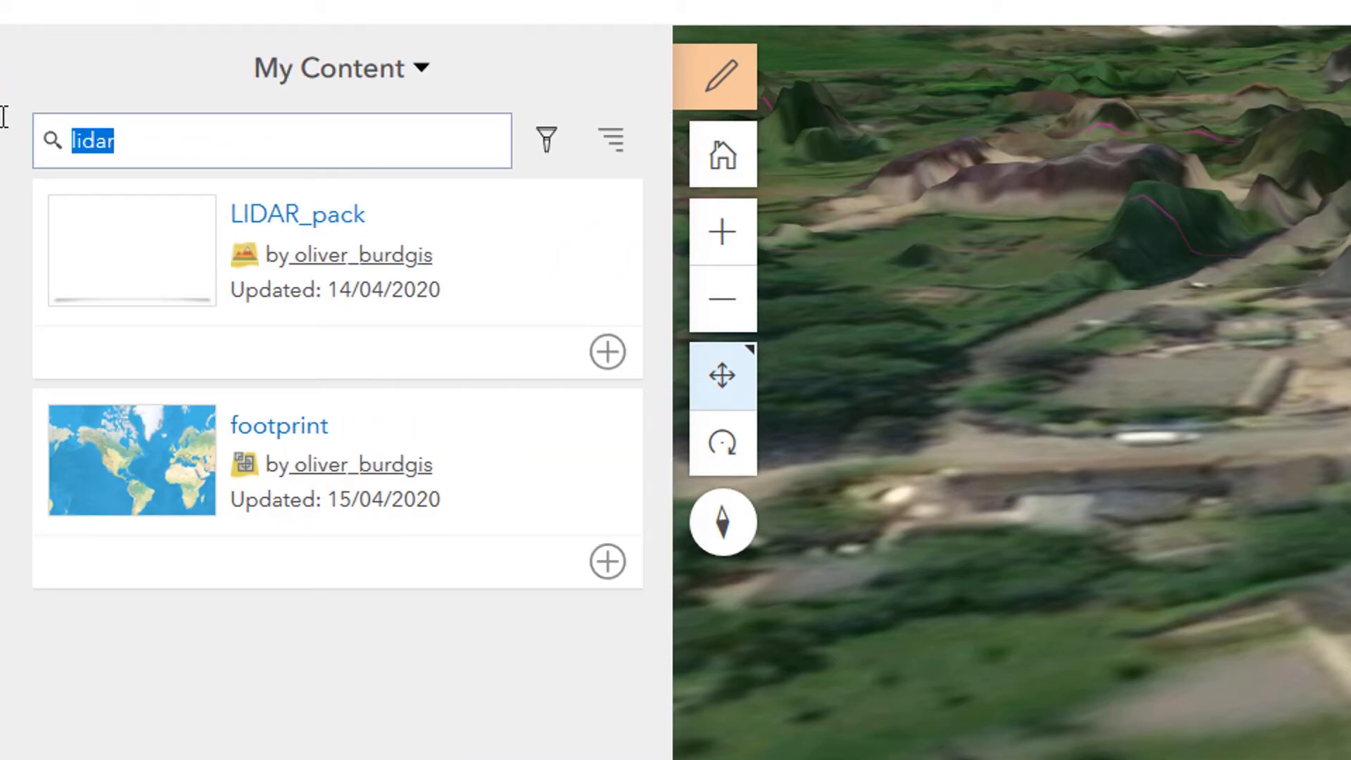
Add the pylonZ layer and the Poly_vs_8m_300 viewshed layer from My Content.
text(pylon)
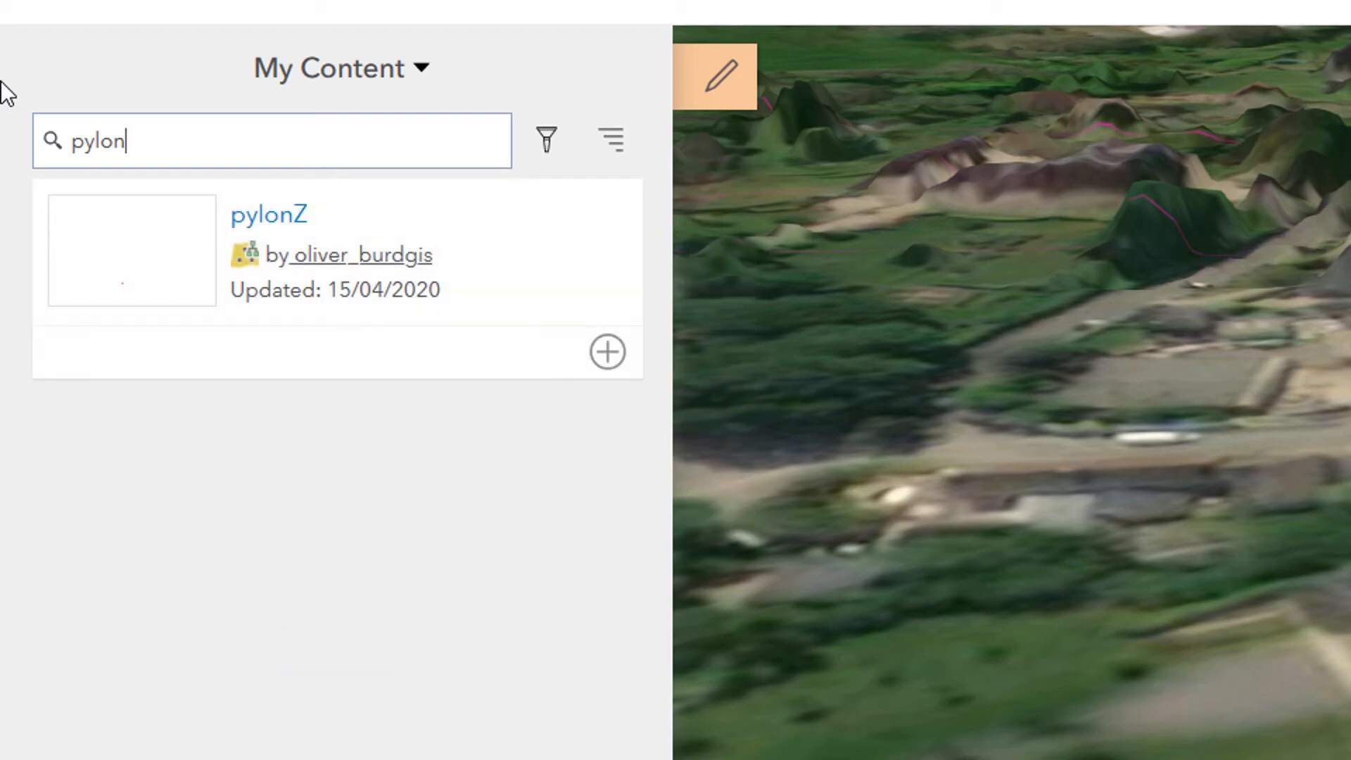
click(608, 351)
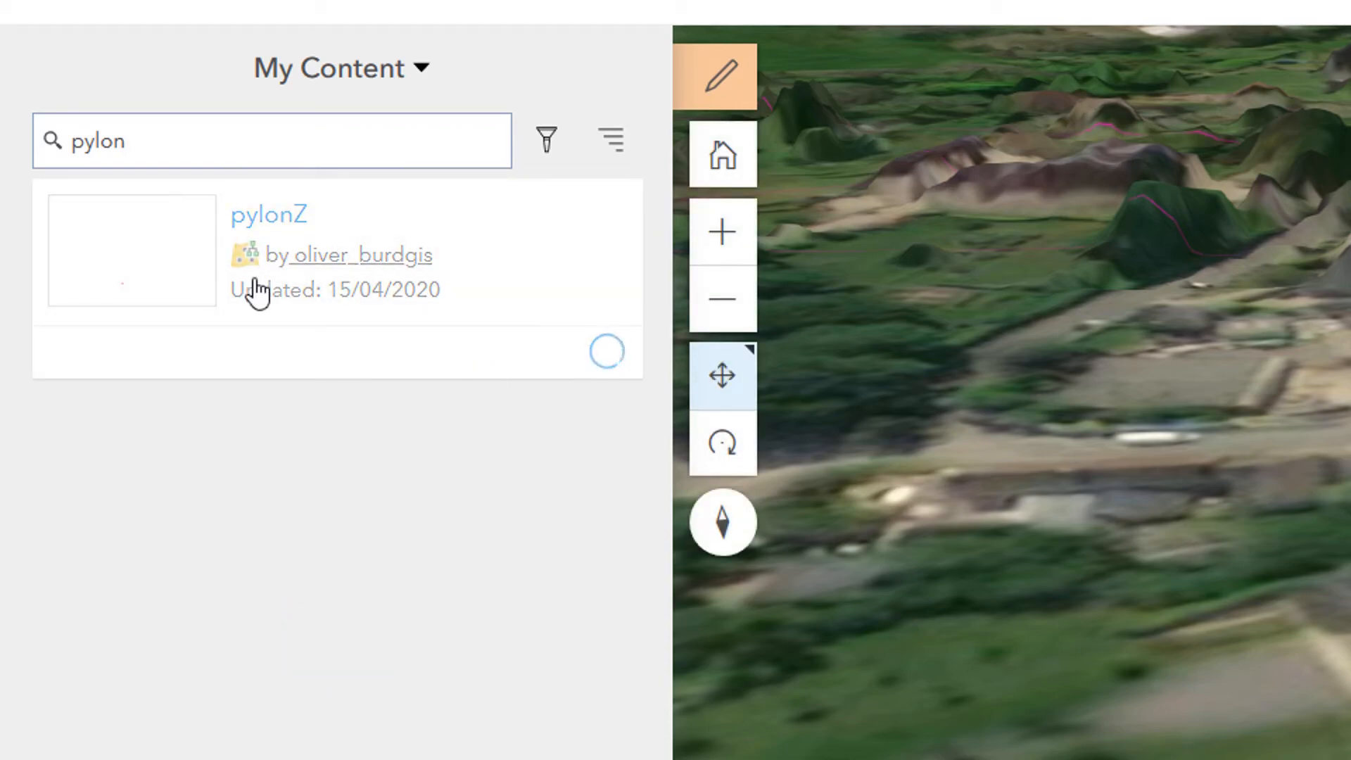
mouse_move(192, 153)
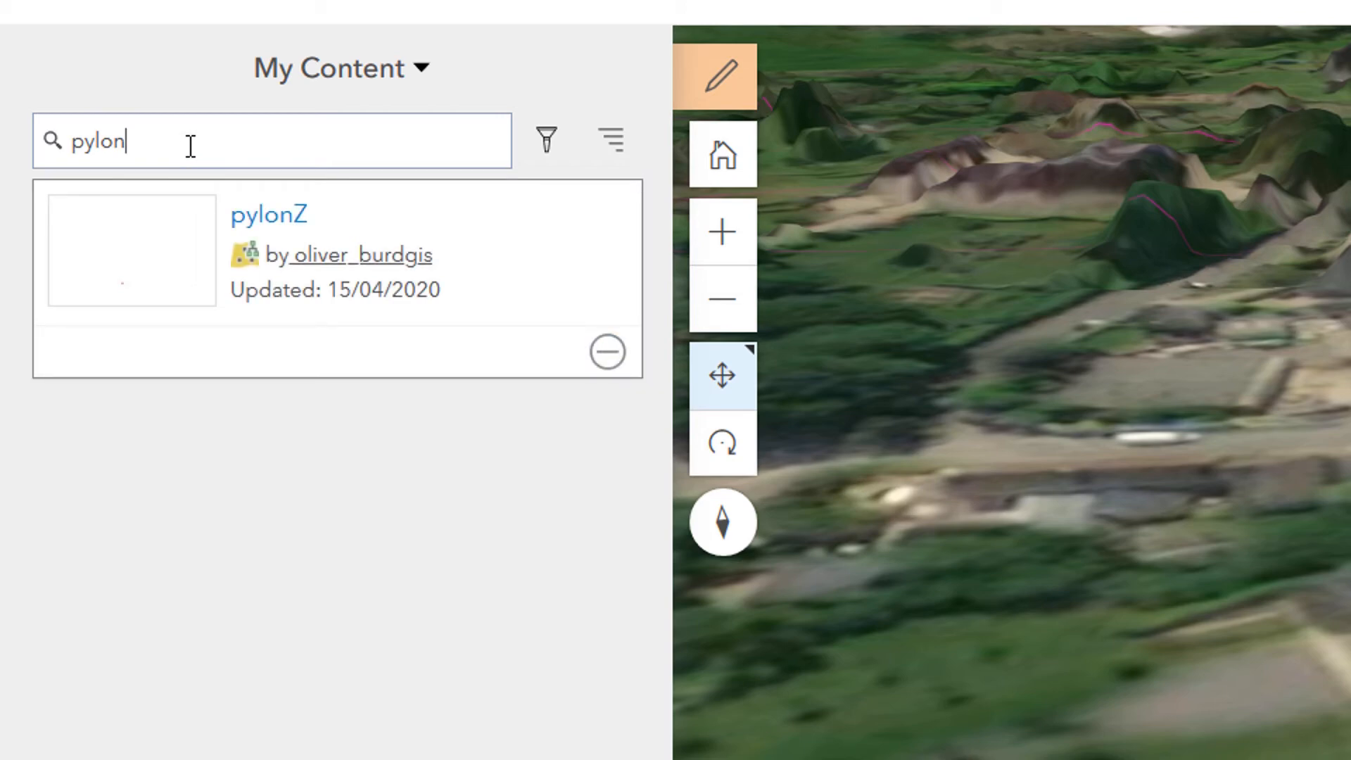
text(viewshed)
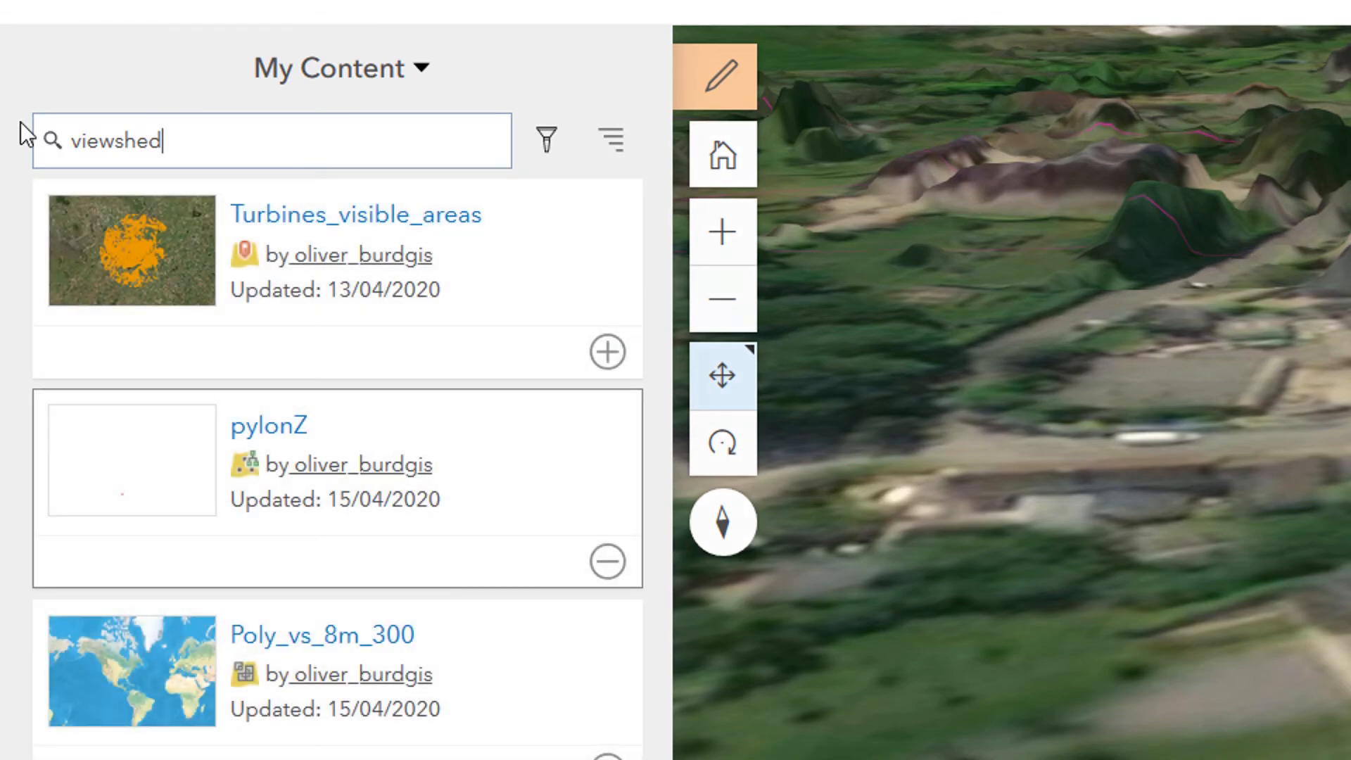
mouse_move(357, 633)
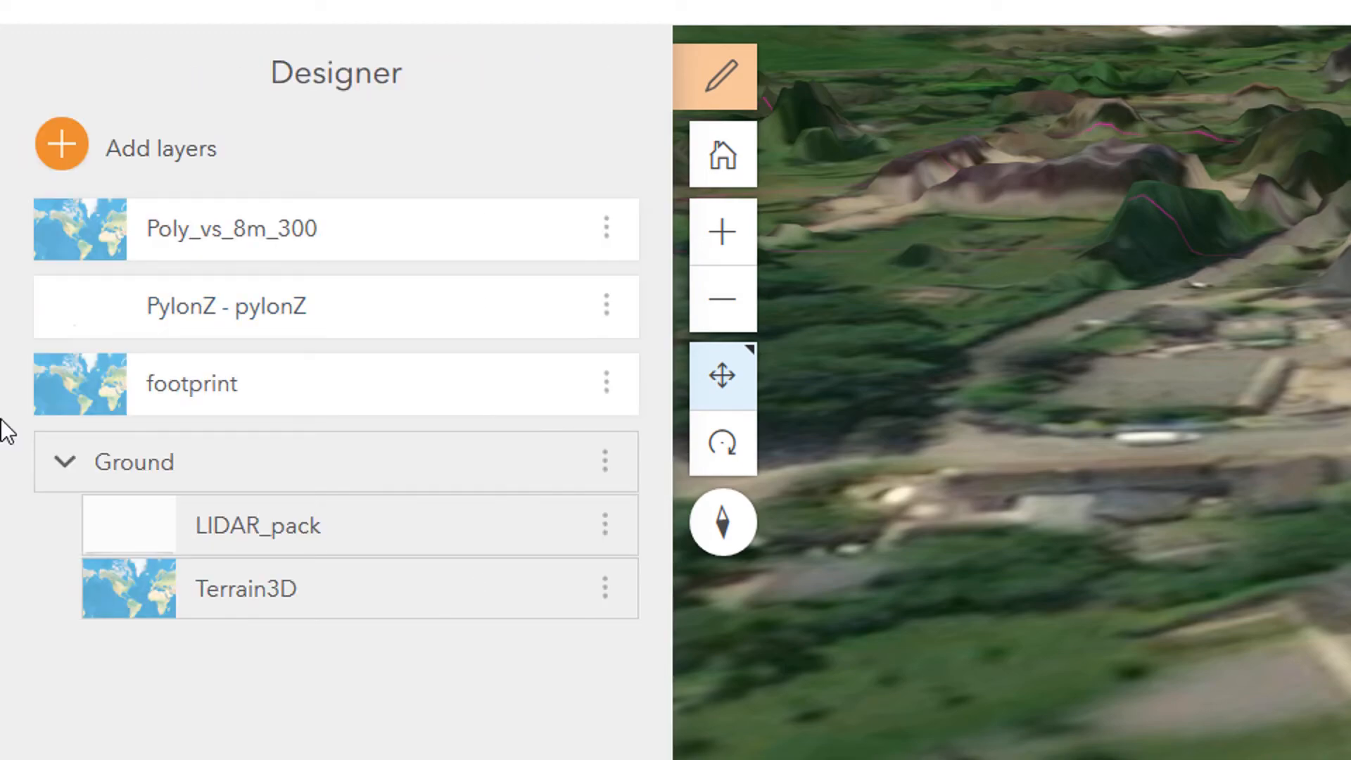
click(606, 227)
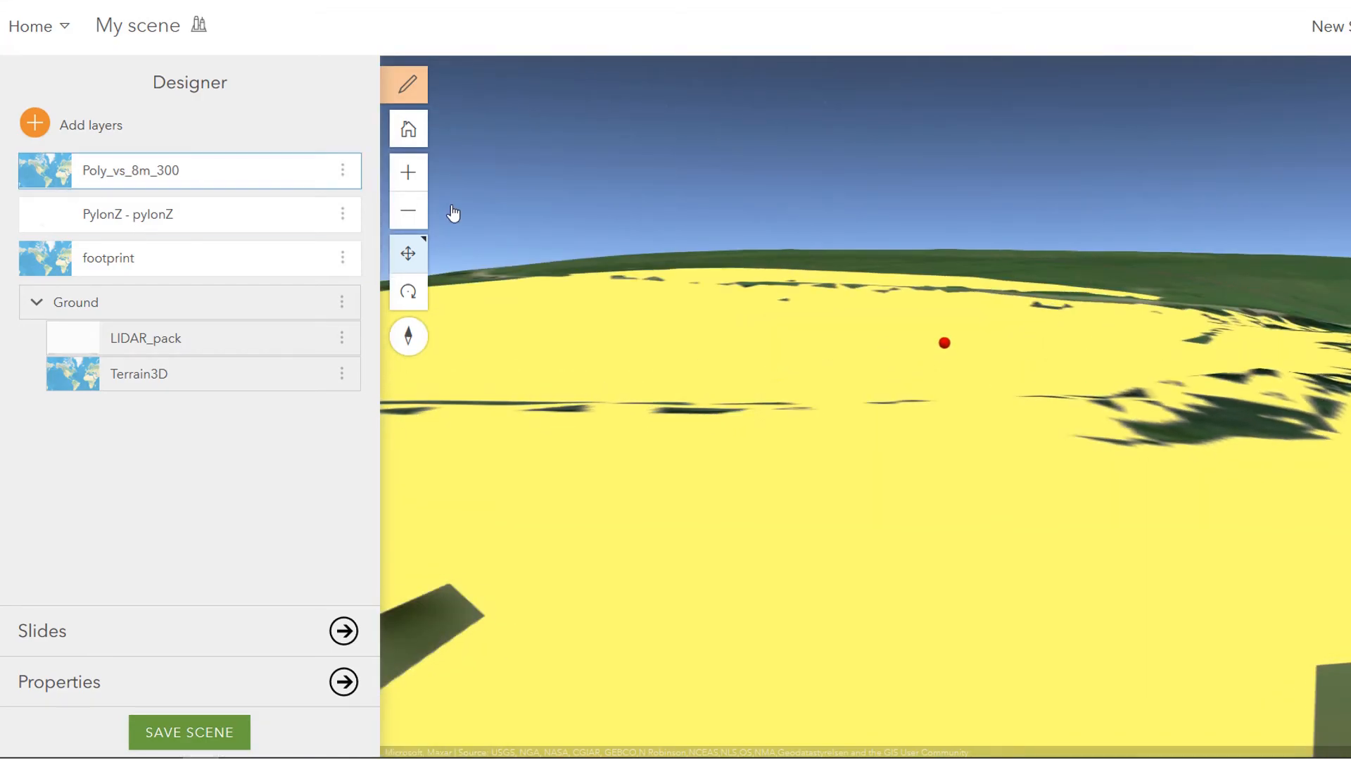
Set the Poly_vs_8m_300 layer's transparency to about 51% in its layer properties.
click(343, 169)
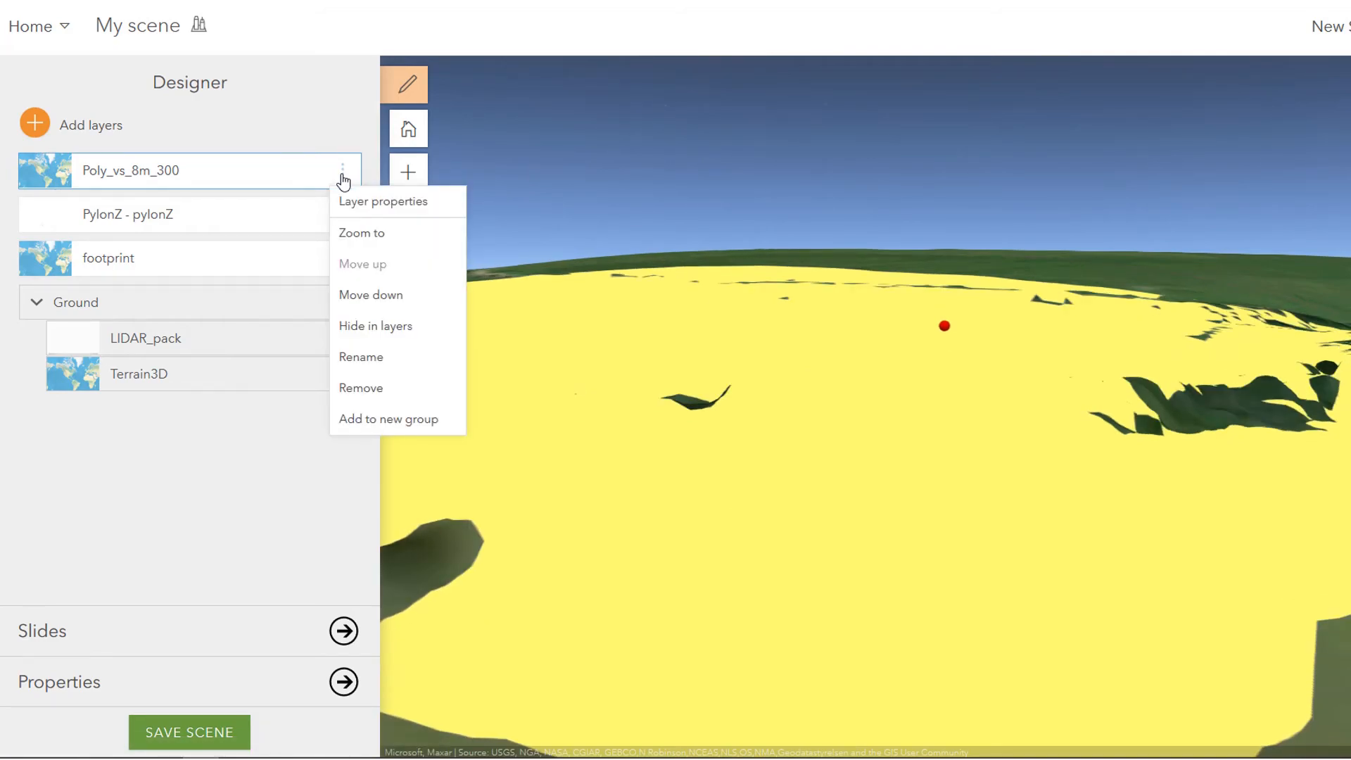
click(383, 200)
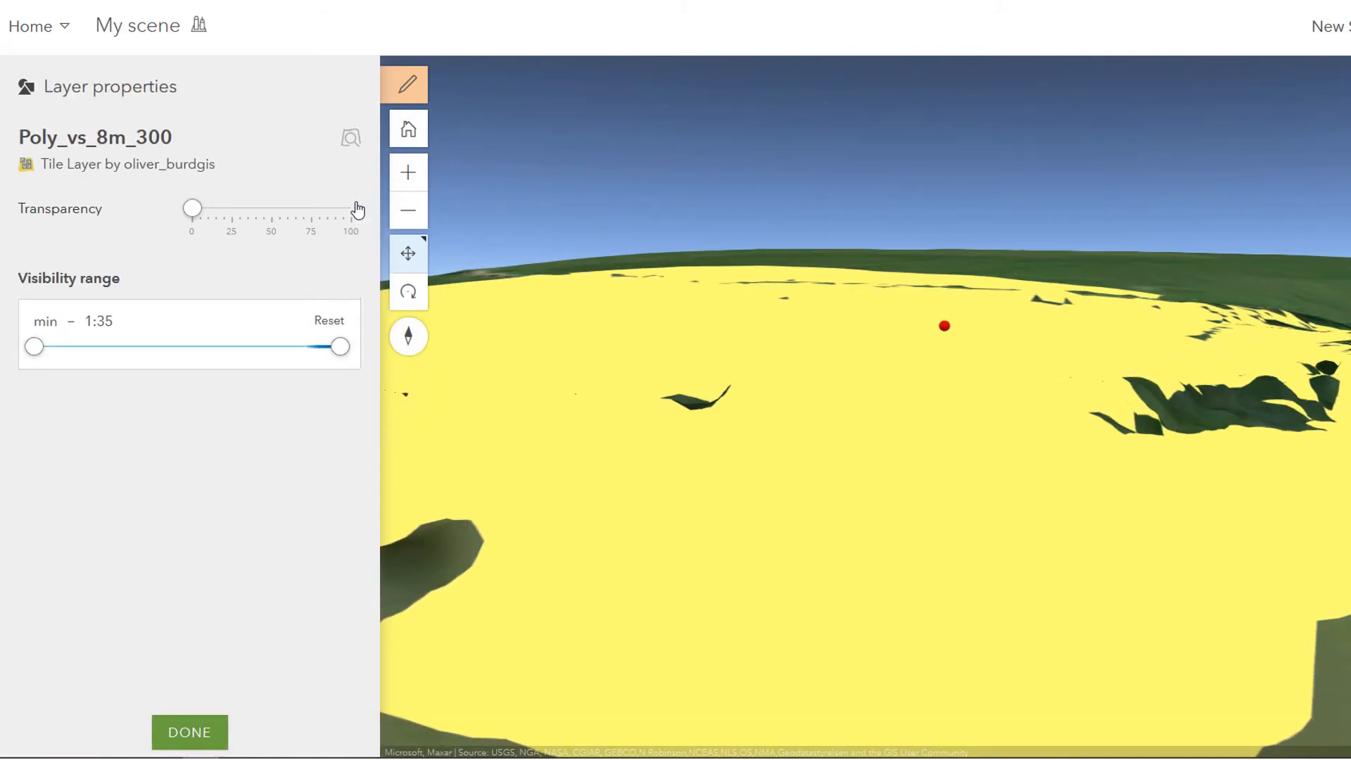
drag(192, 209, 197, 209)
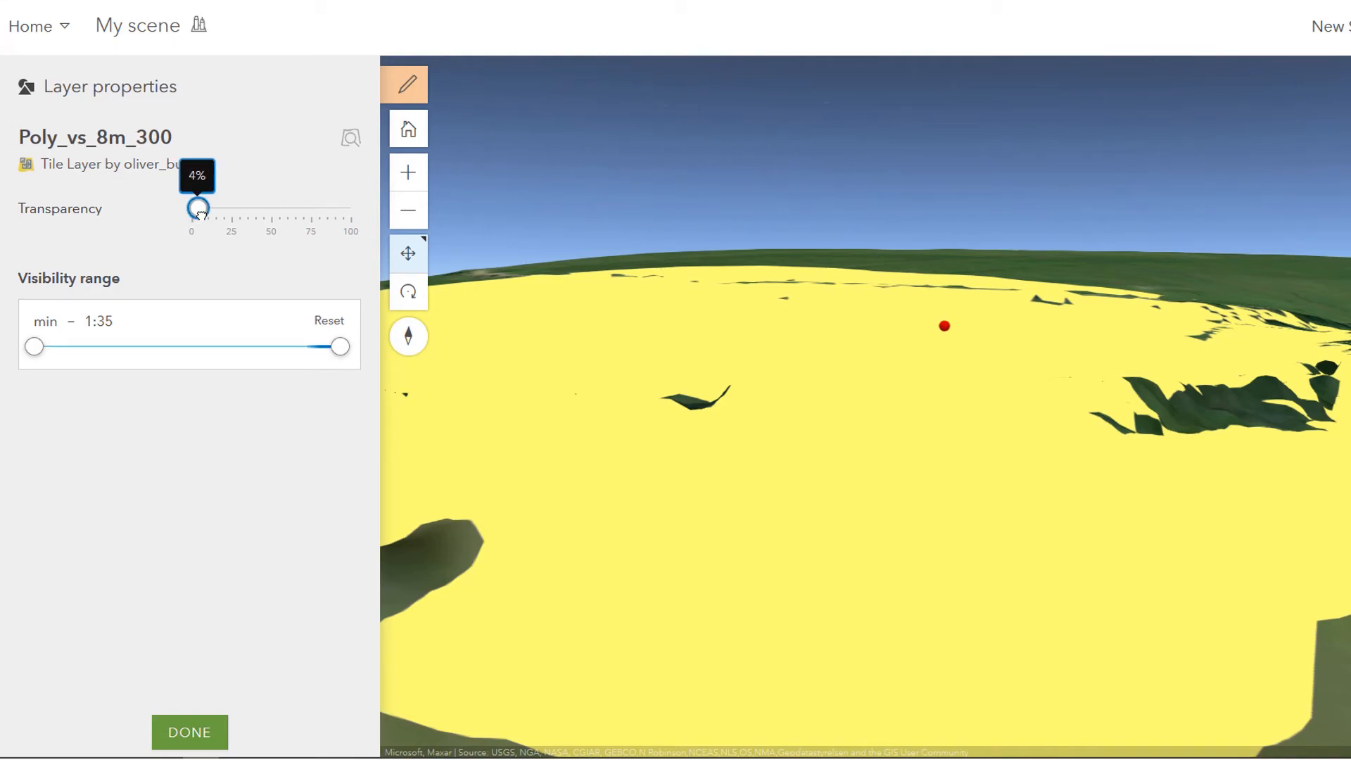
drag(198, 208, 265, 207)
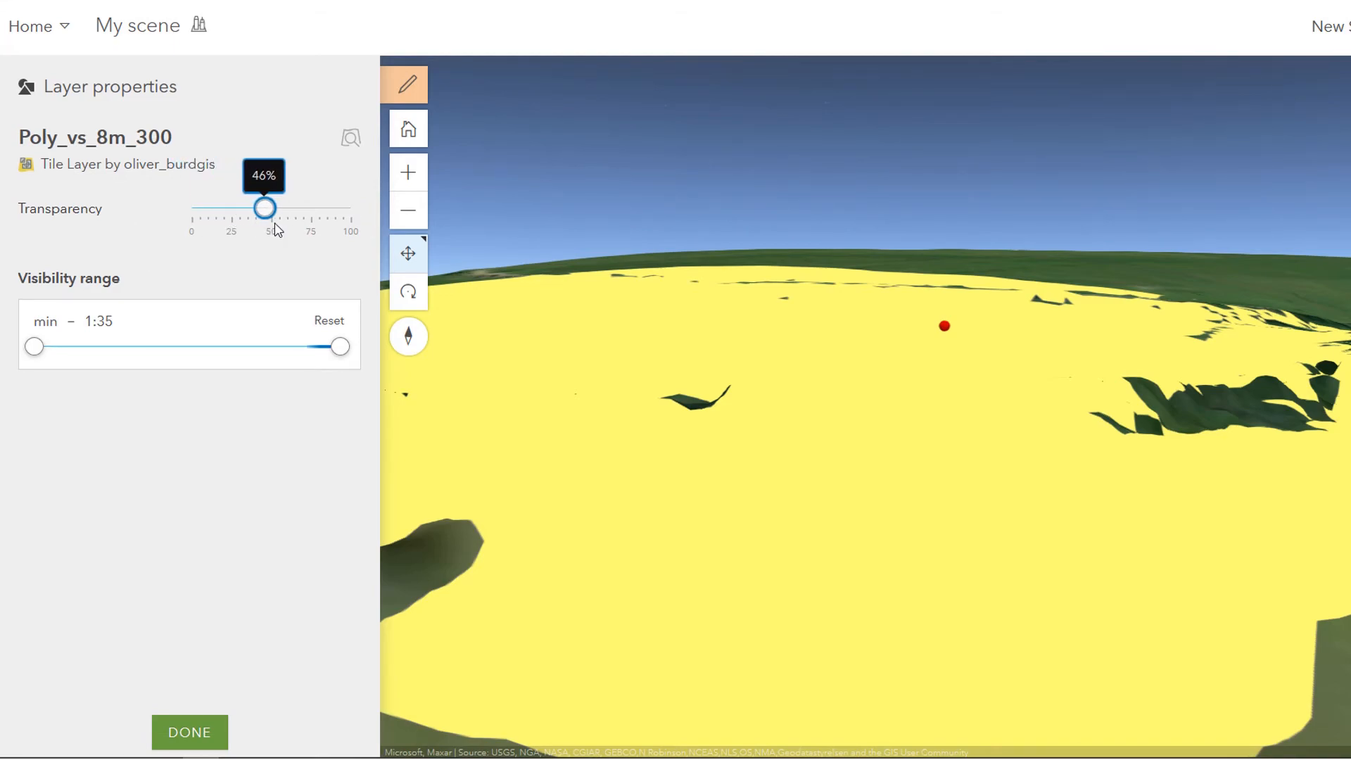
drag(264, 207, 272, 207)
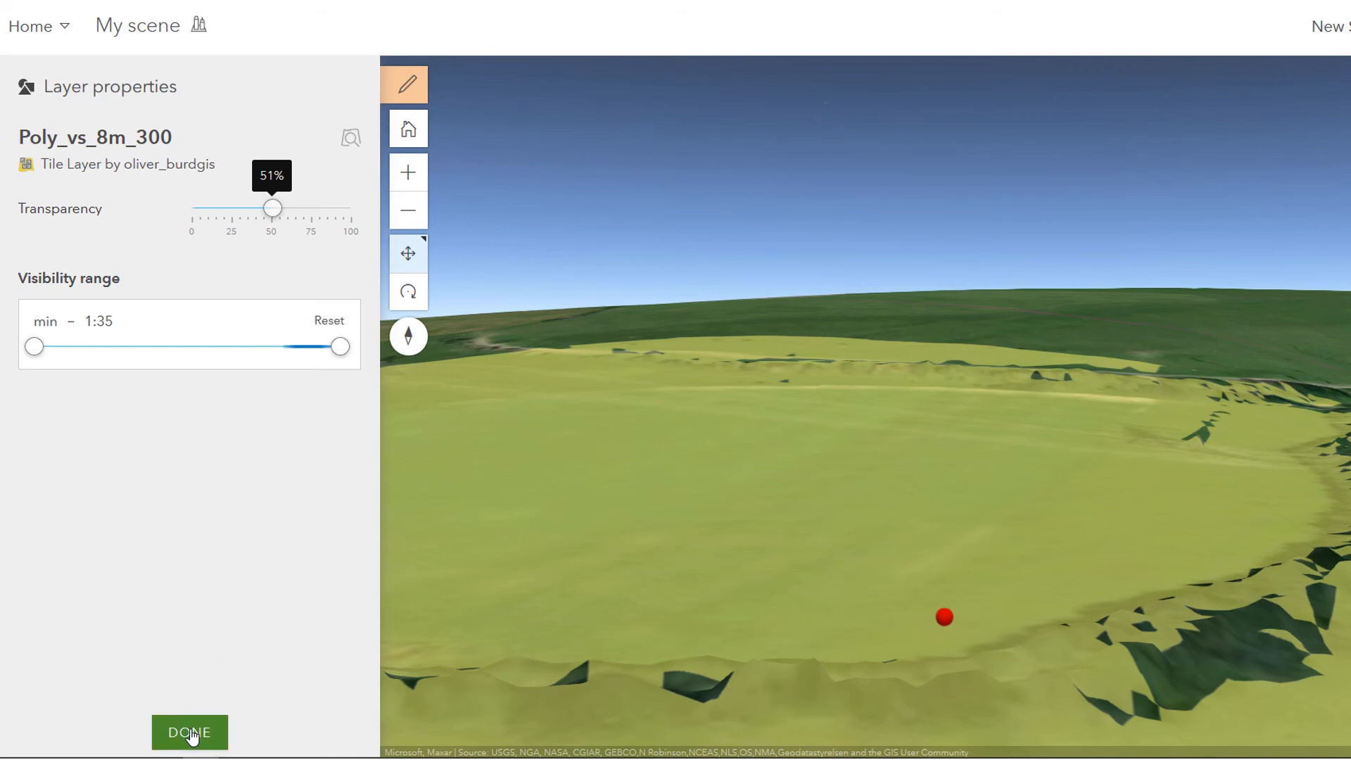
click(189, 732)
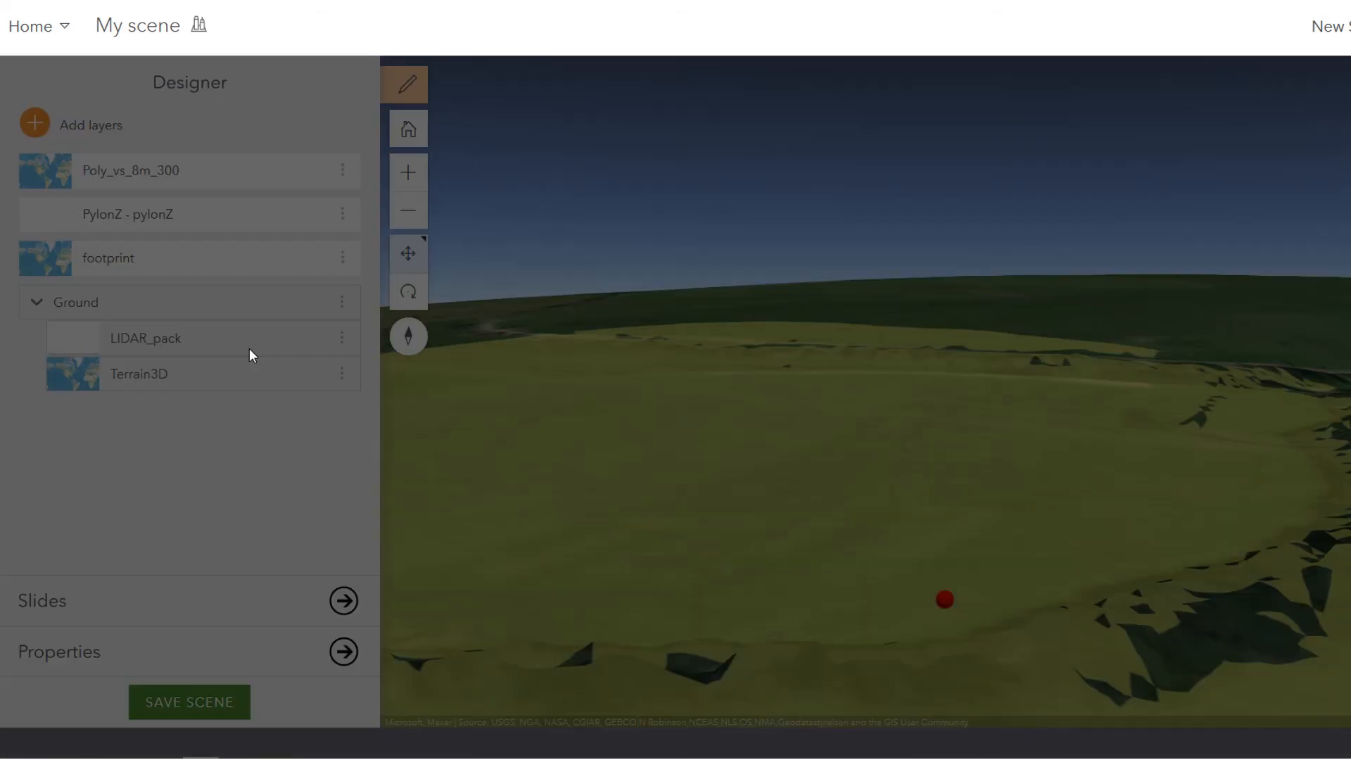
Begin saving the scene with title 'Viewshed Example' and summary 'Example of viewshed analysis'.
click(188, 701)
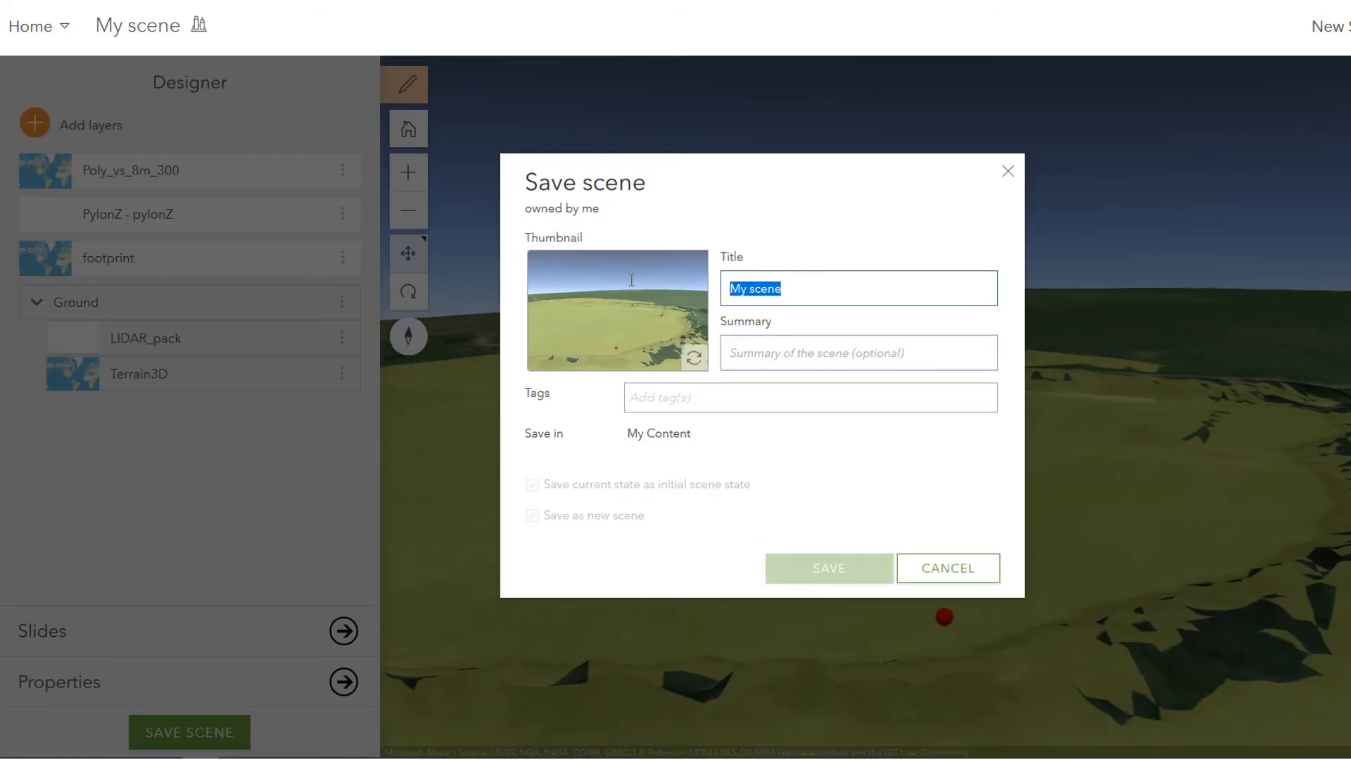
text(Viewshed Examp)
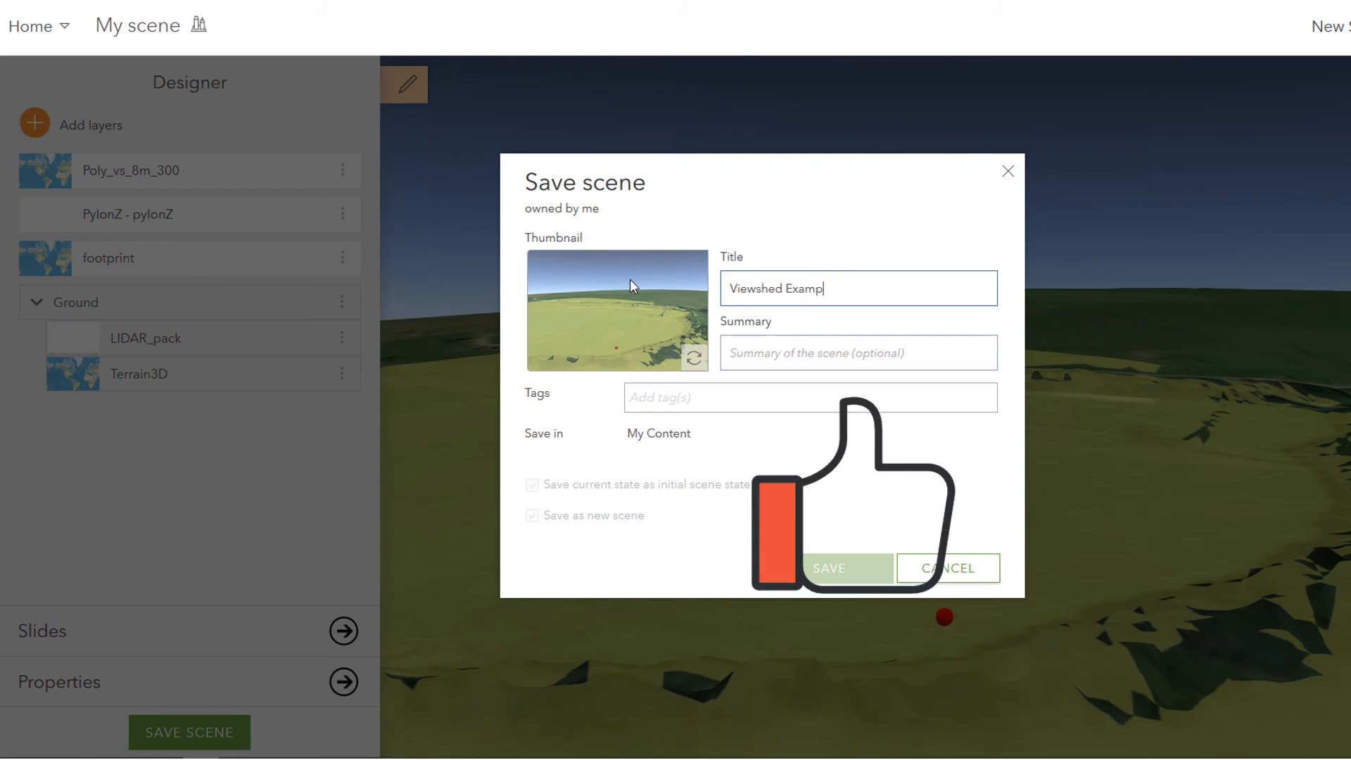
click(857, 353)
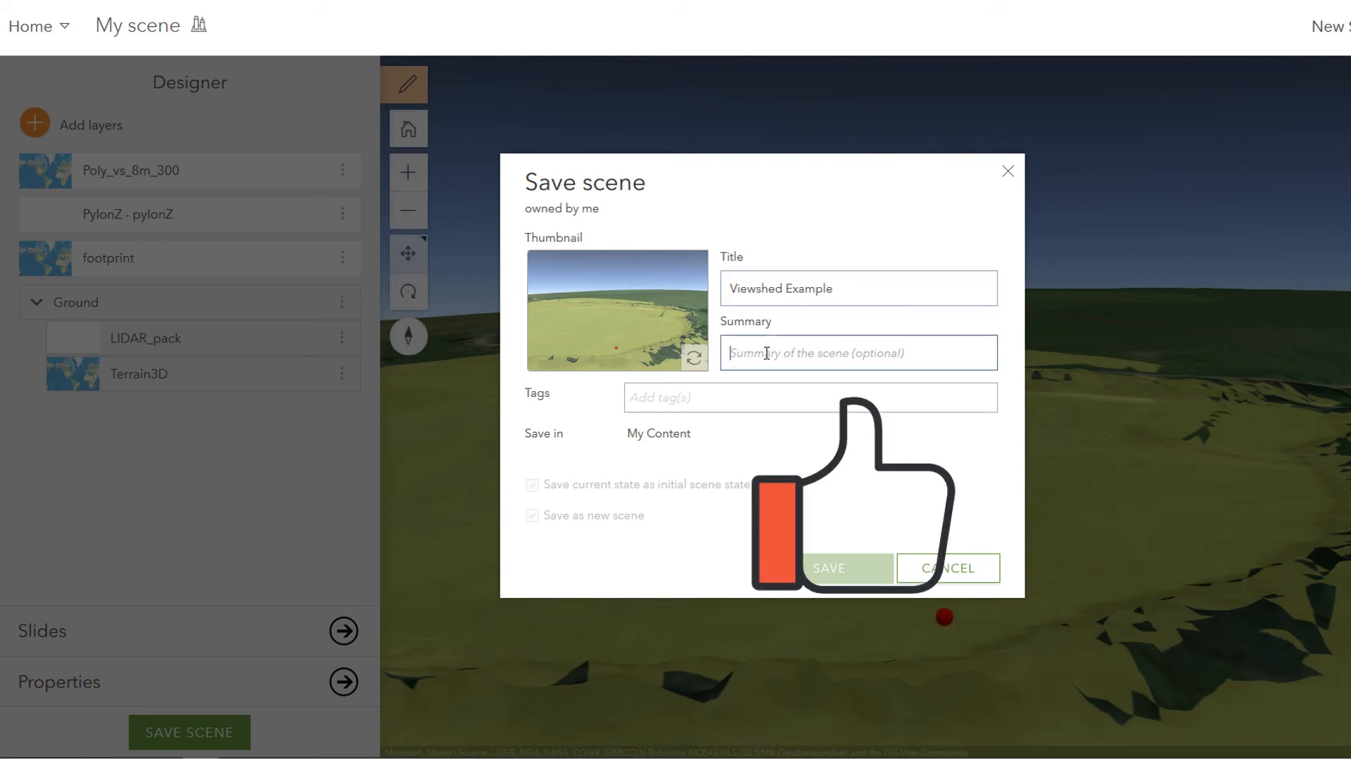
text(Example of)
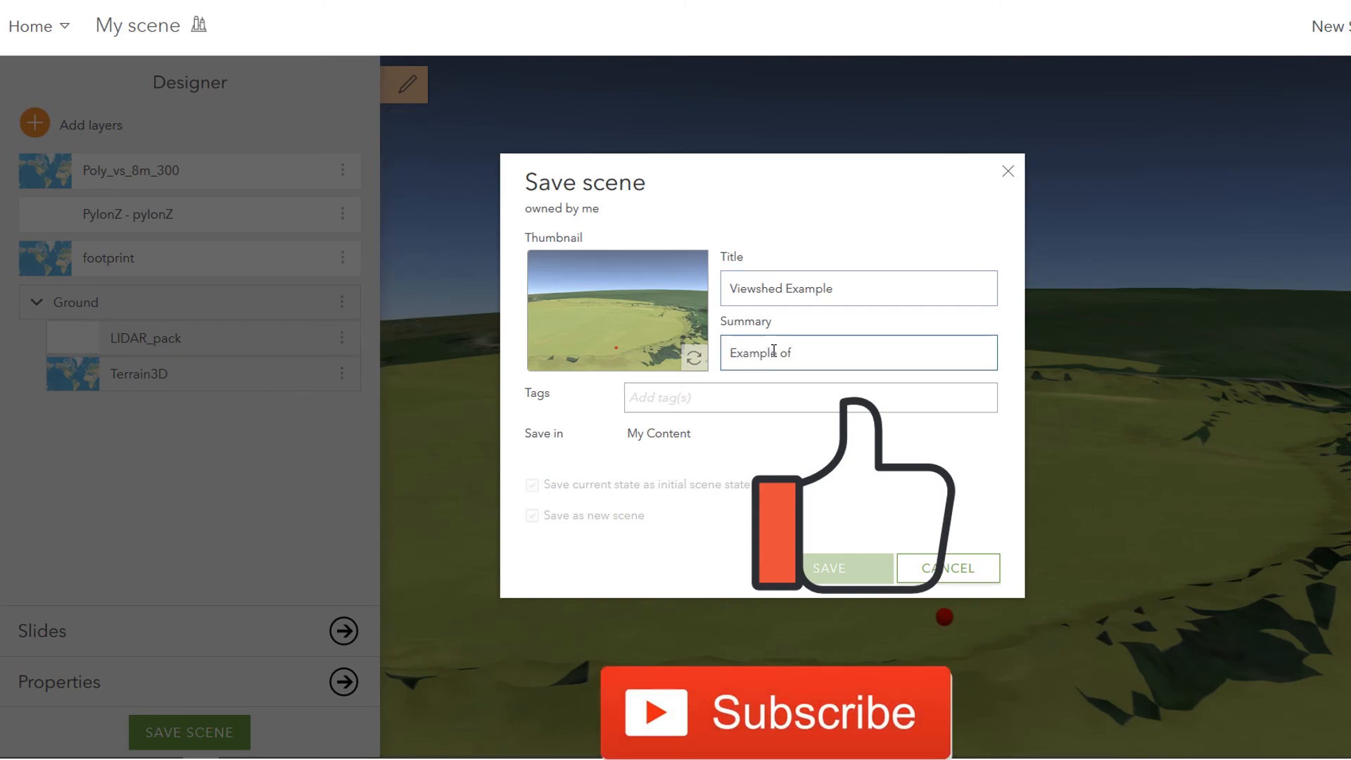
text(viewshed)
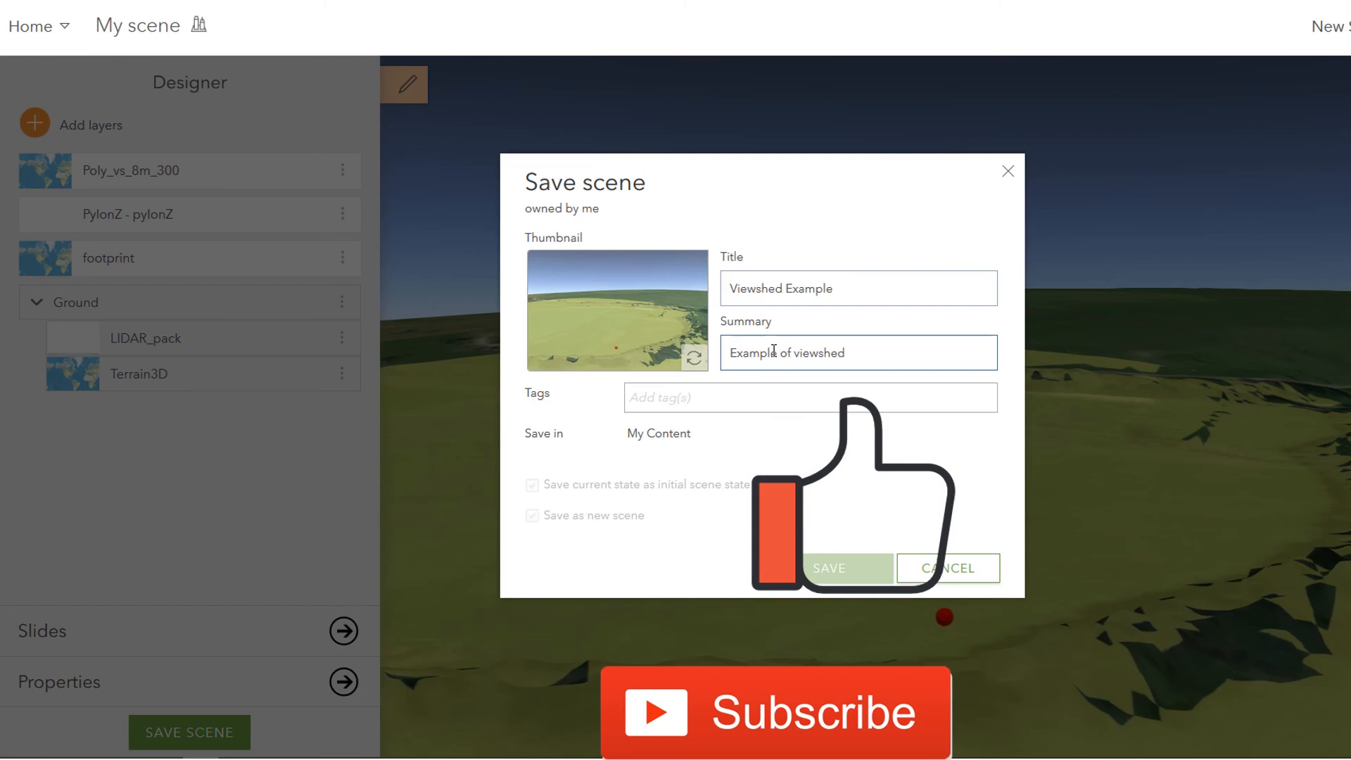
text(analysis)
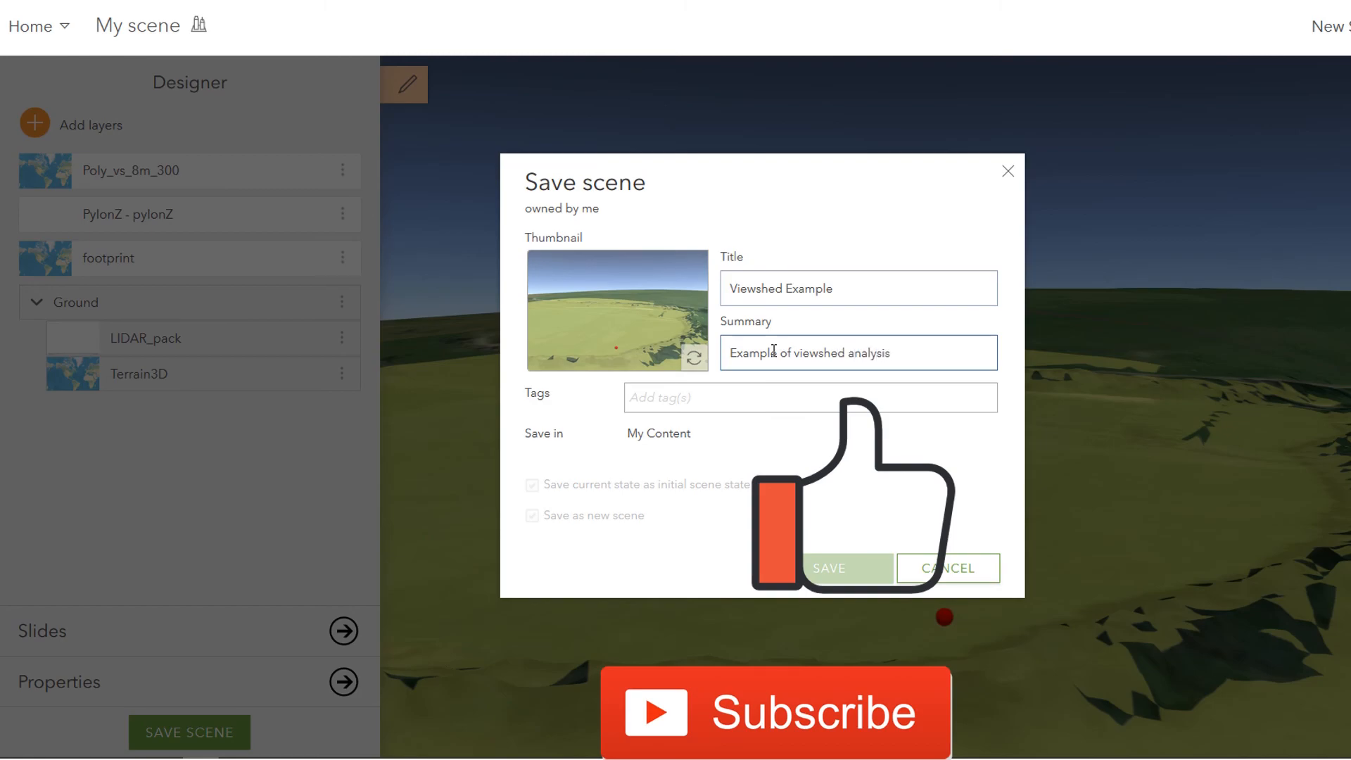
Add a suggested tag from 'bur' and start another tag 'view'.
text(bur)
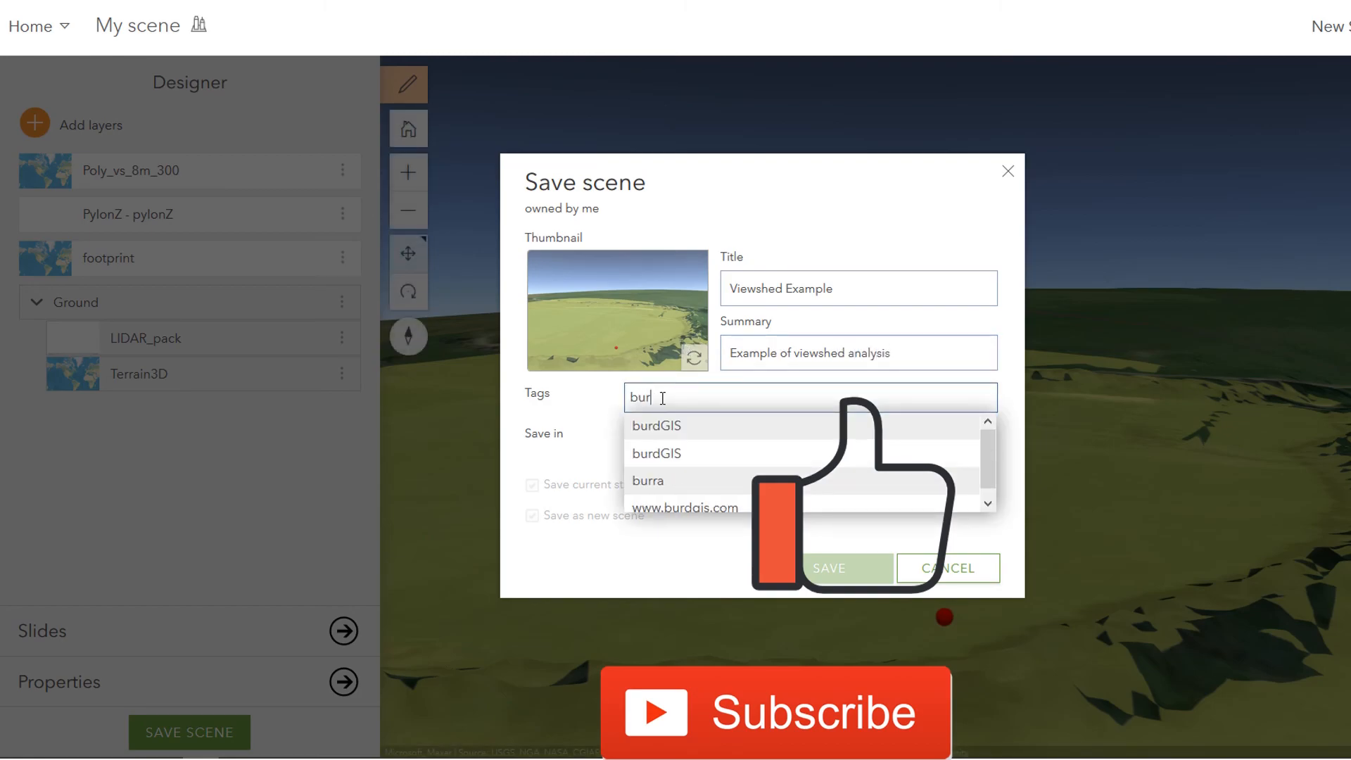
click(656, 426)
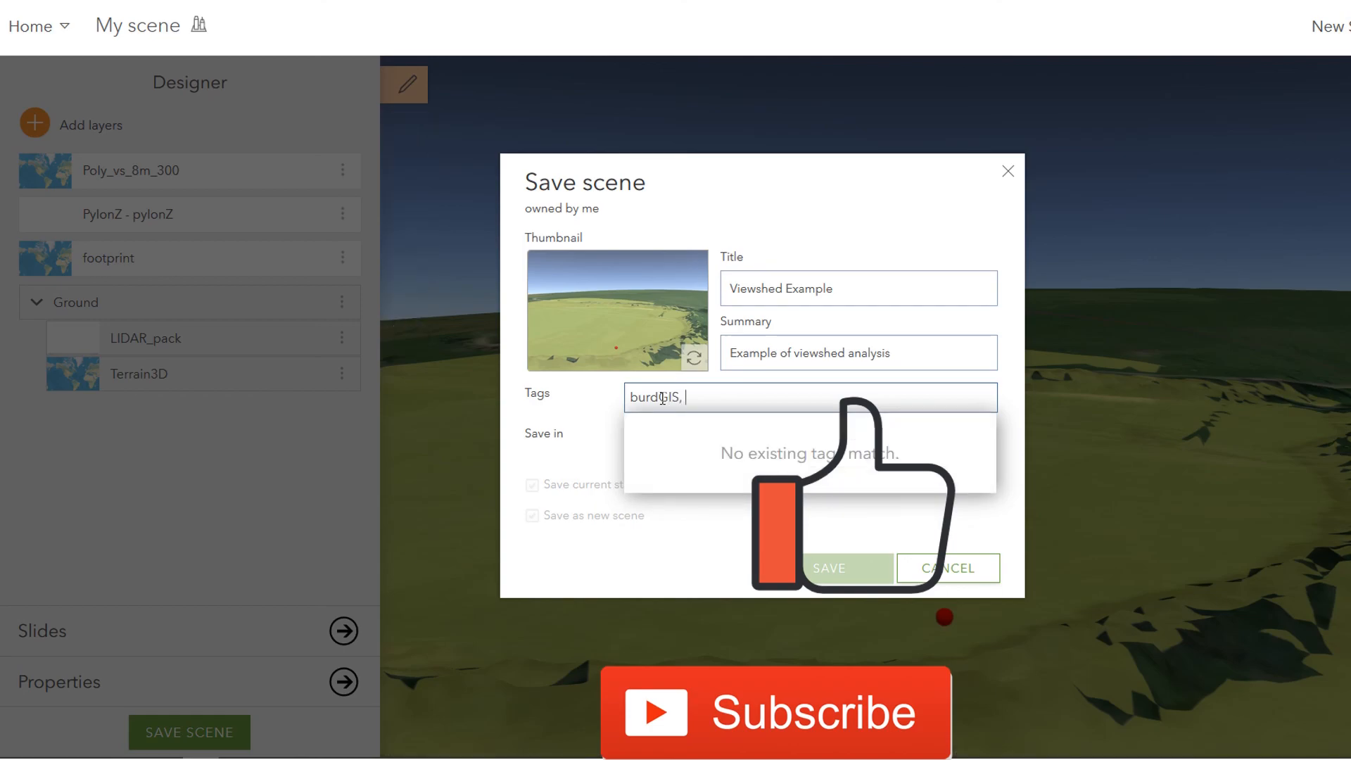
text(view)
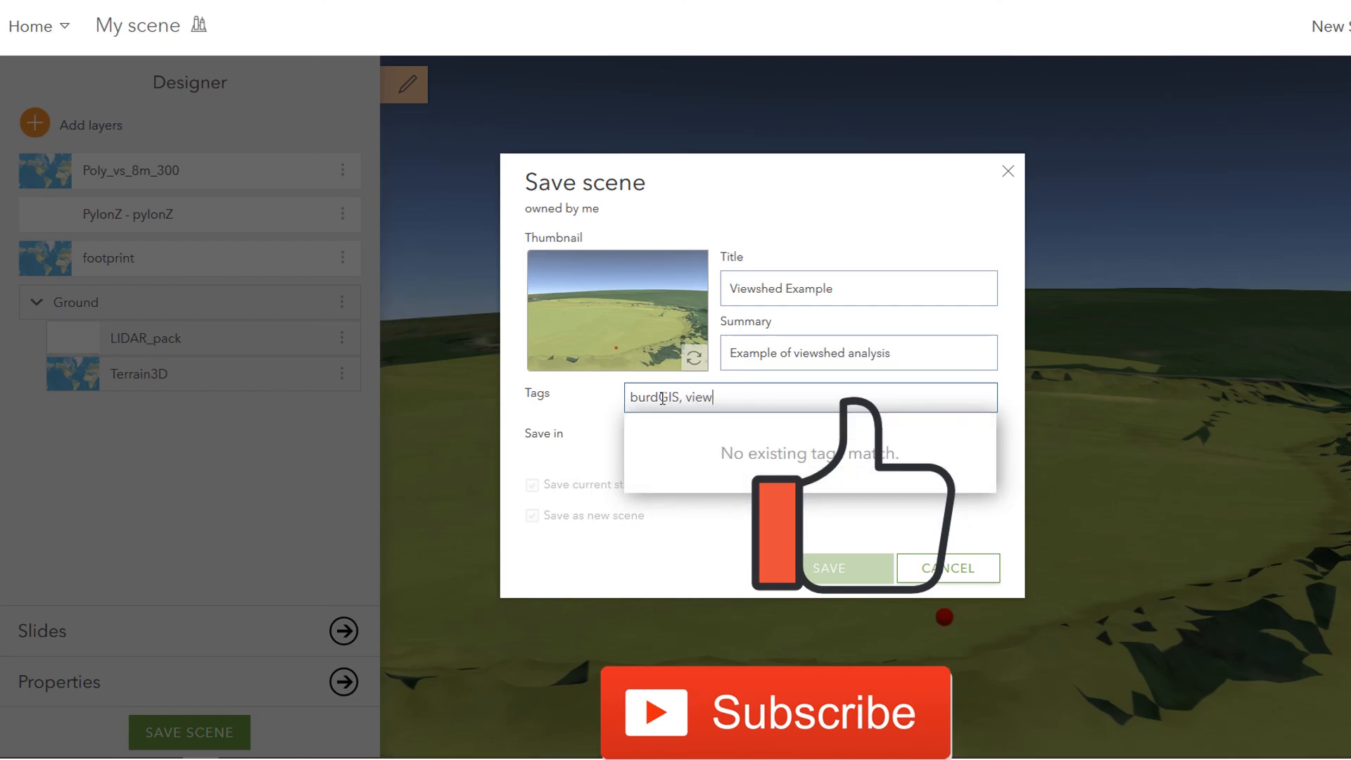